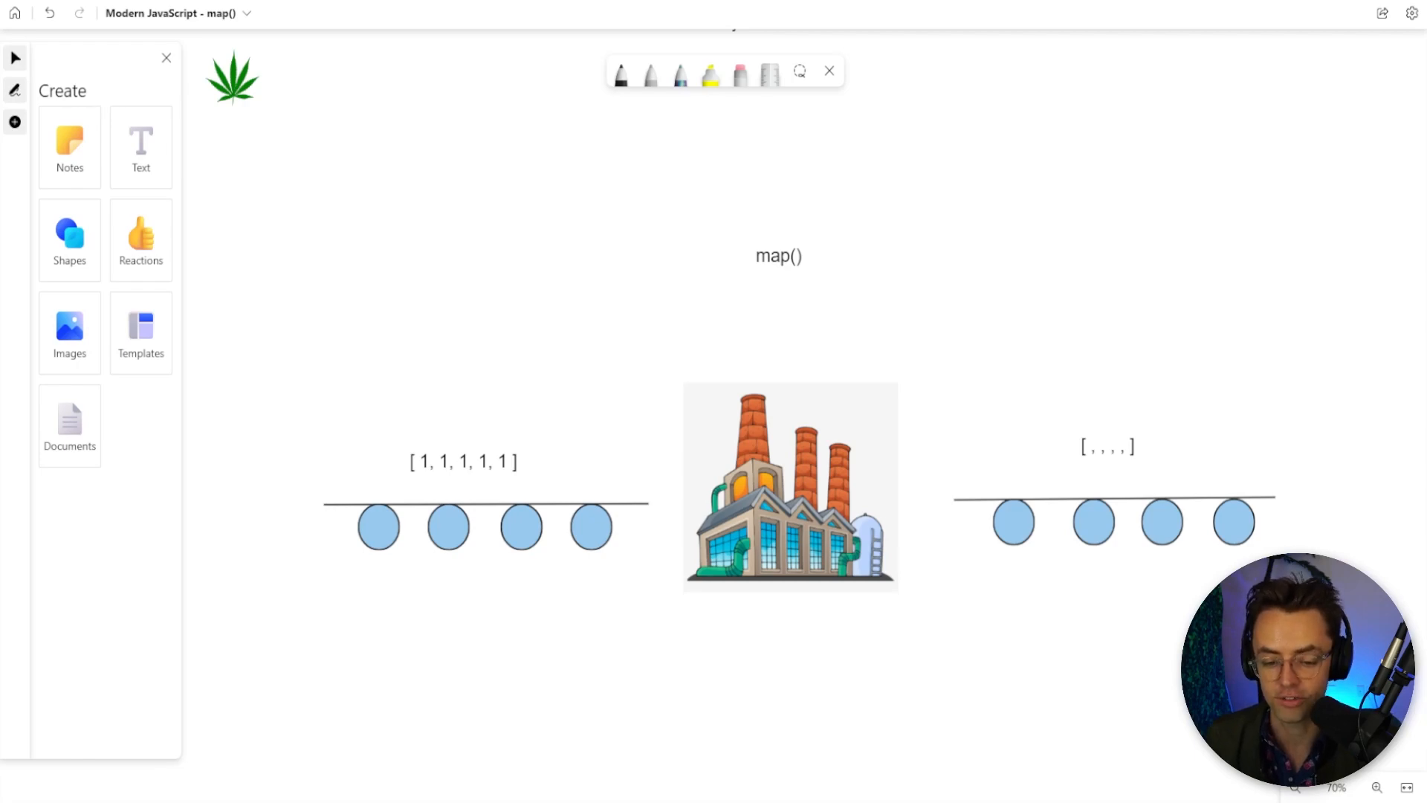
mouse_move(50, 69)
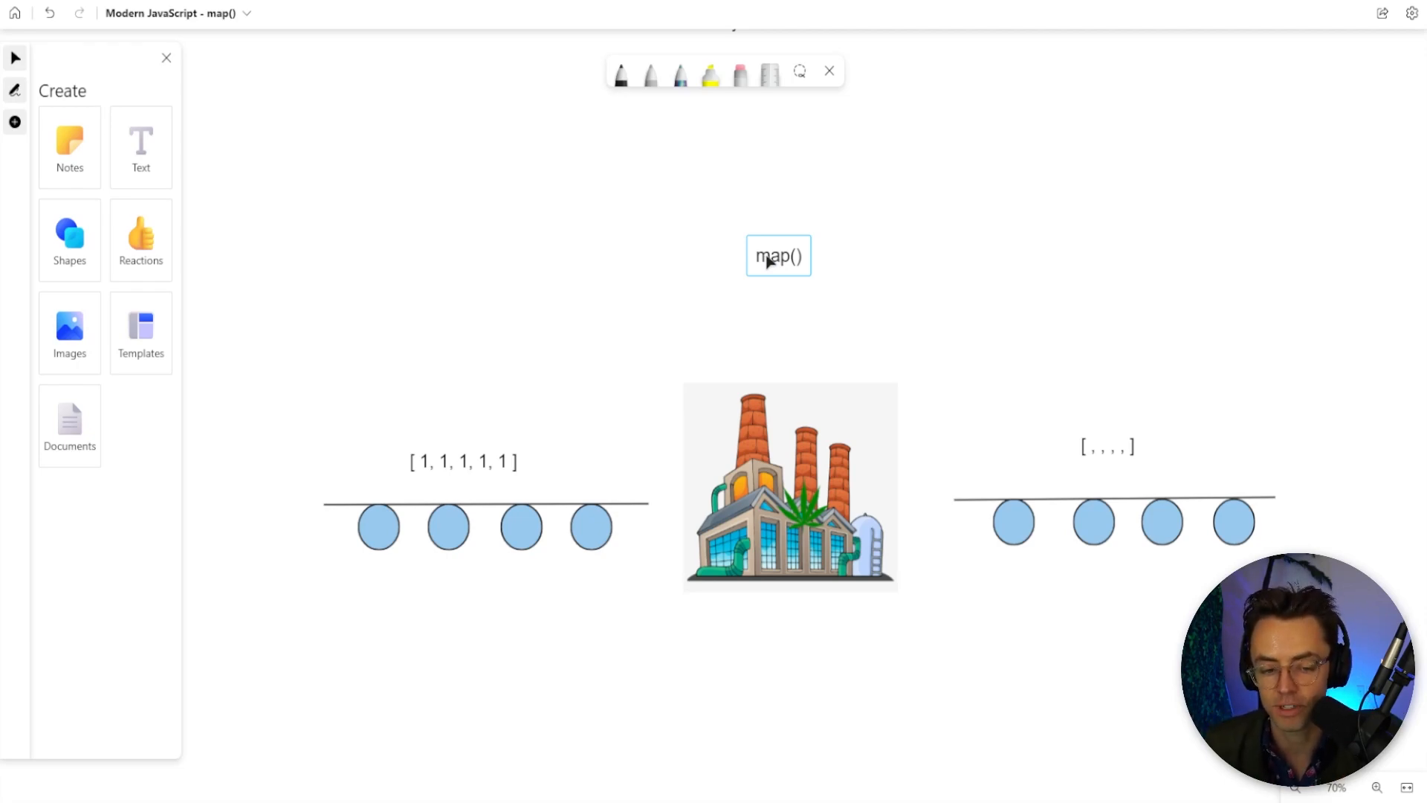
- Add a + 2 label above the factory image on the whiteboard
click(562, 333)
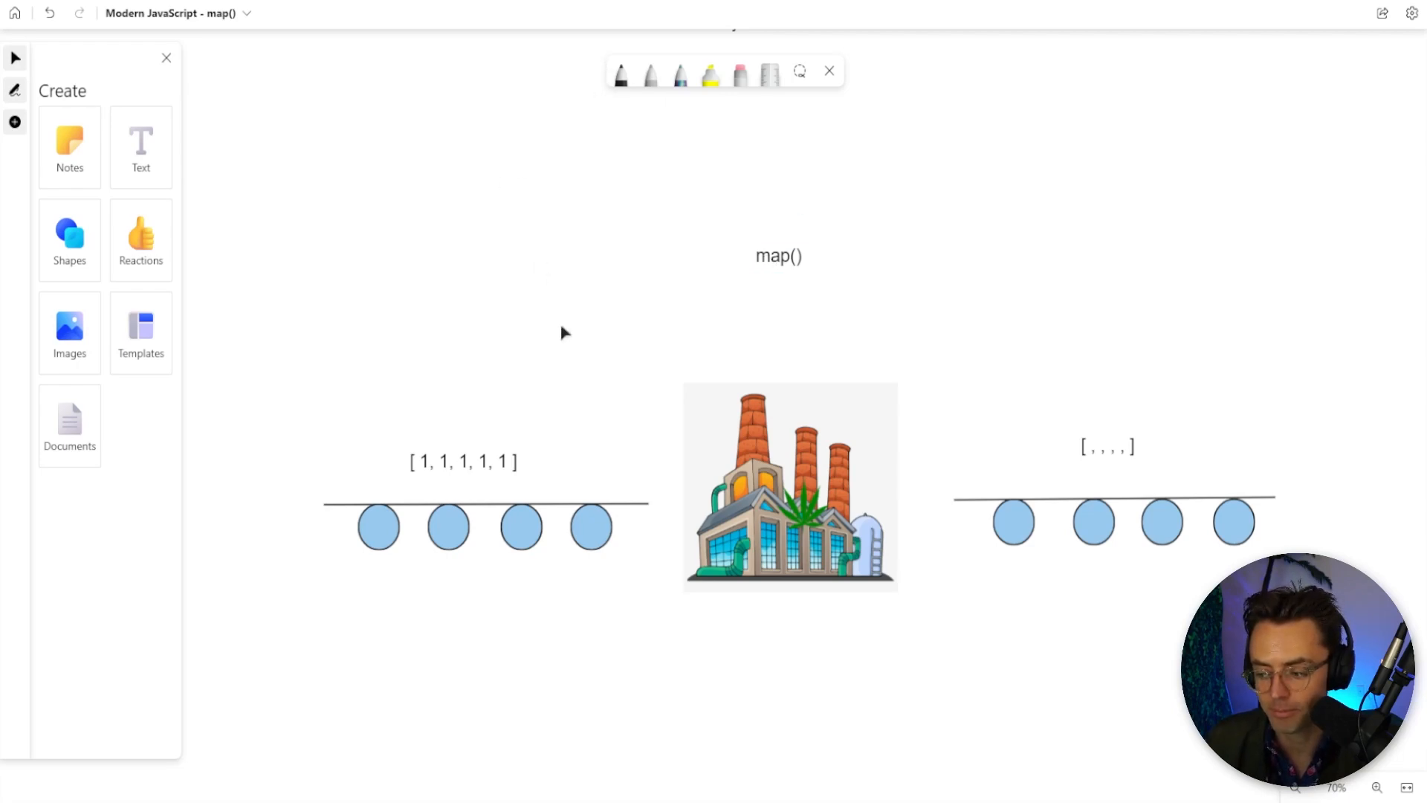
mouse_move(1153, 438)
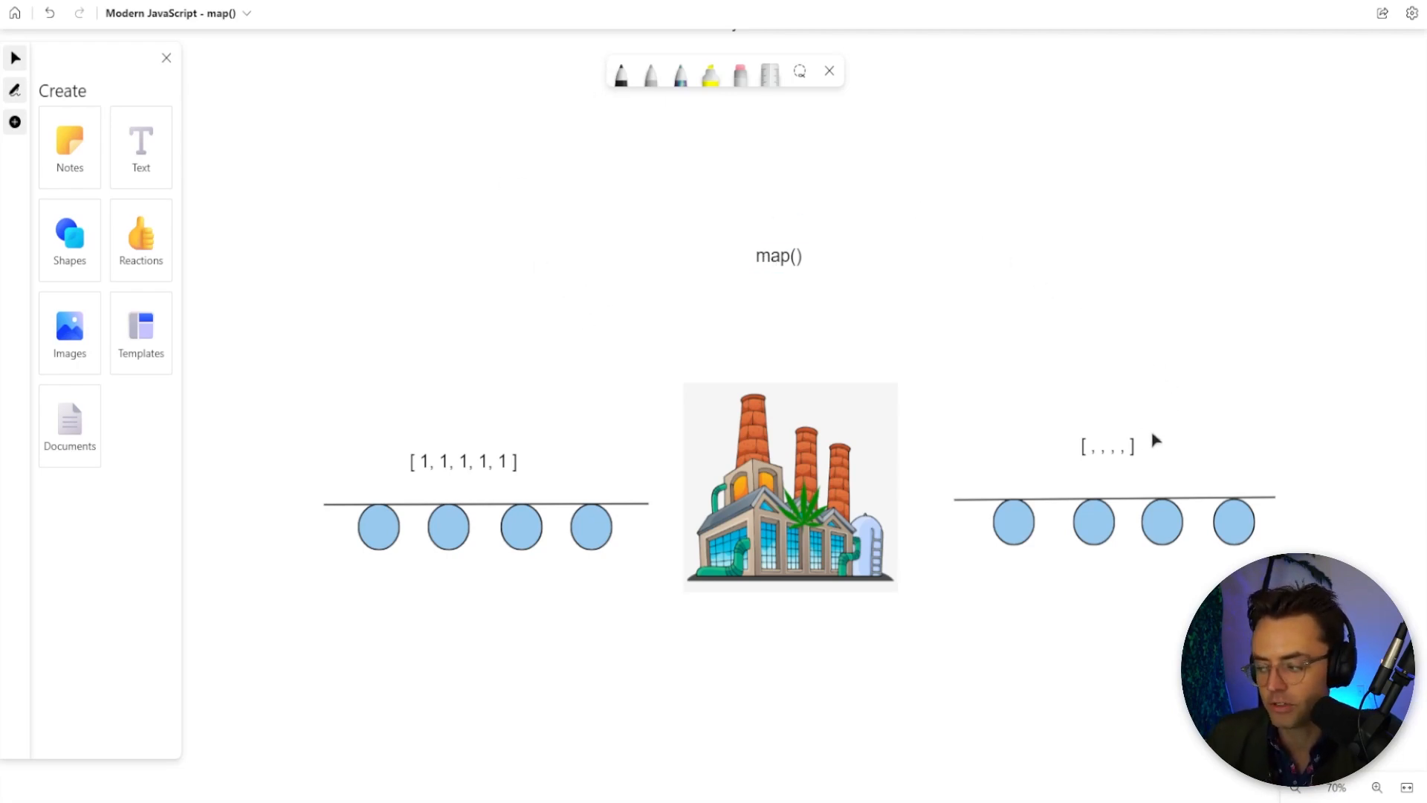
click(1108, 446)
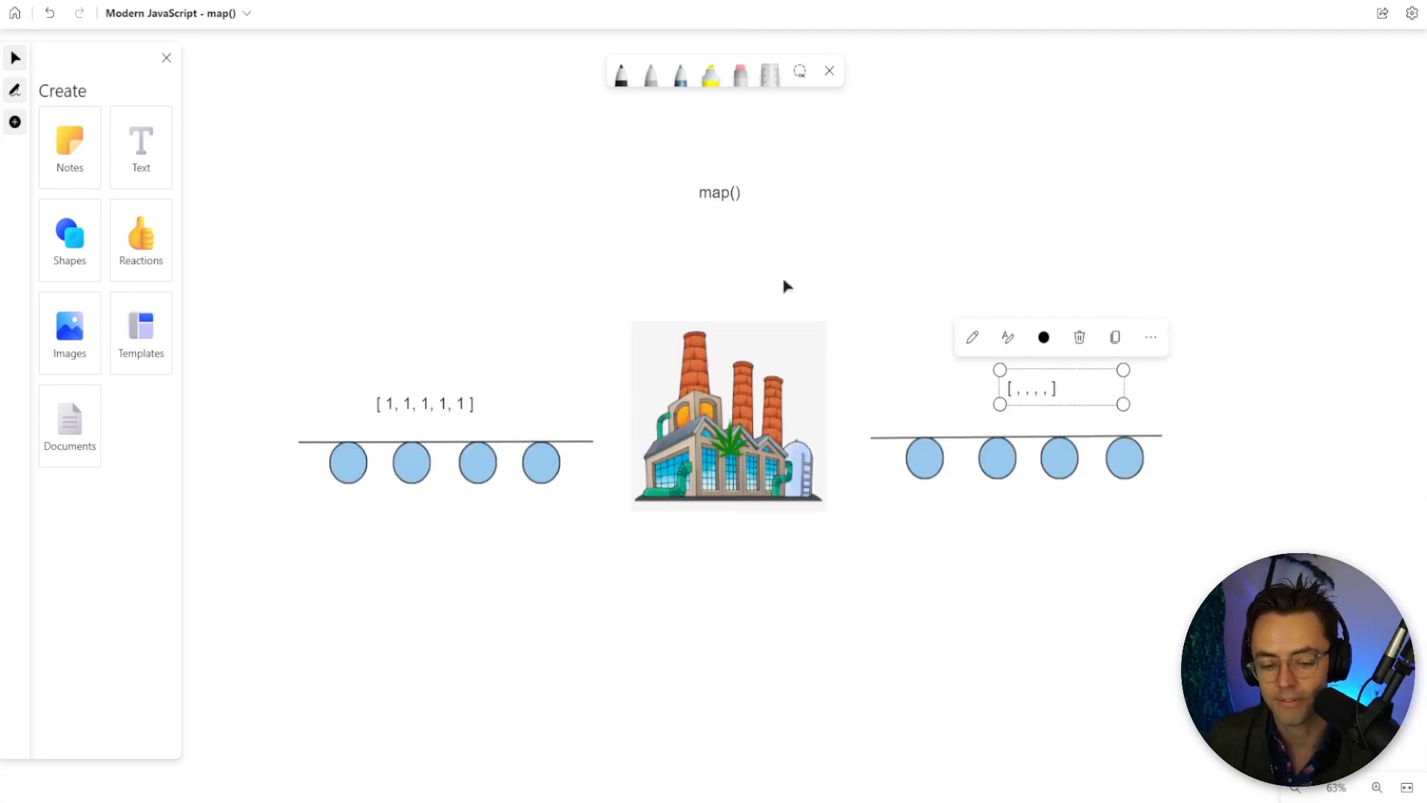
mouse_move(371, 351)
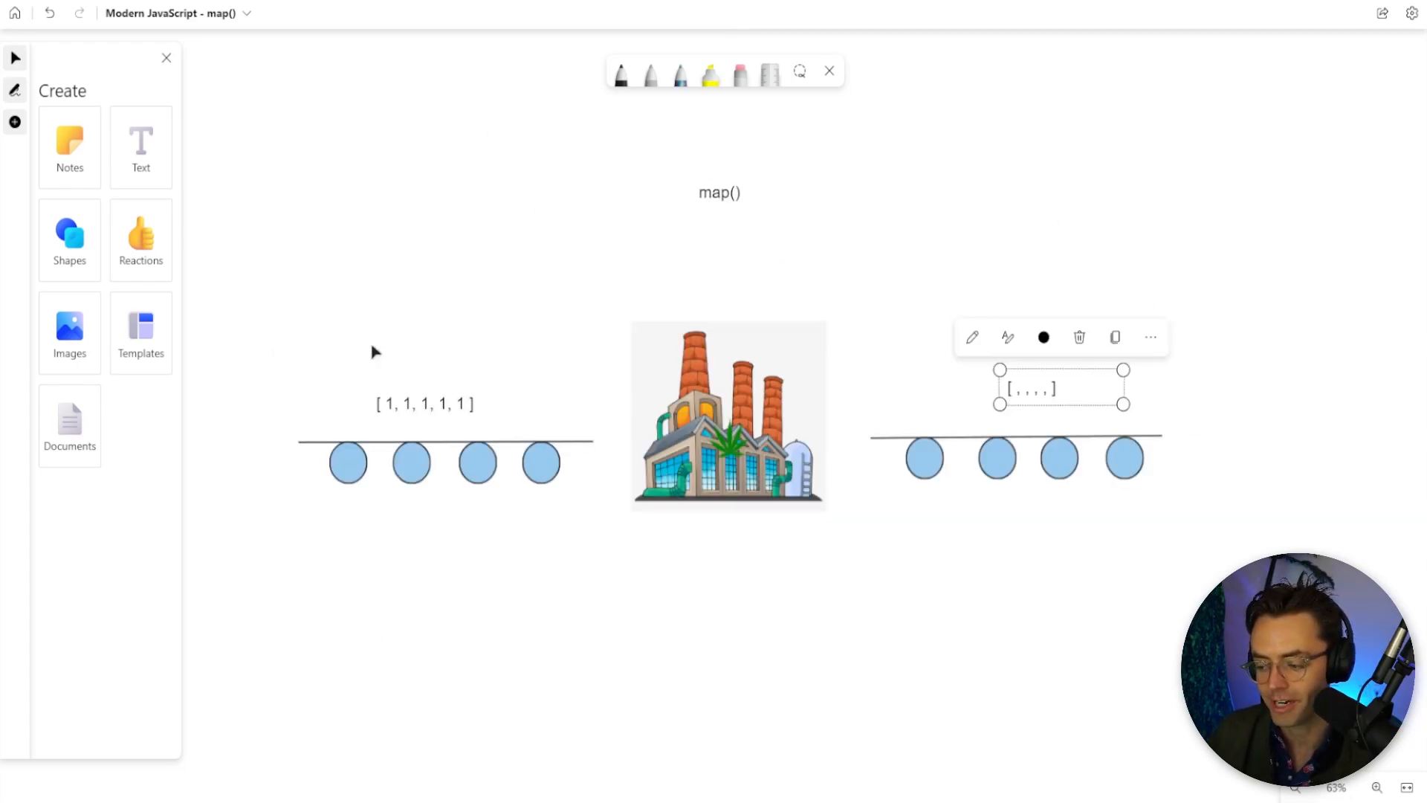
mouse_move(460, 580)
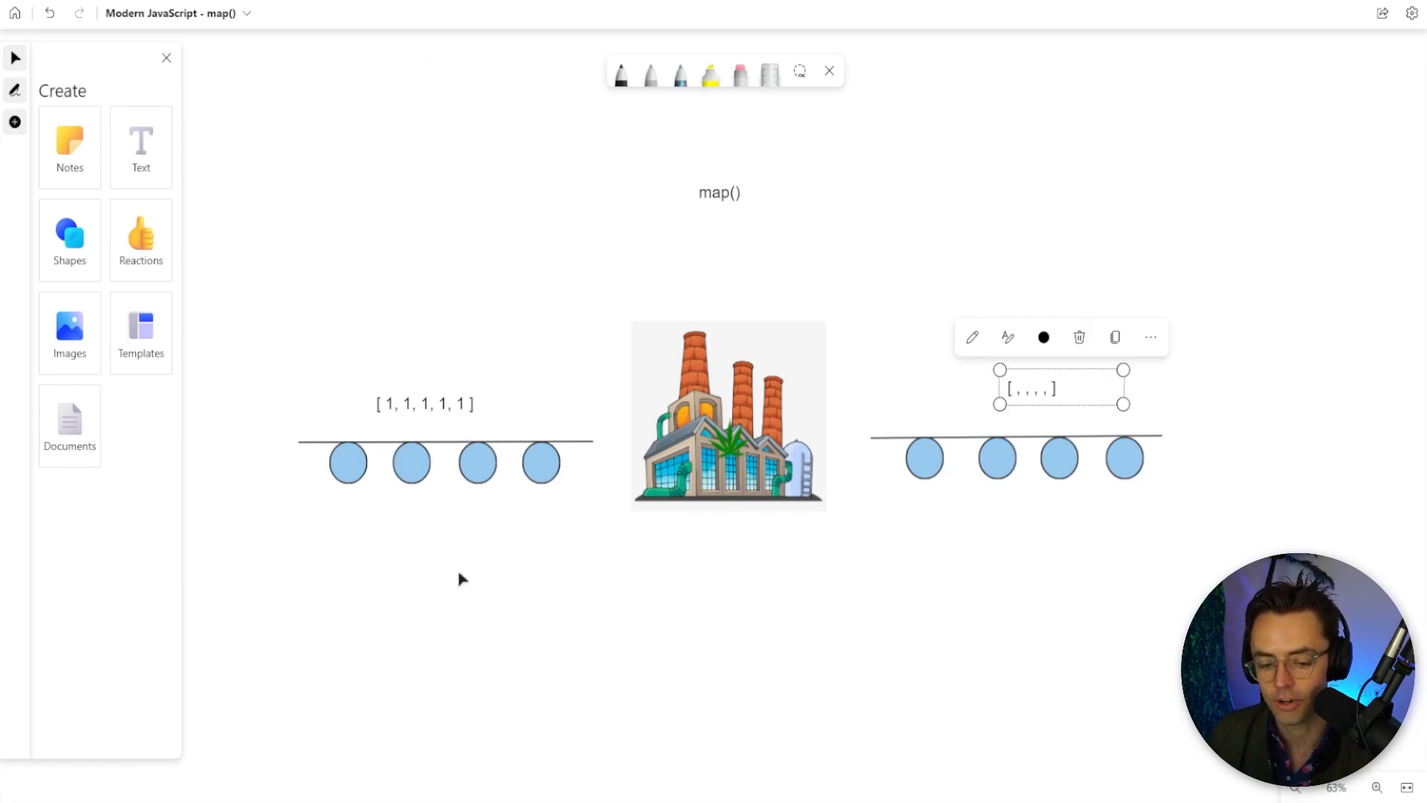
click(891, 270)
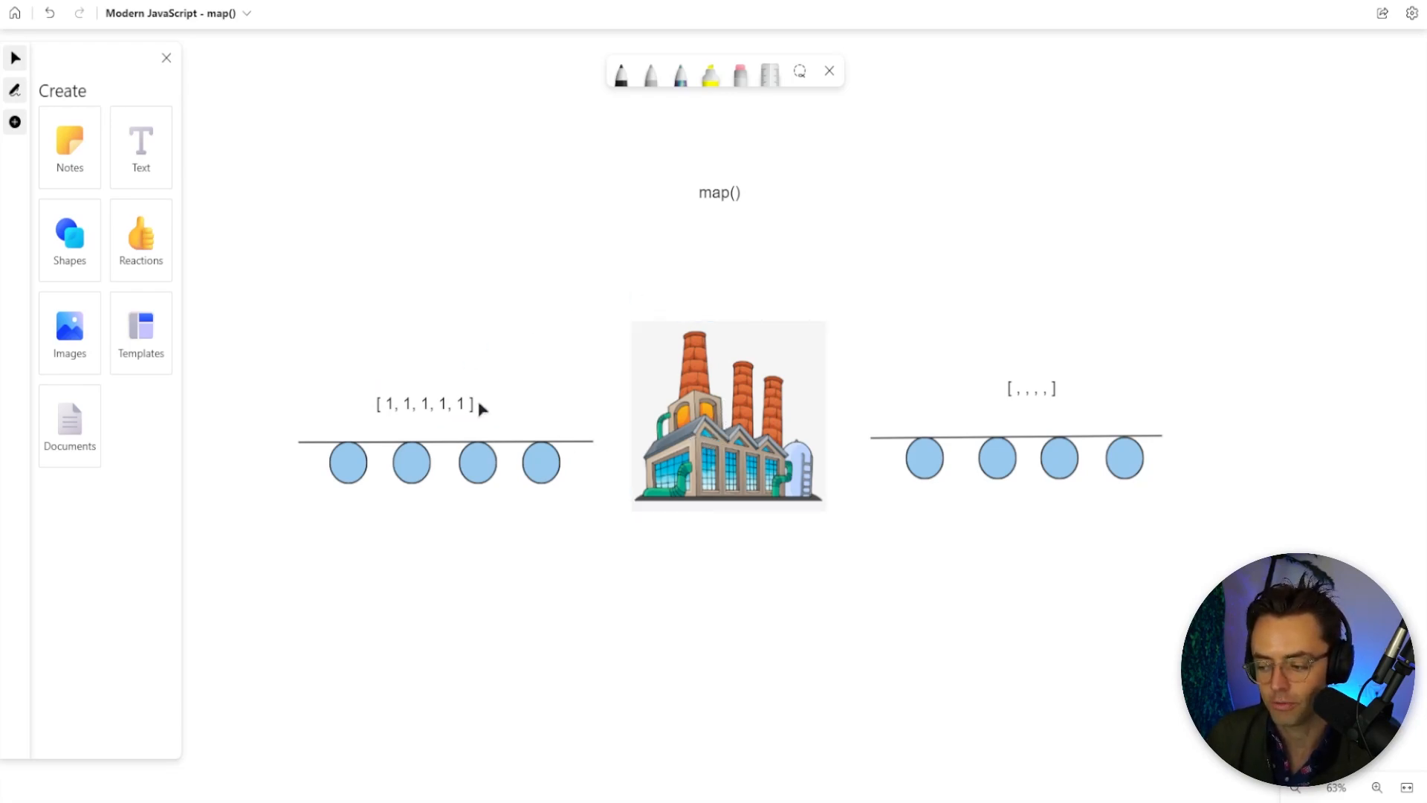
click(426, 404)
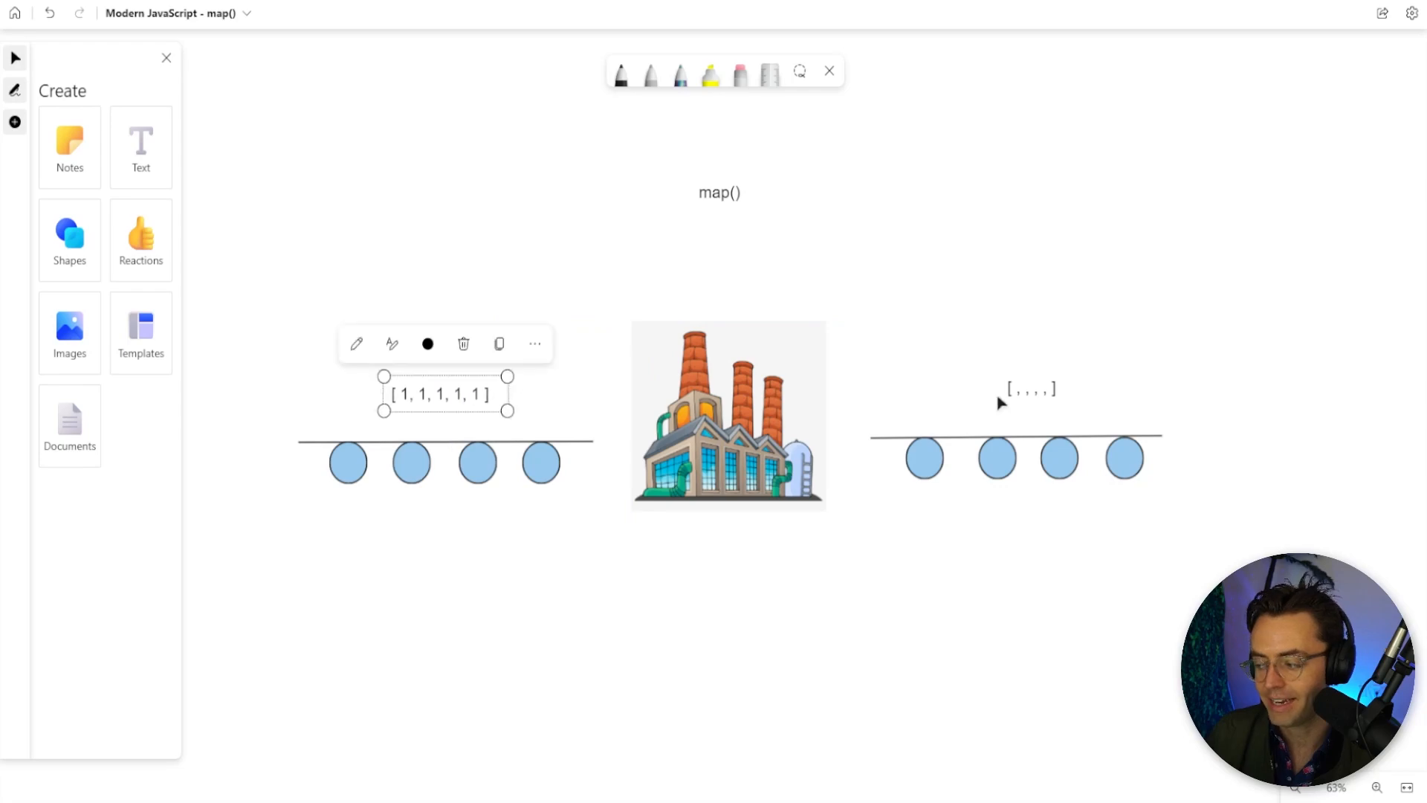
click(728, 440)
text(+ 2)
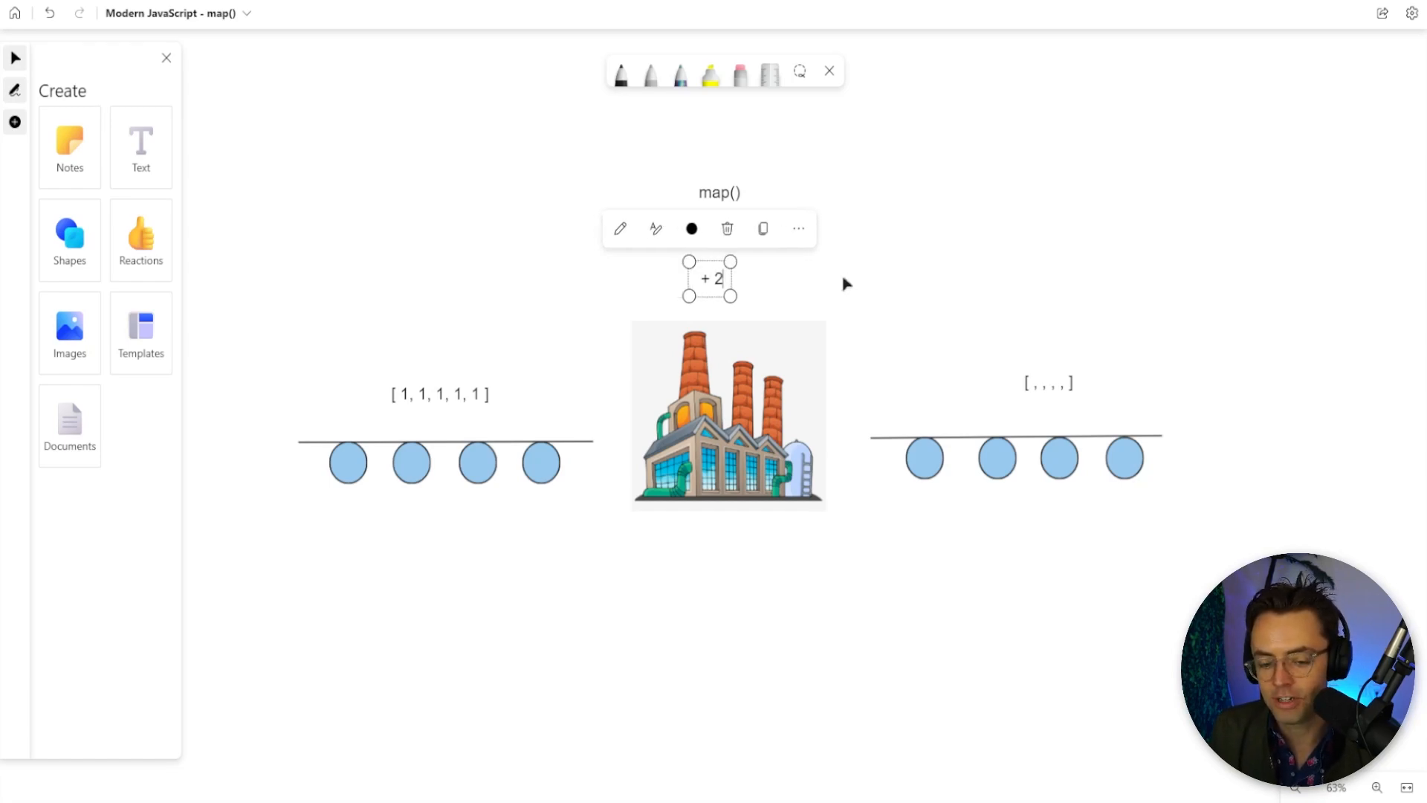
click(907, 208)
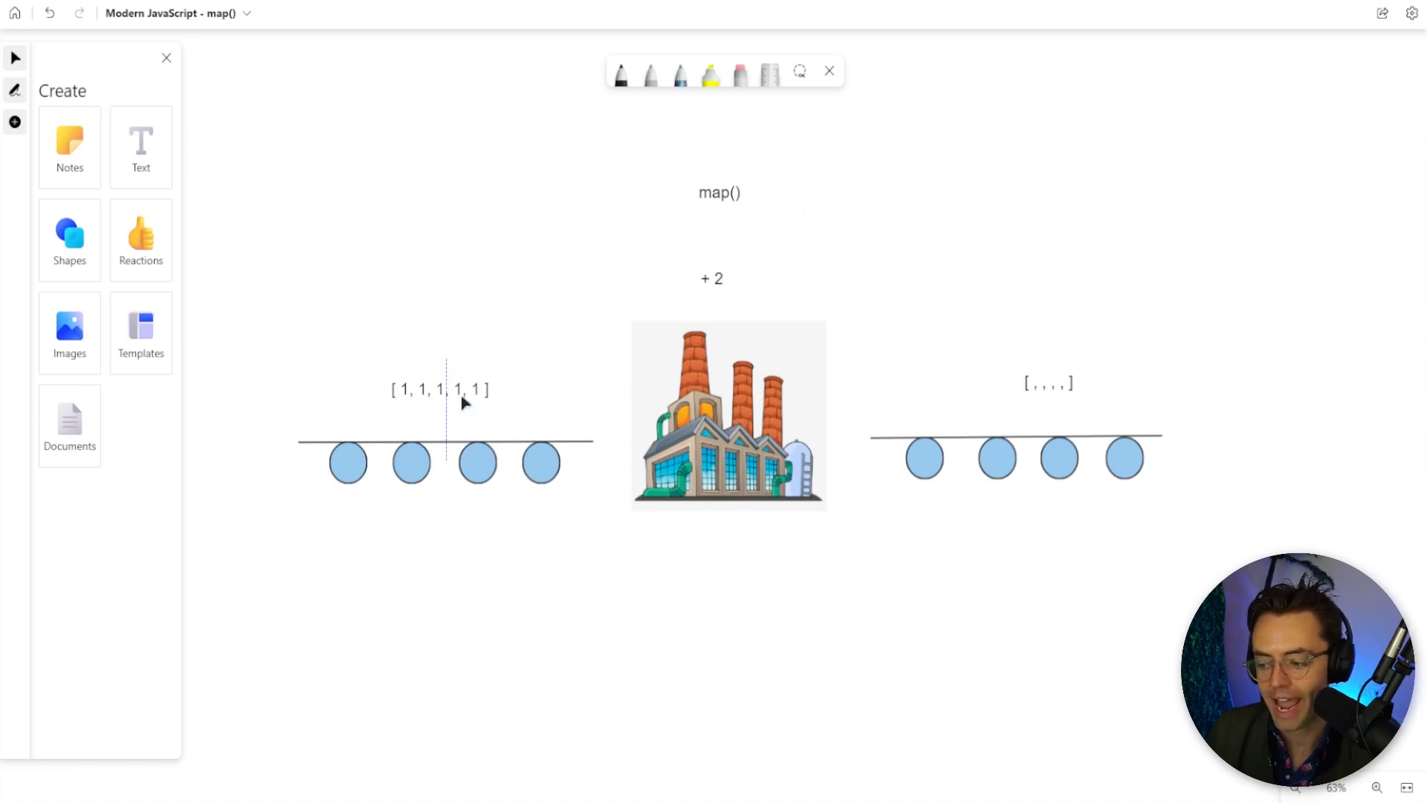
- Move the [1,1,1,1,1] input array and empty output array up beside the + 2 label under map()
drag(442, 390, 621, 262)
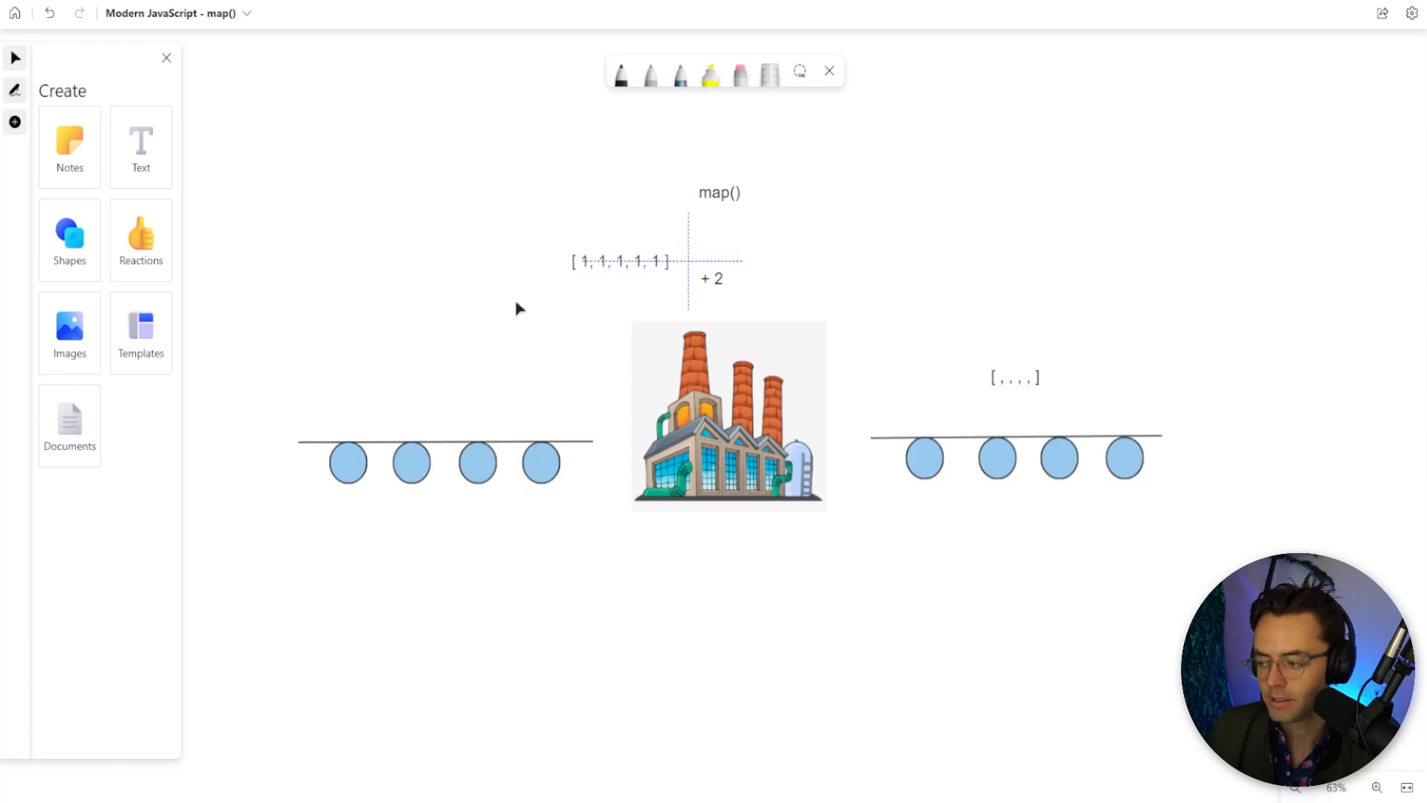
drag(621, 261, 649, 244)
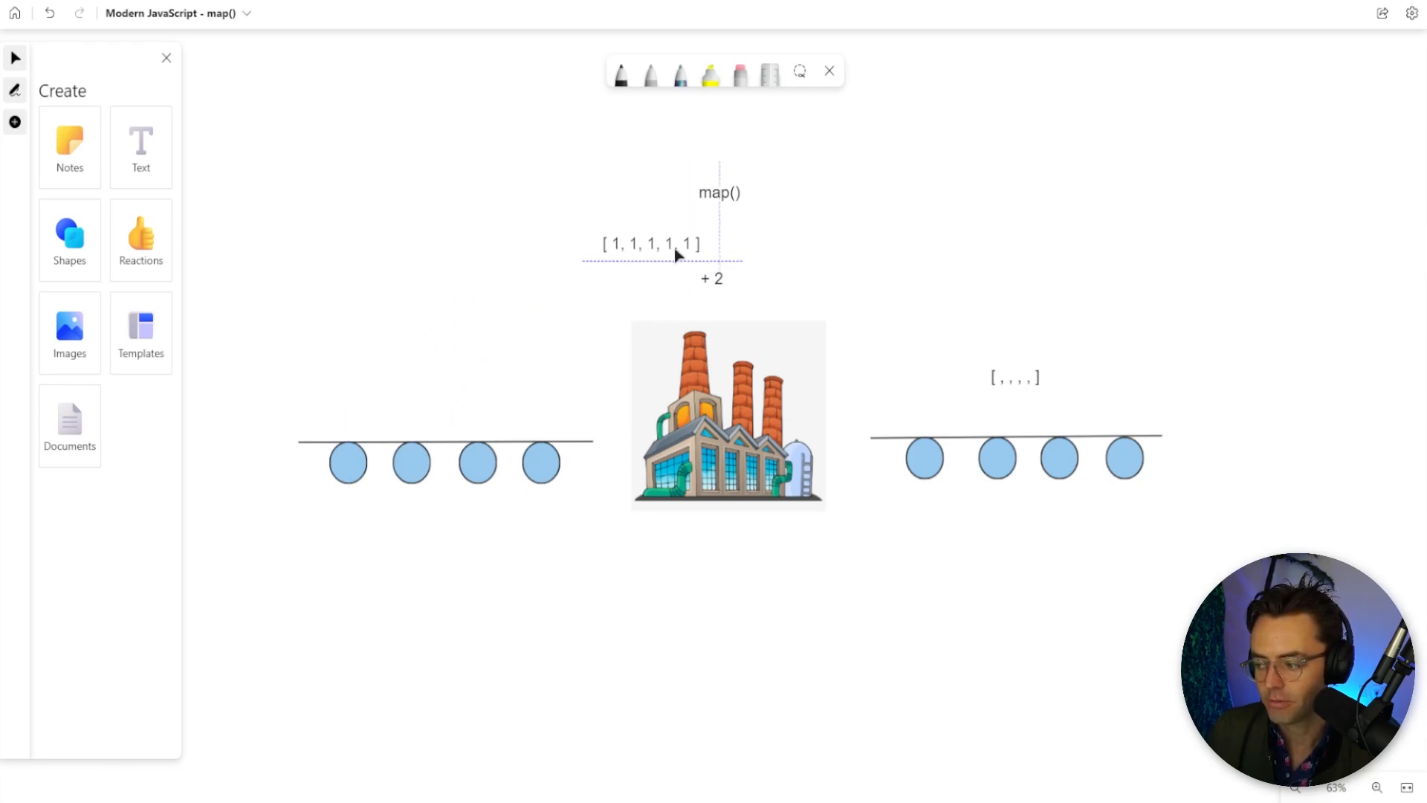
drag(1014, 378, 763, 244)
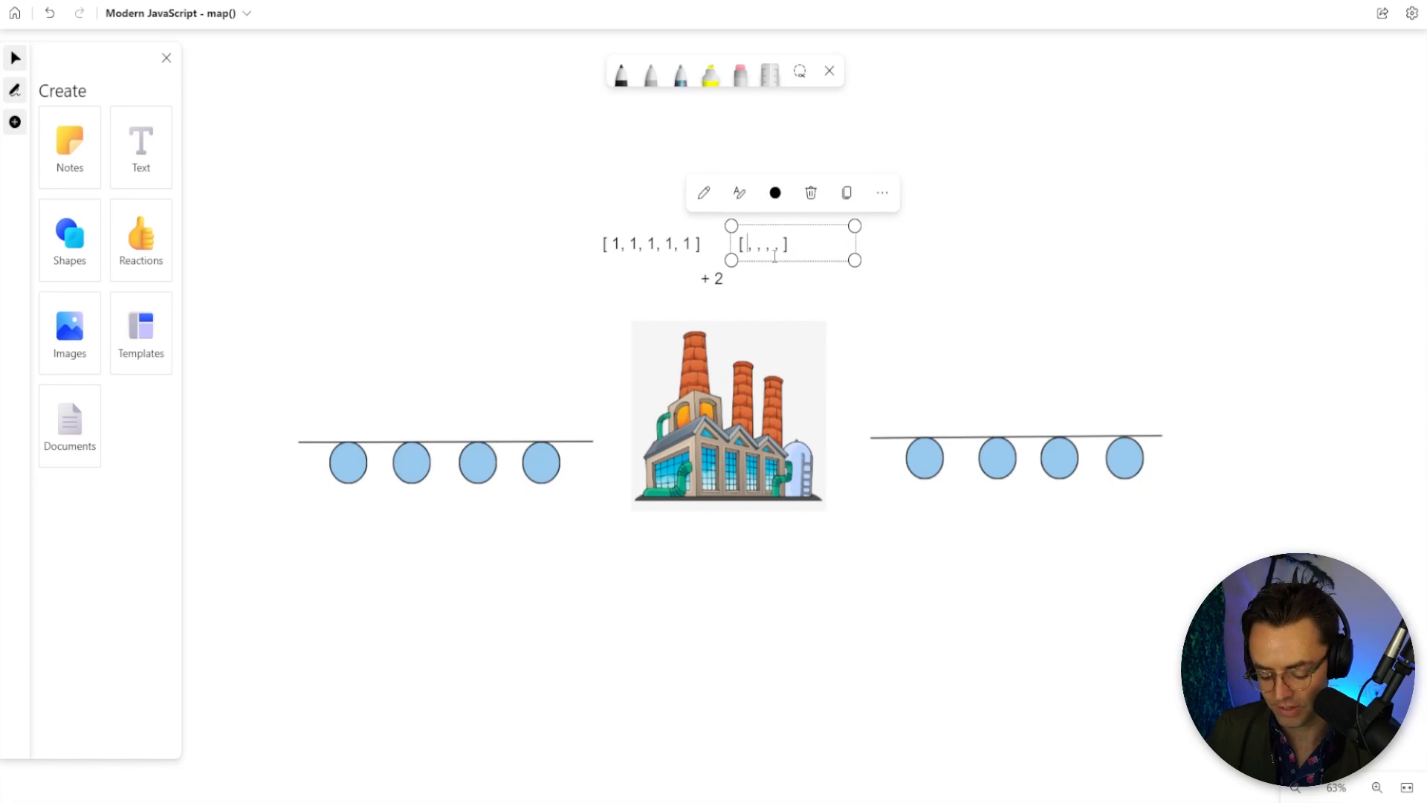
- Fill the output array with 3s to read [3, 3, 3, 3] and place it above the right conveyor
text(3,3)
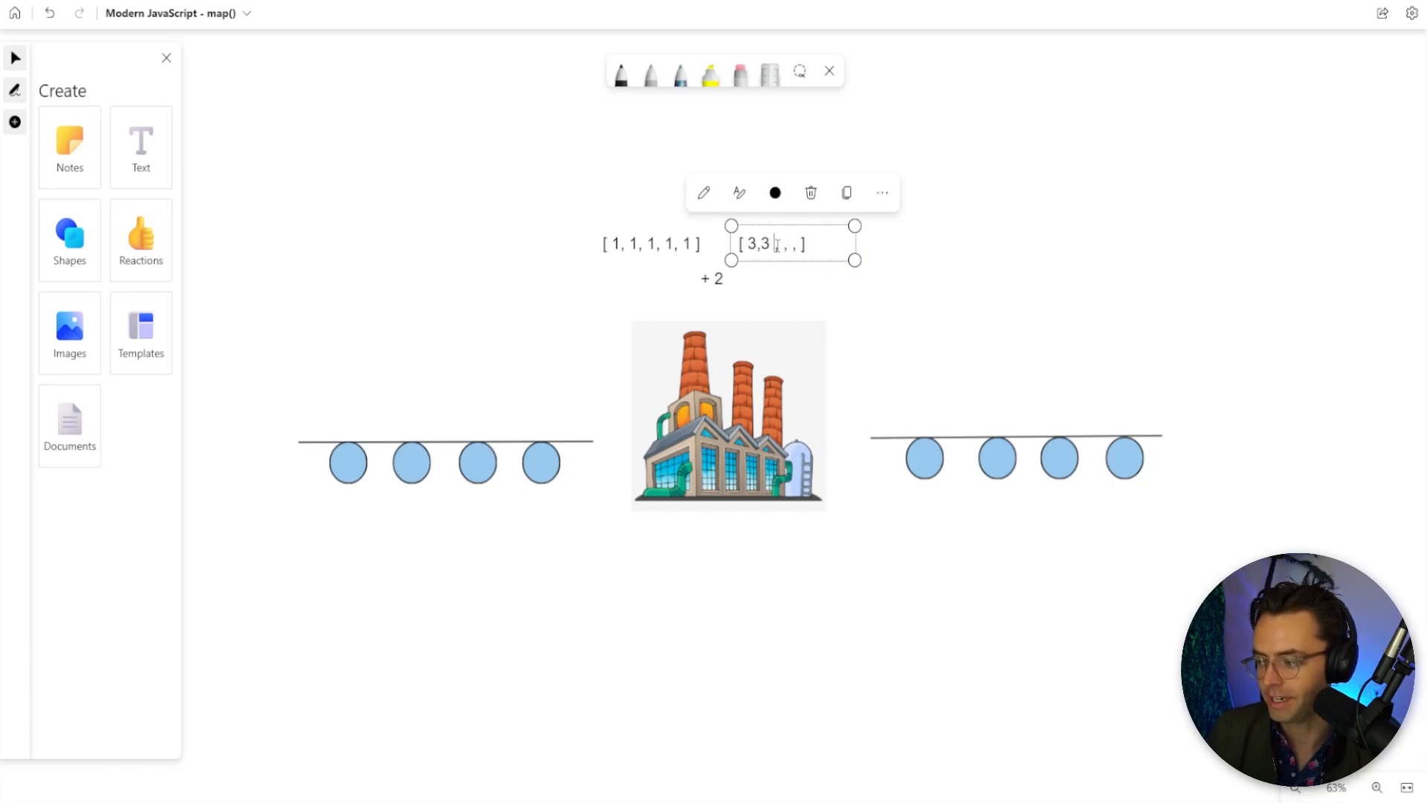
text(3,)
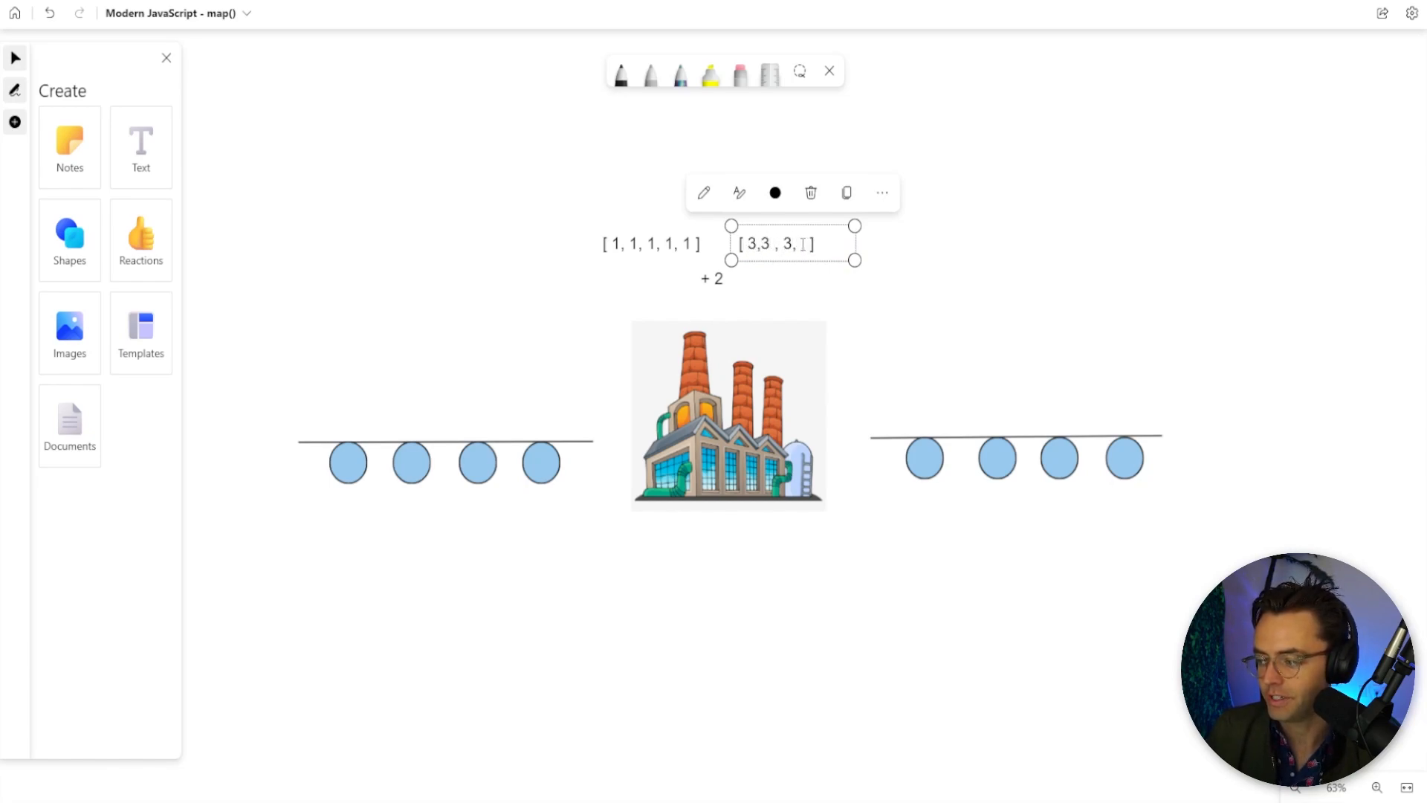
text(3,3)
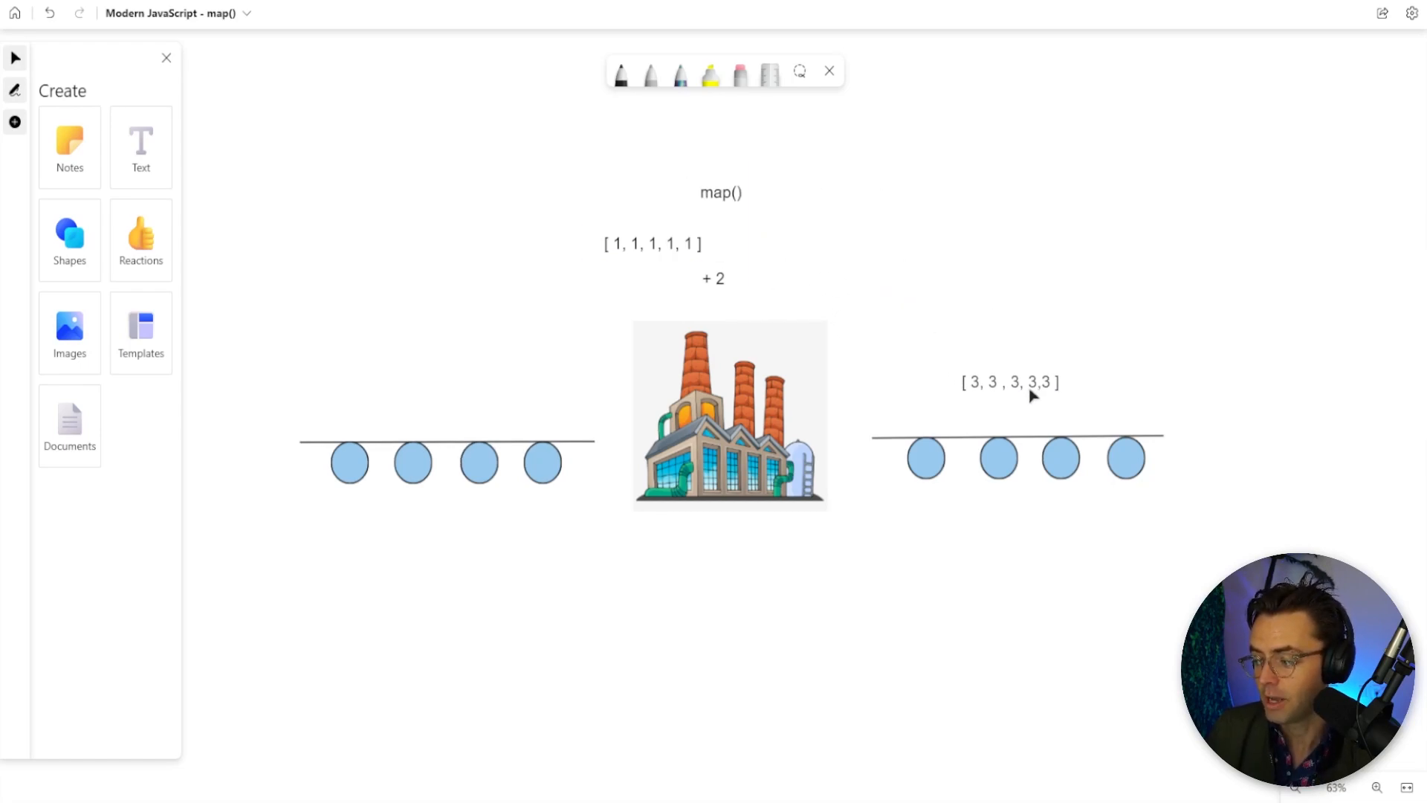
click(1012, 382)
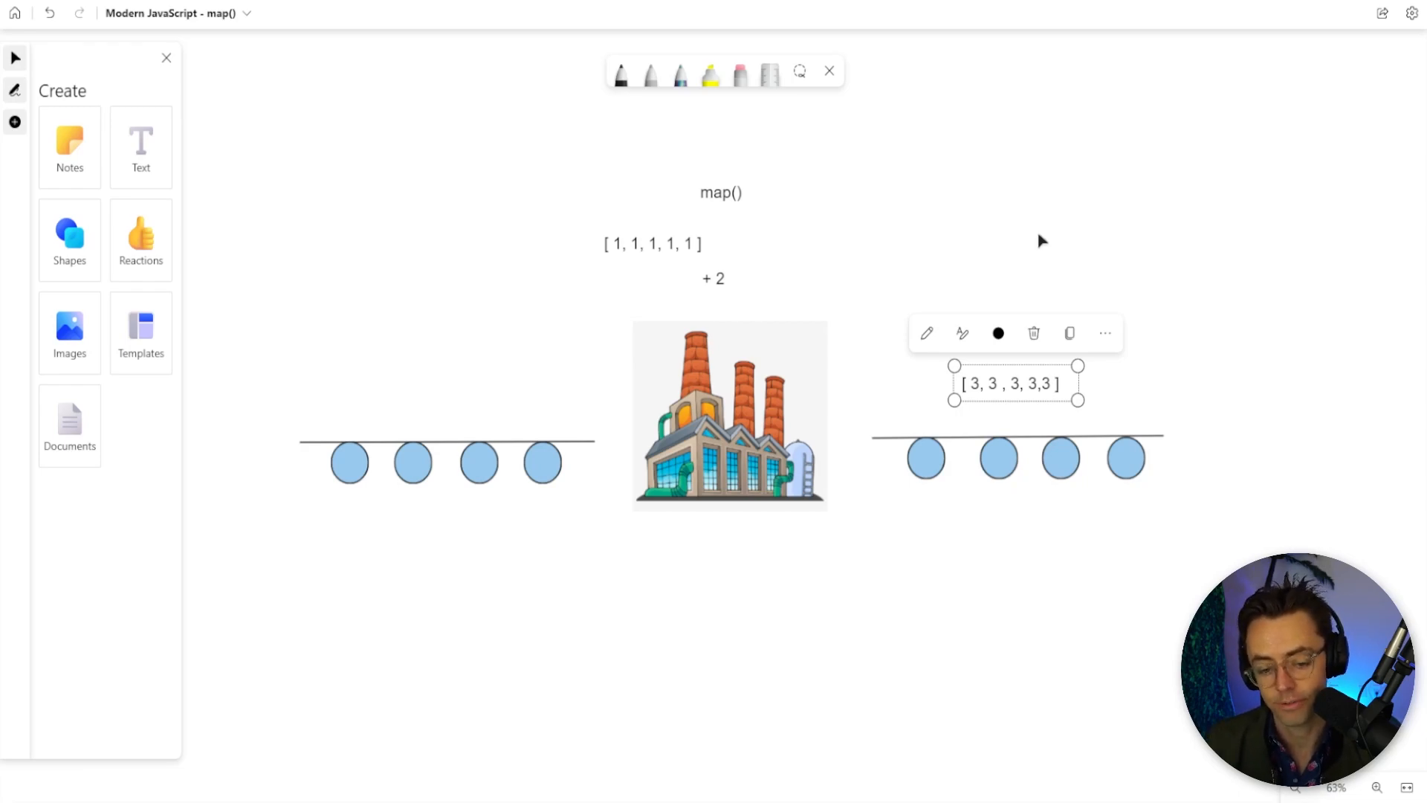
- Scroll down to the let newArray = array.map(...) code example on the whiteboard
scroll(down, 3)
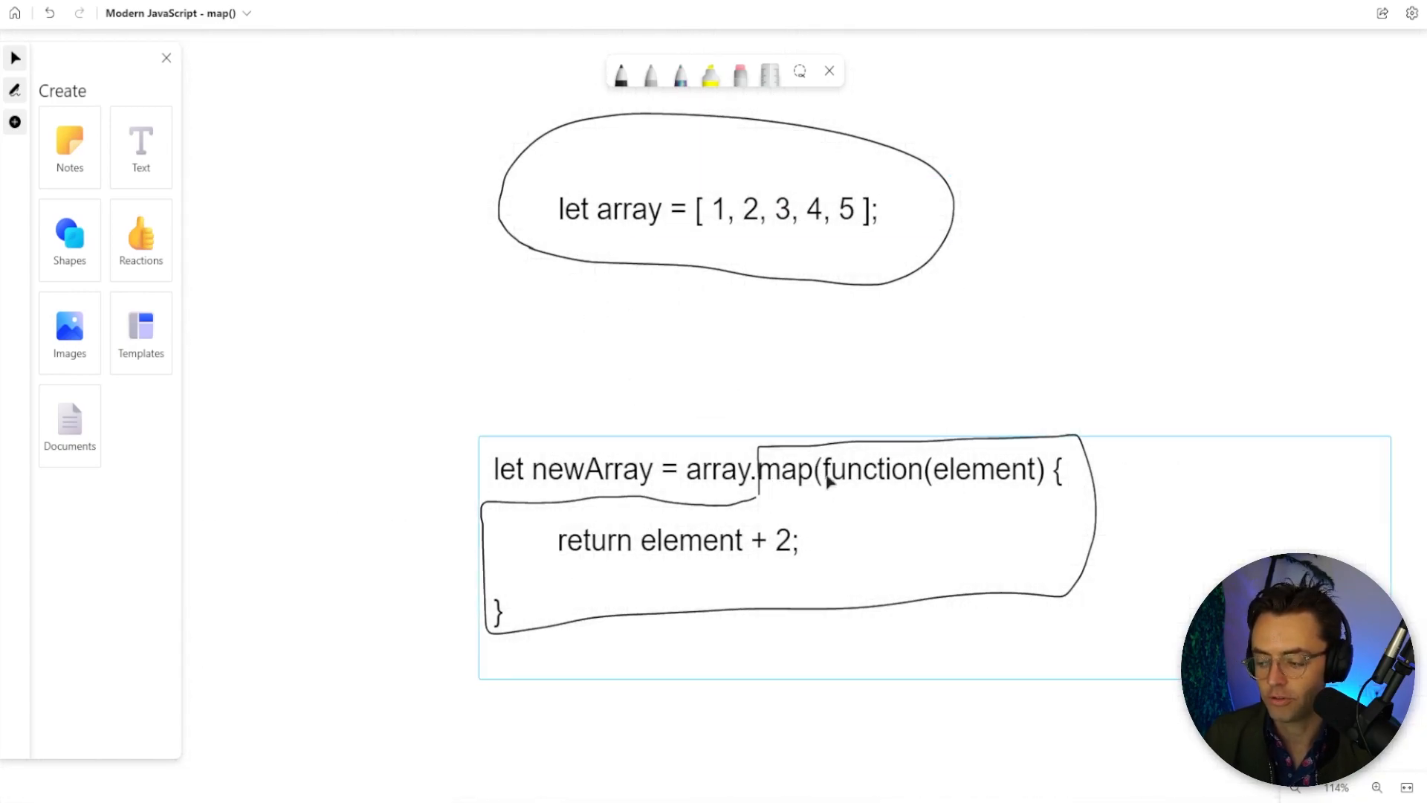
mouse_move(905, 492)
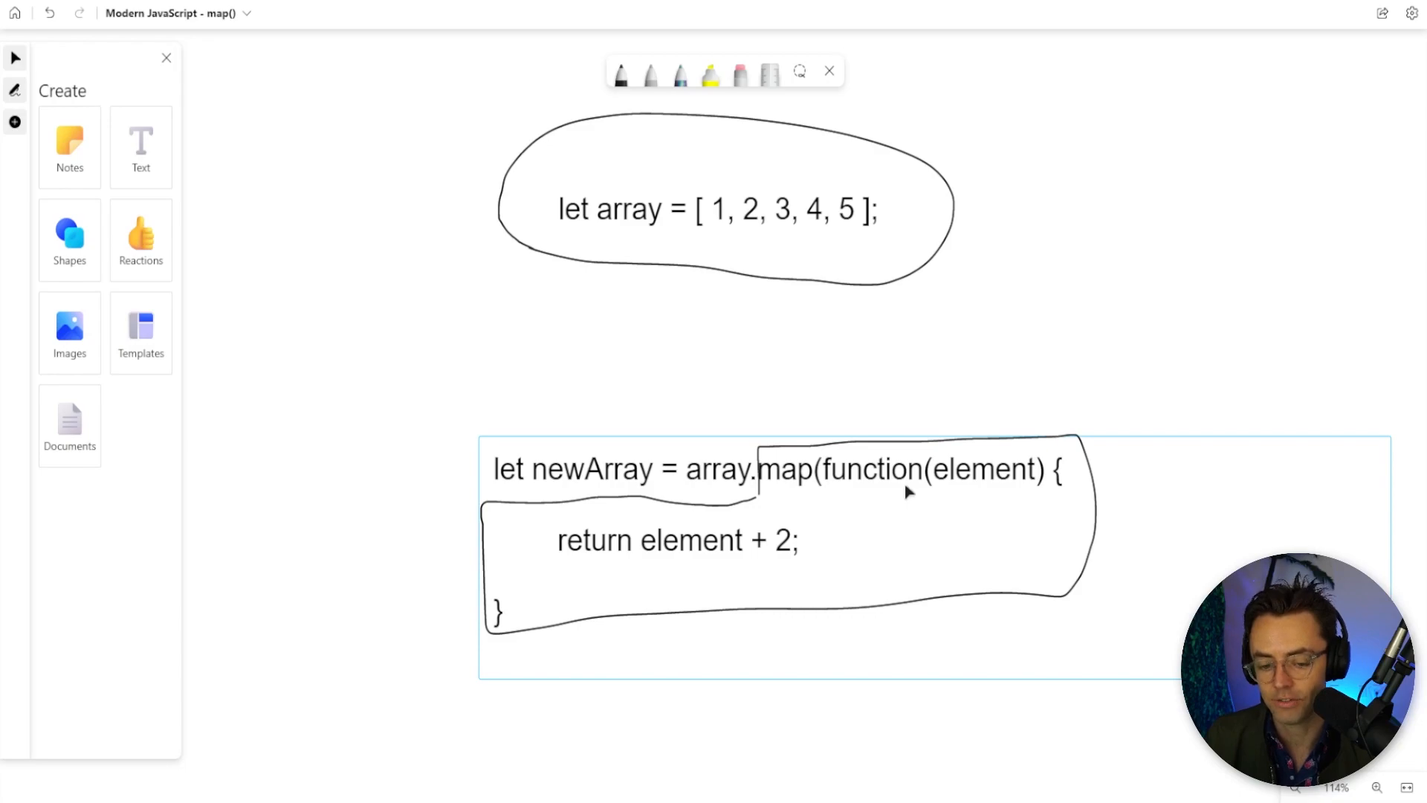
mouse_move(771, 528)
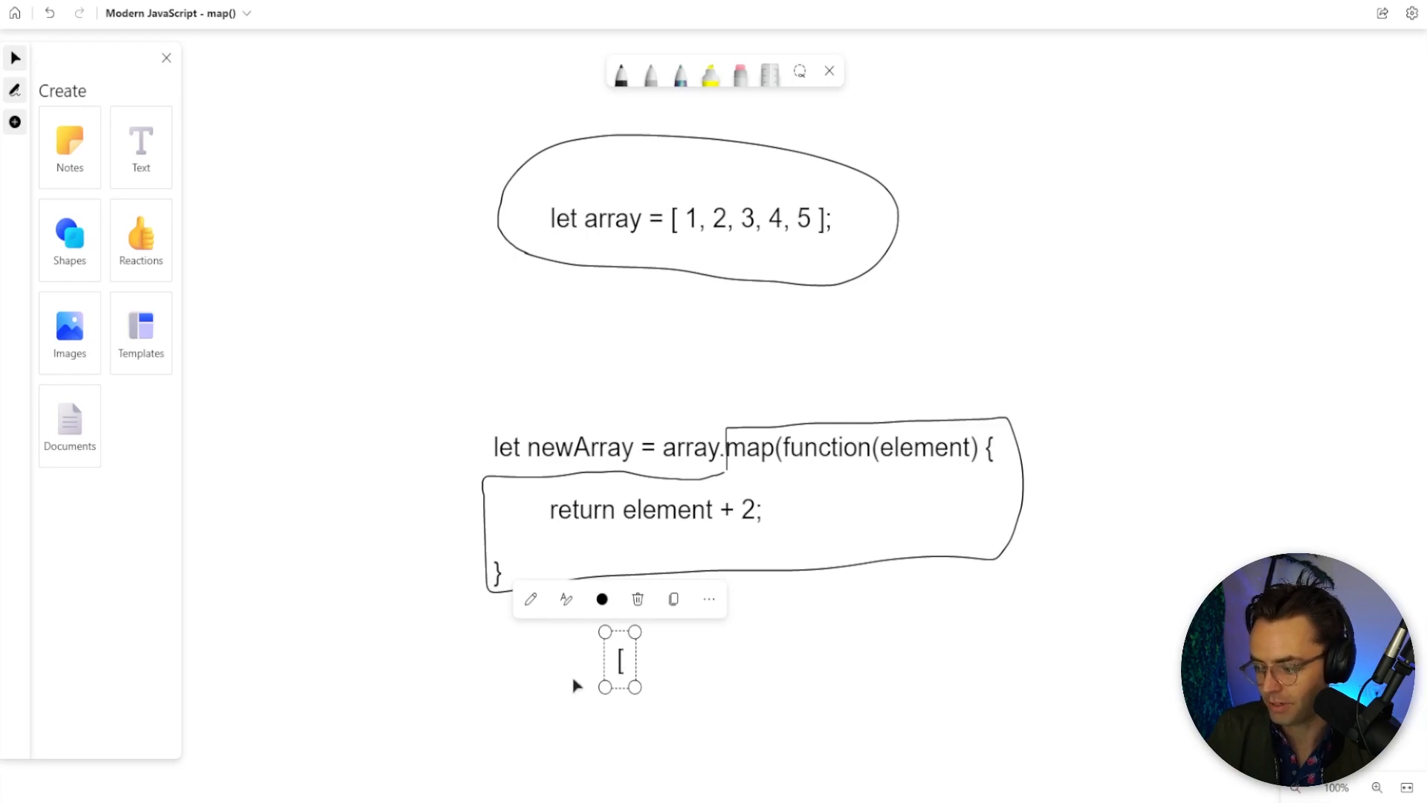
- Write the result array [3, 4, 5, 6, 7] below the map() code and begin let newAr
text(3, 4, 5, 6, 6)
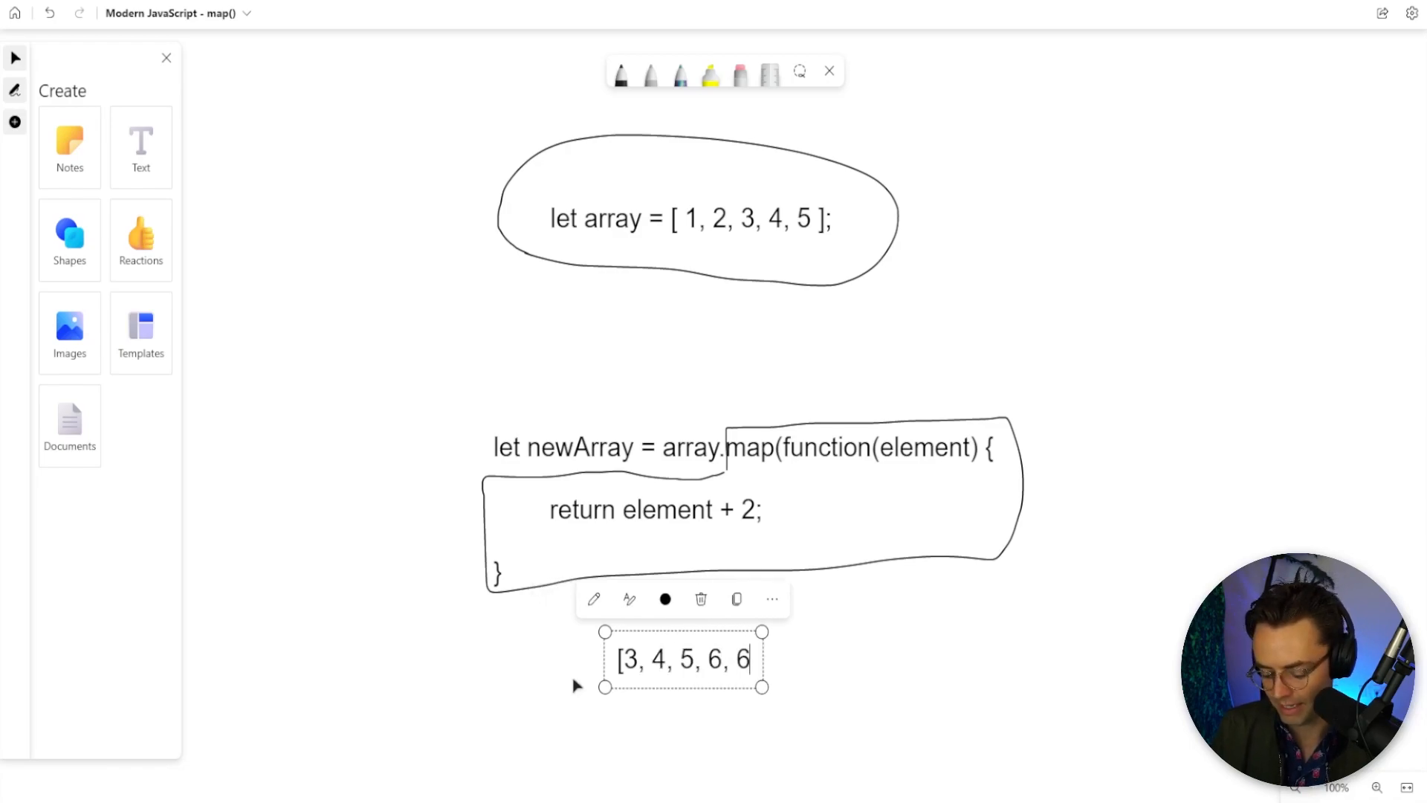
text(7])
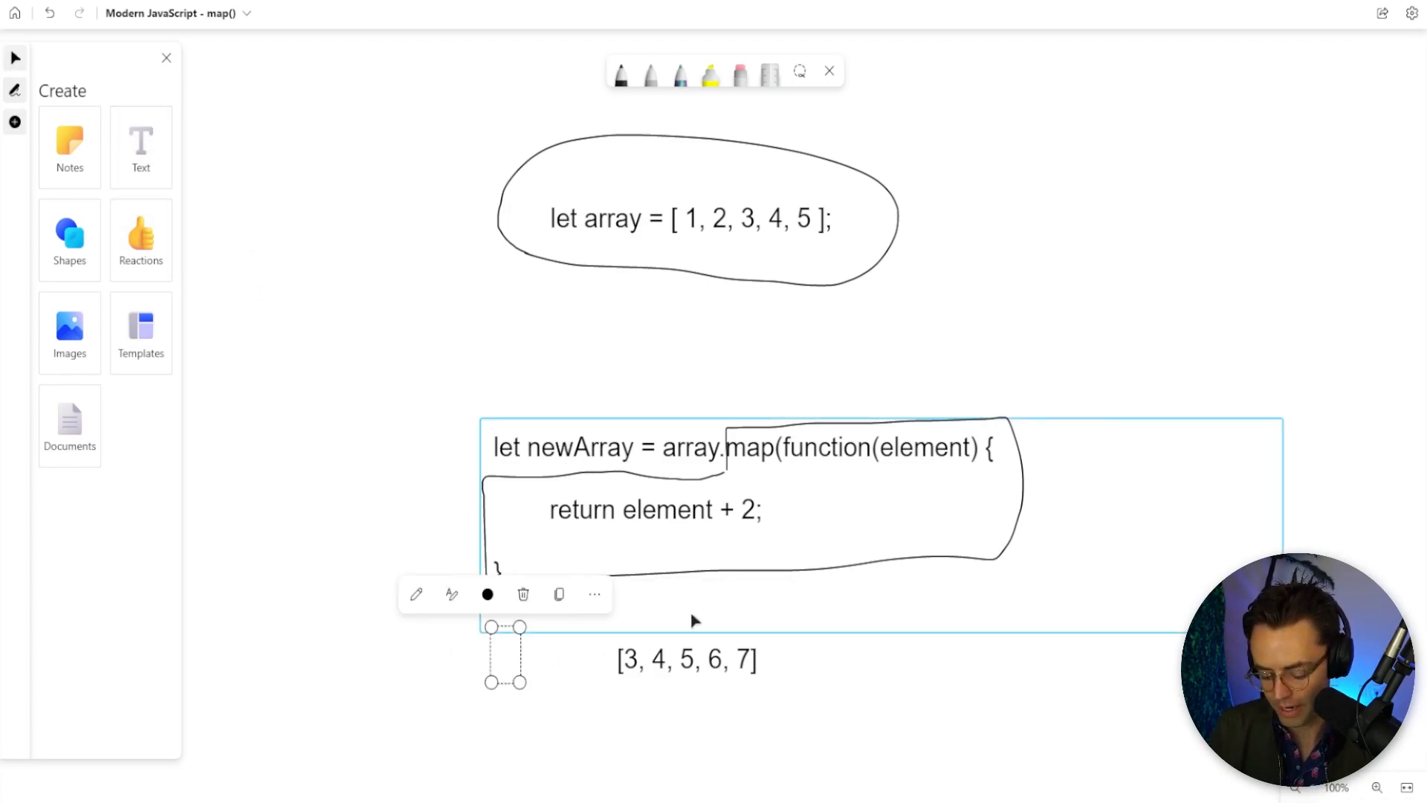
text(let newAr)
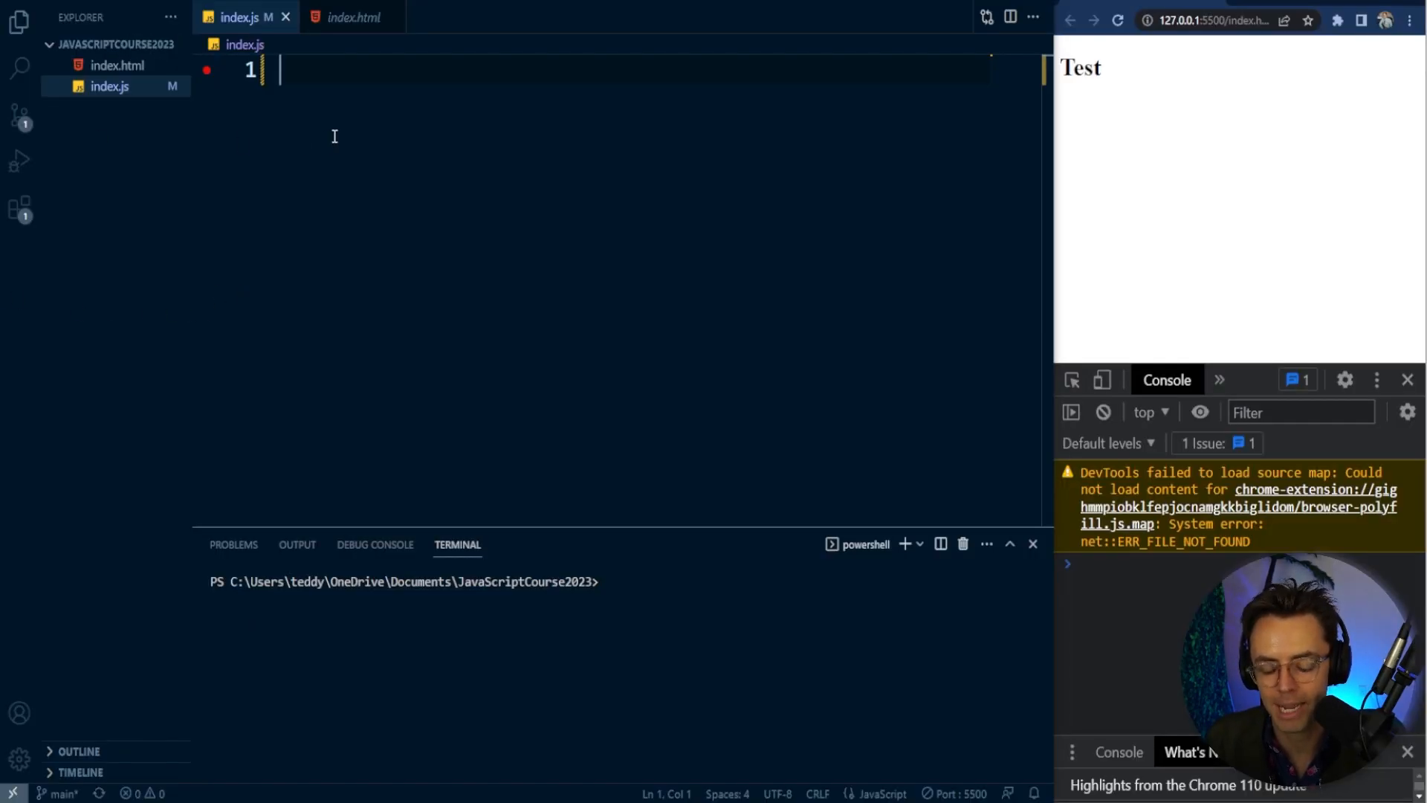
- Declare let numbers = [1, 2, 3] in index.js
text(let)
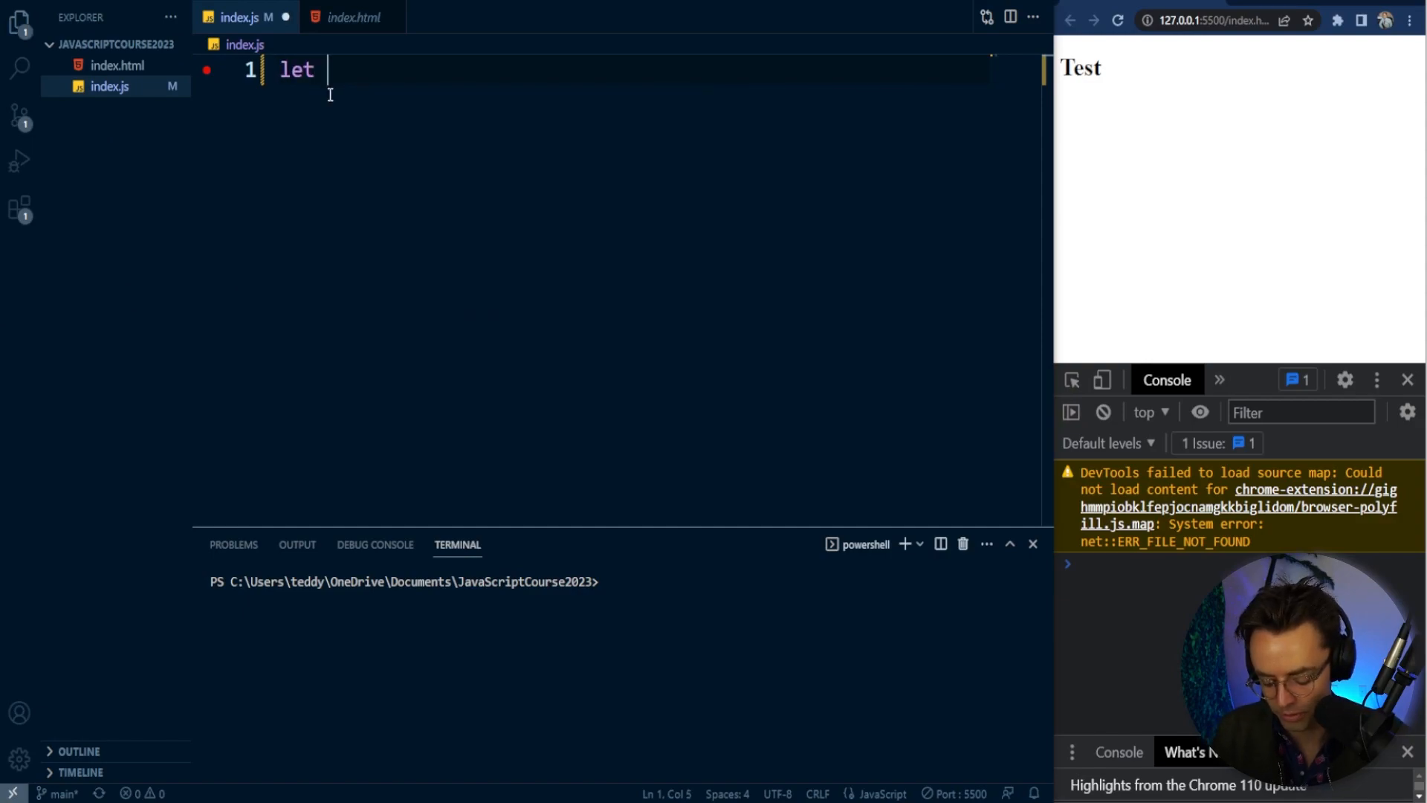
text(numbers = [])
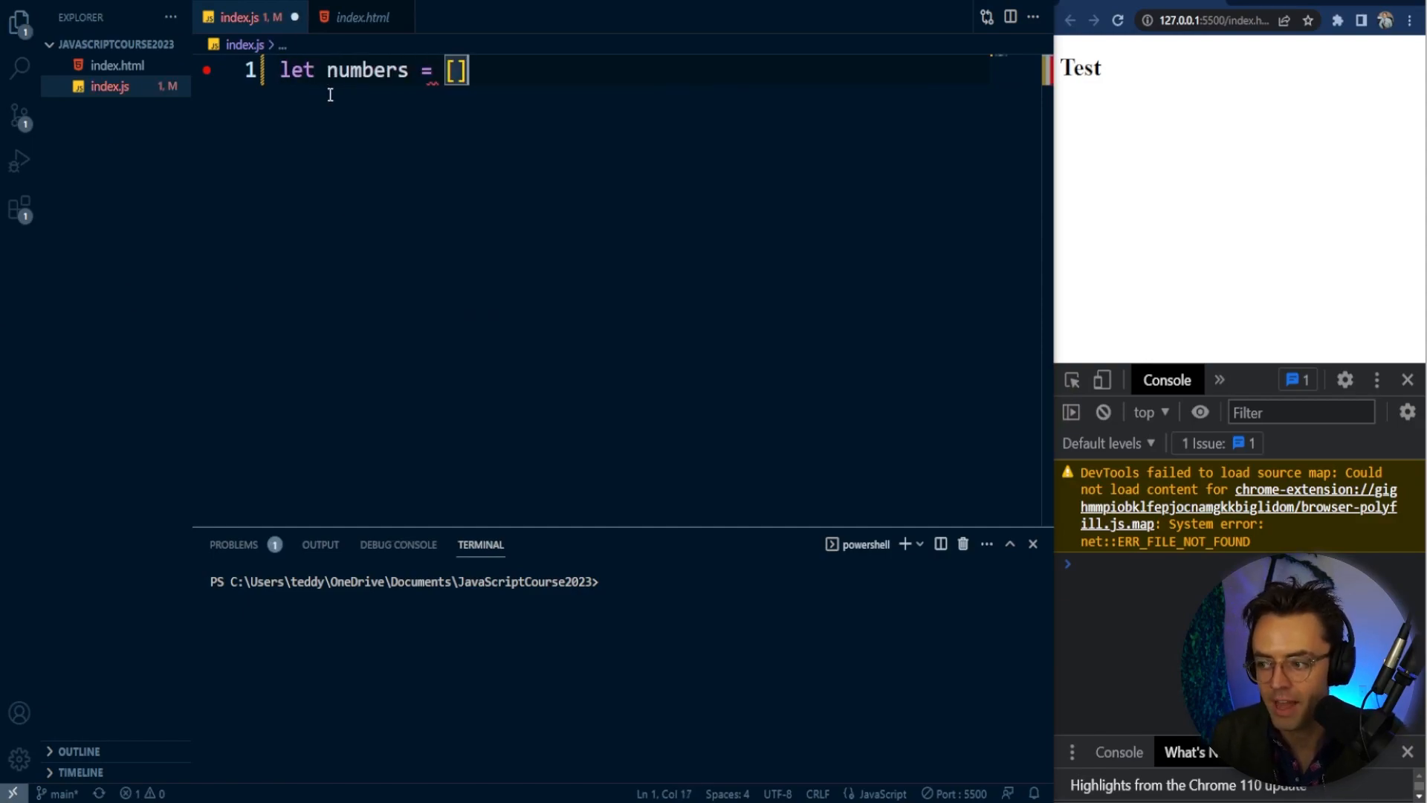
text(1,)
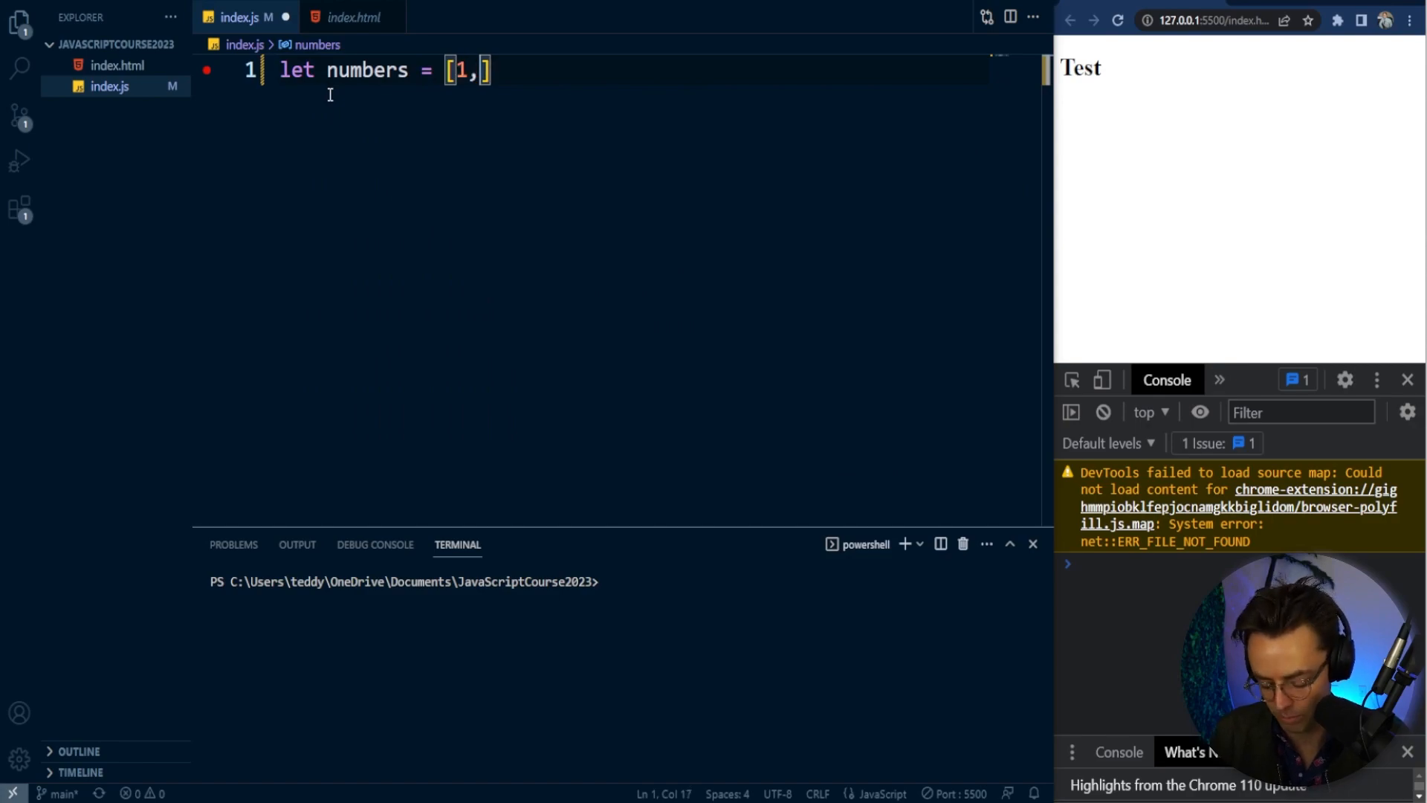
text(2, 4)
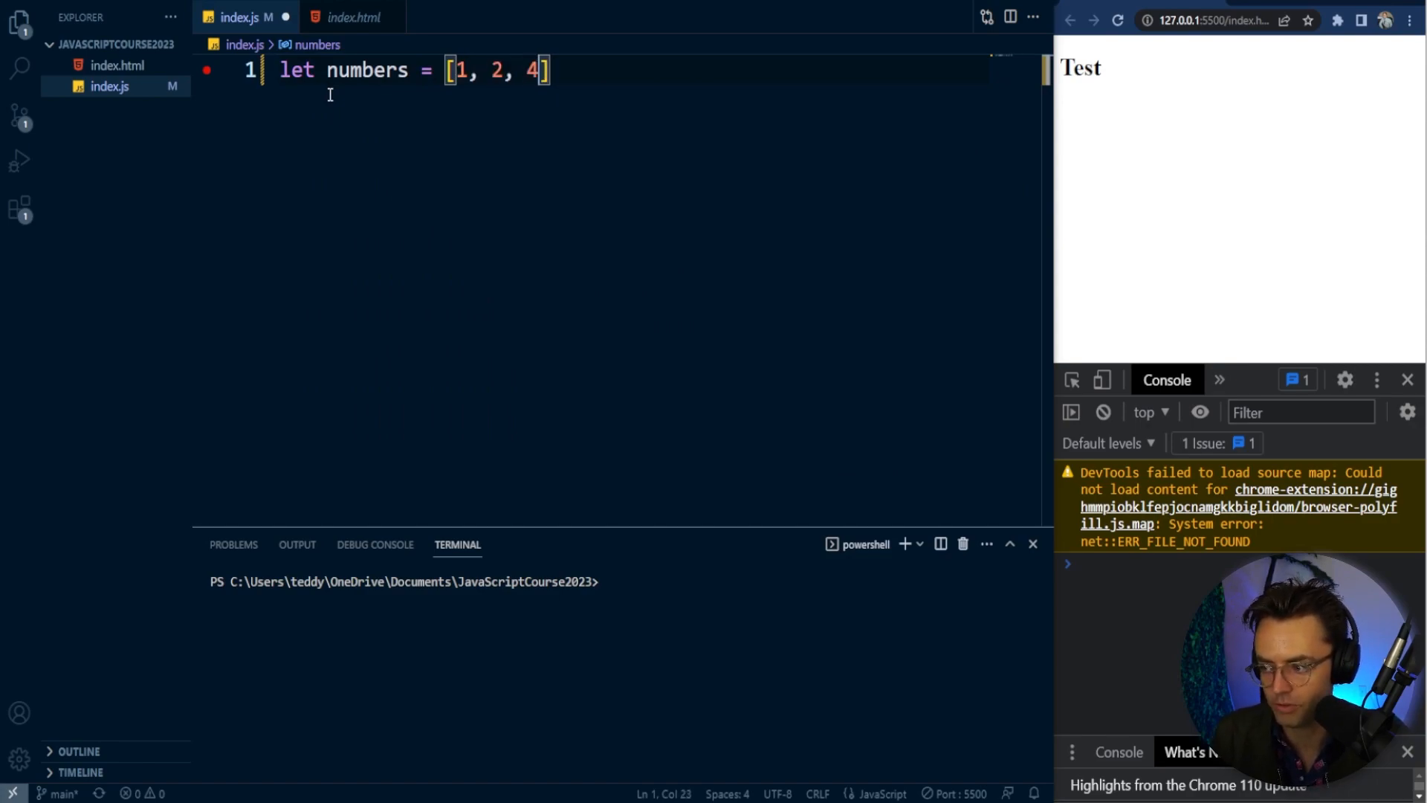
text(3)
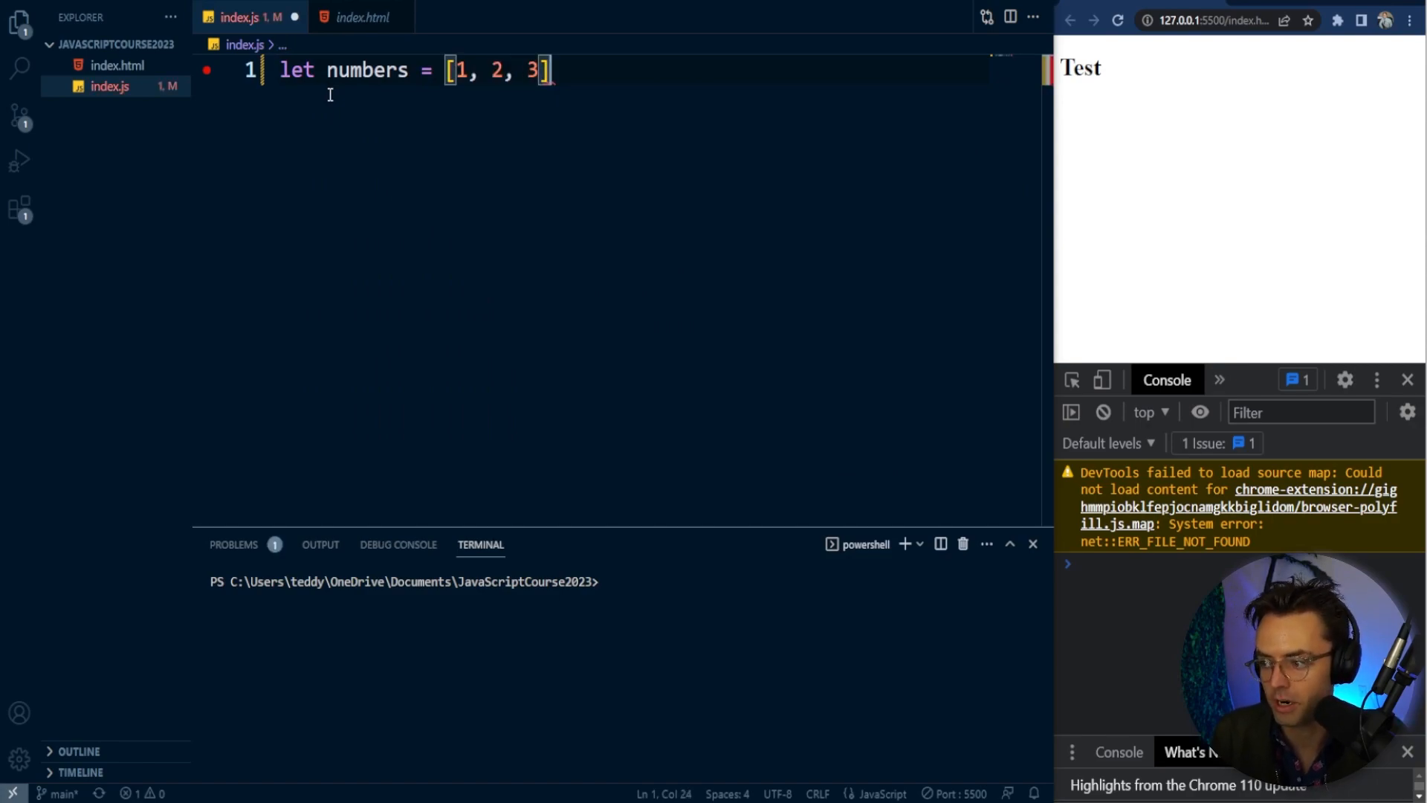
key(Enter)
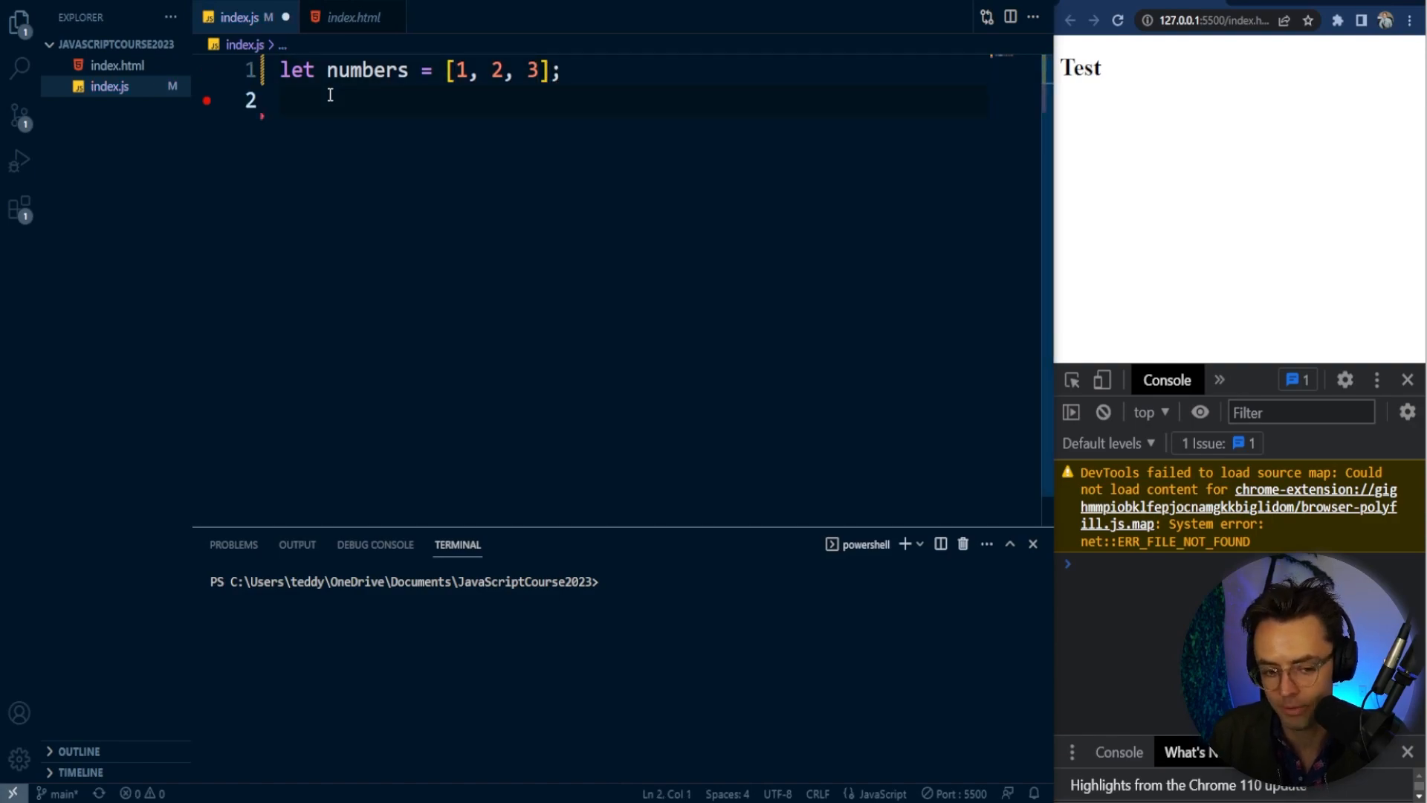
- Declare an empty array let doubleNumbers = [];
text(let)
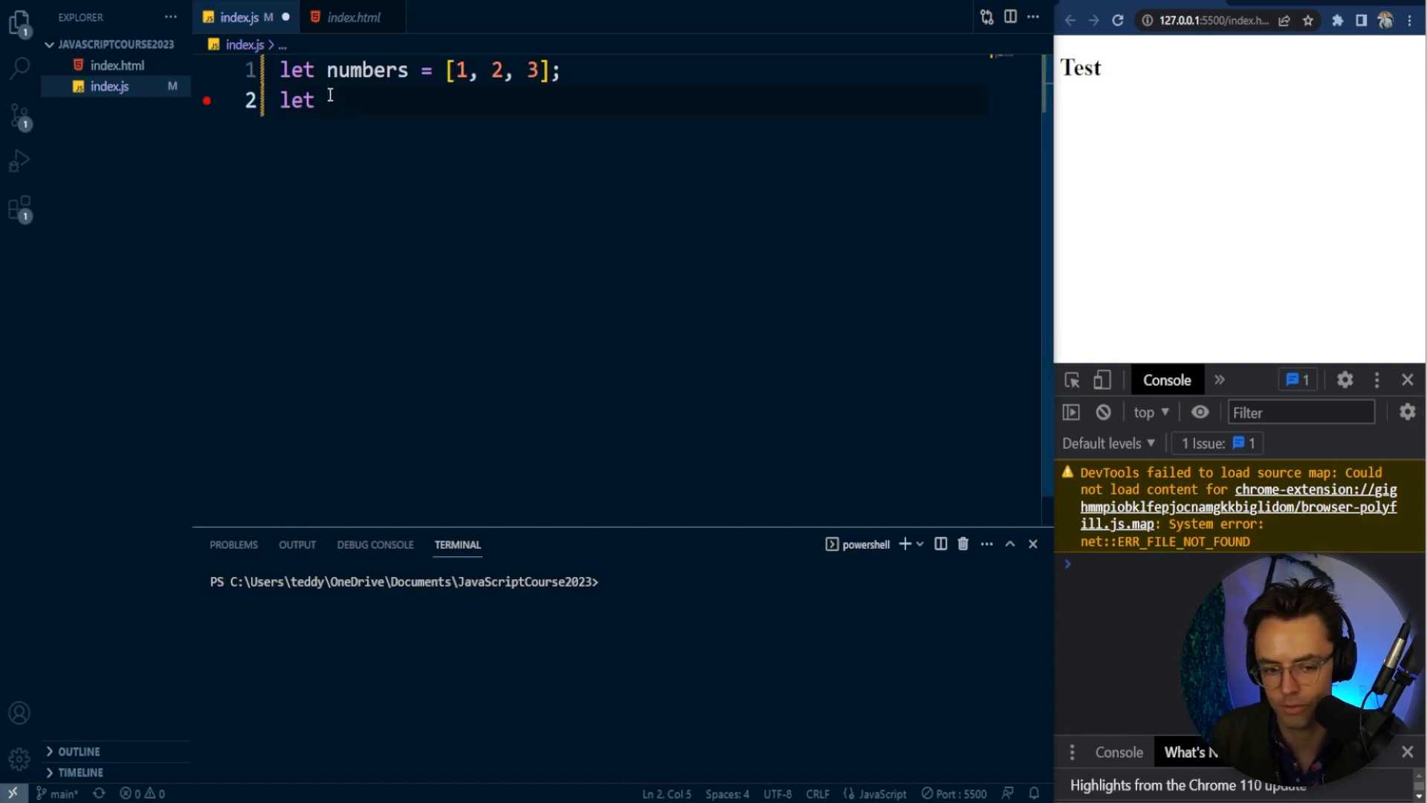
text(doubleNu)
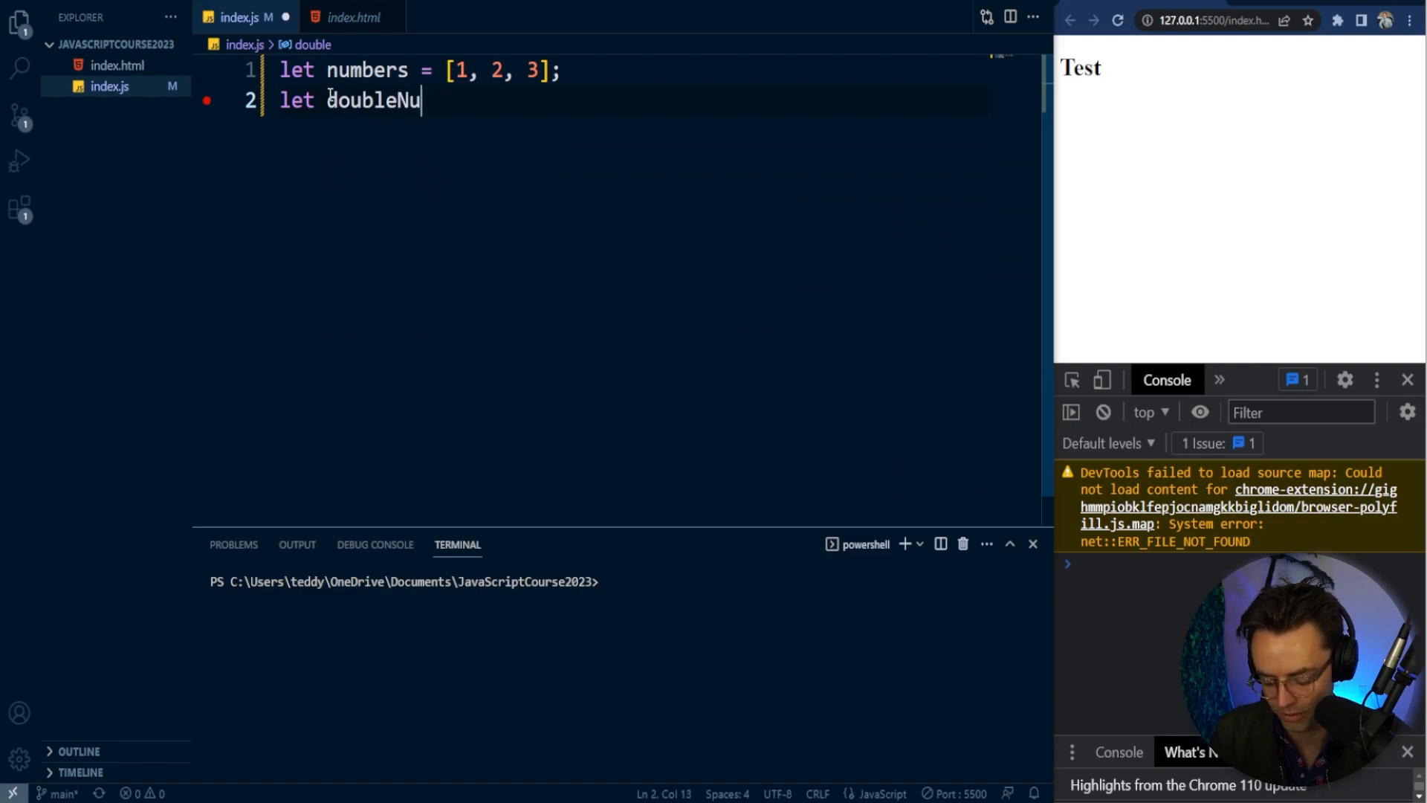
text(mbers =)
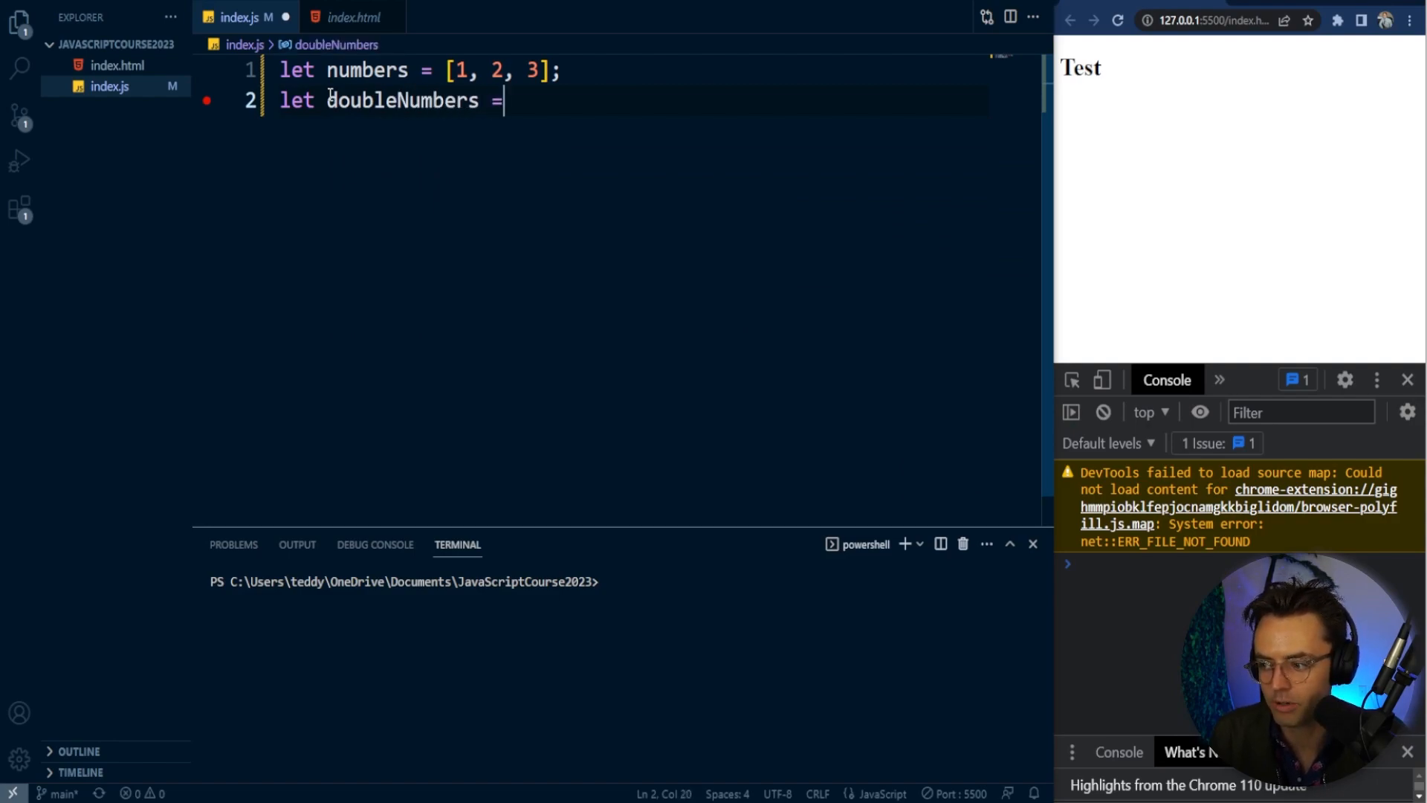
text([])
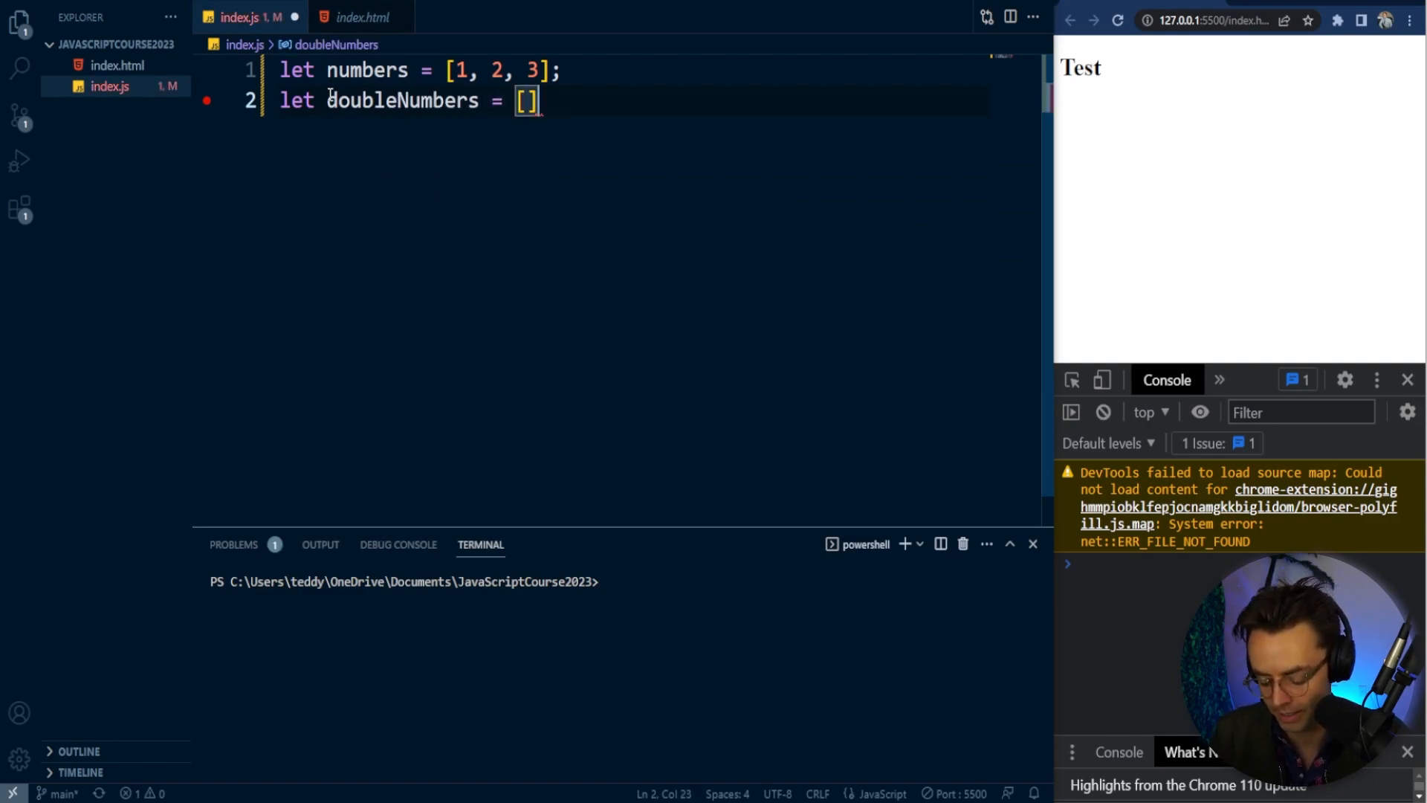
text(;)
text(for()
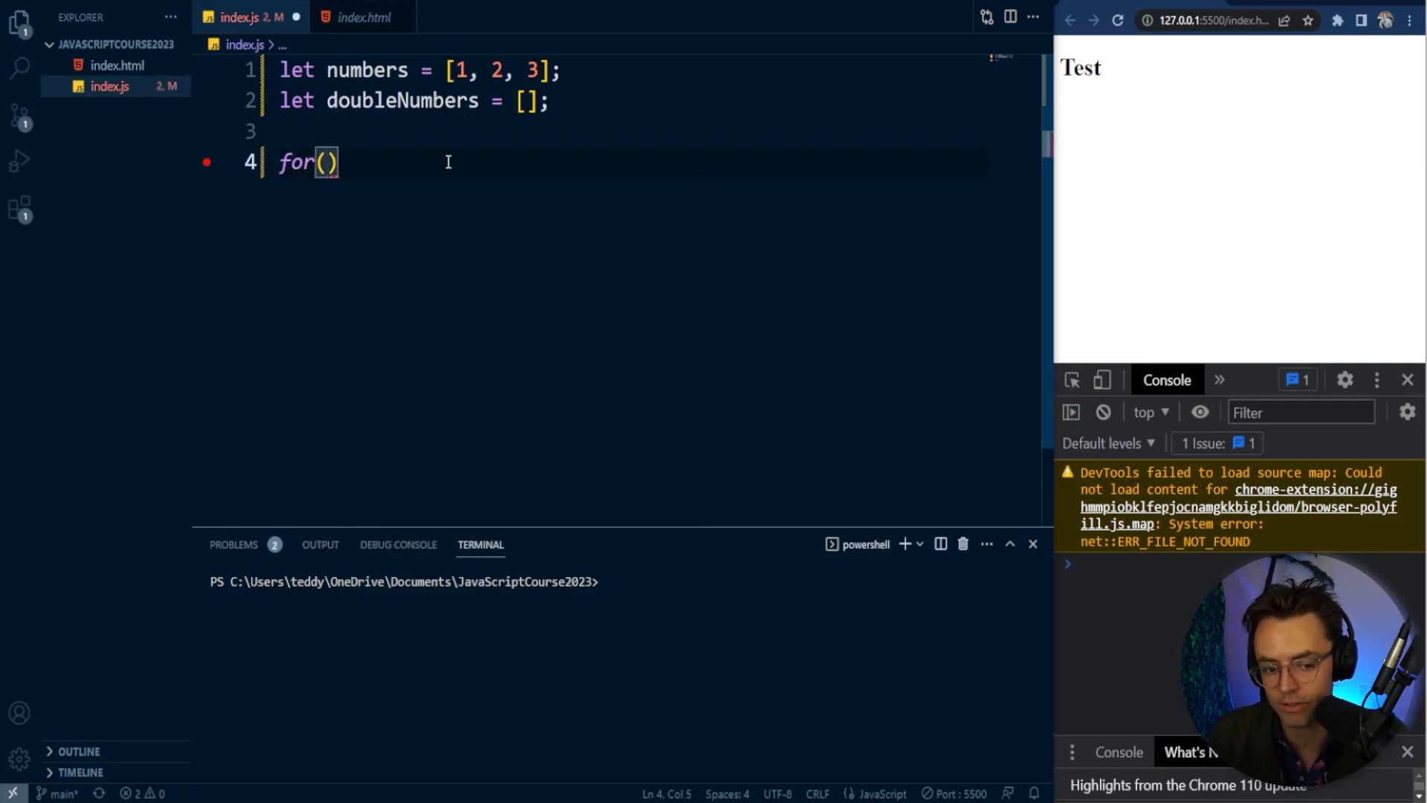
- Write a for loop pushing numbers[i] * 2 into doubleNumbers for each index
text(let i = 0)
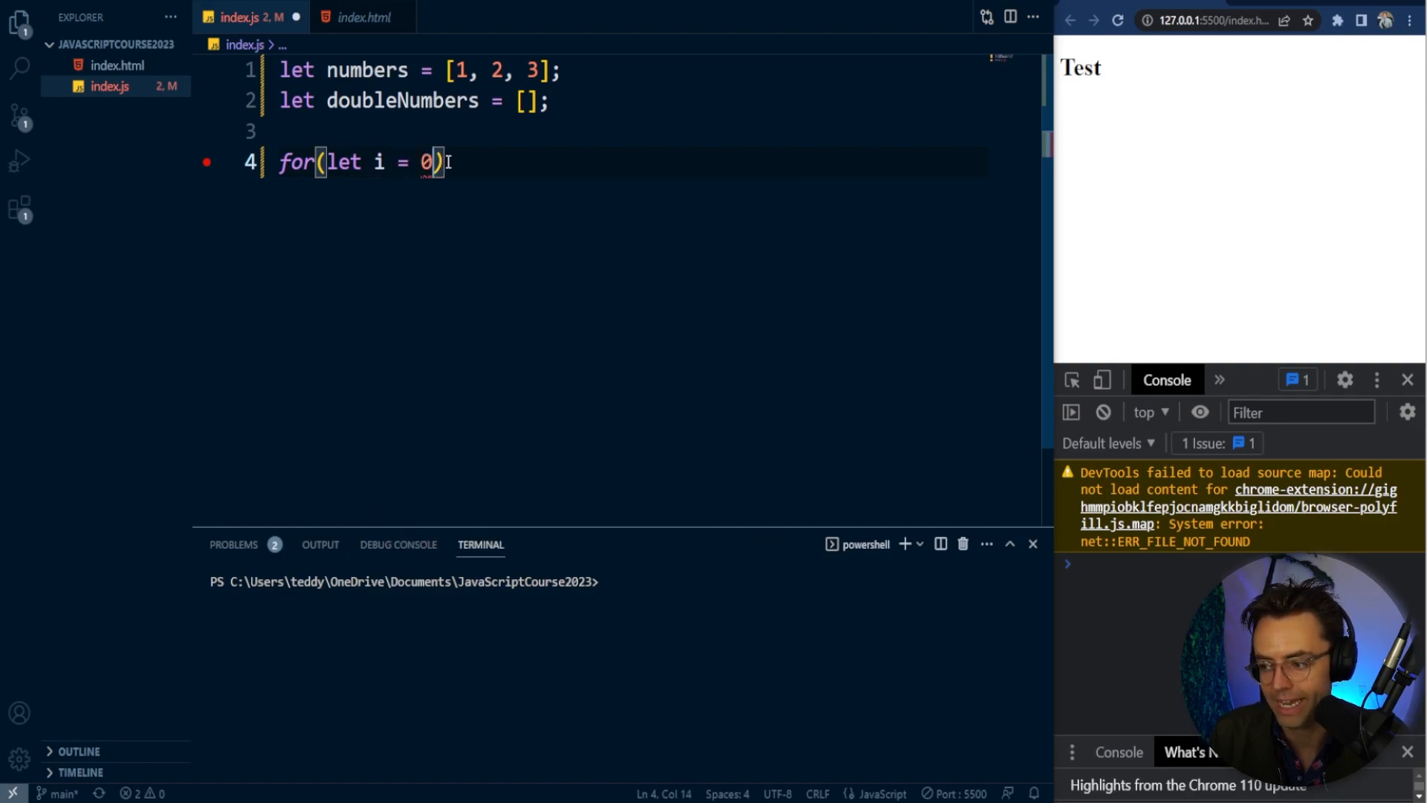
text(;i < numbers.length; i++)
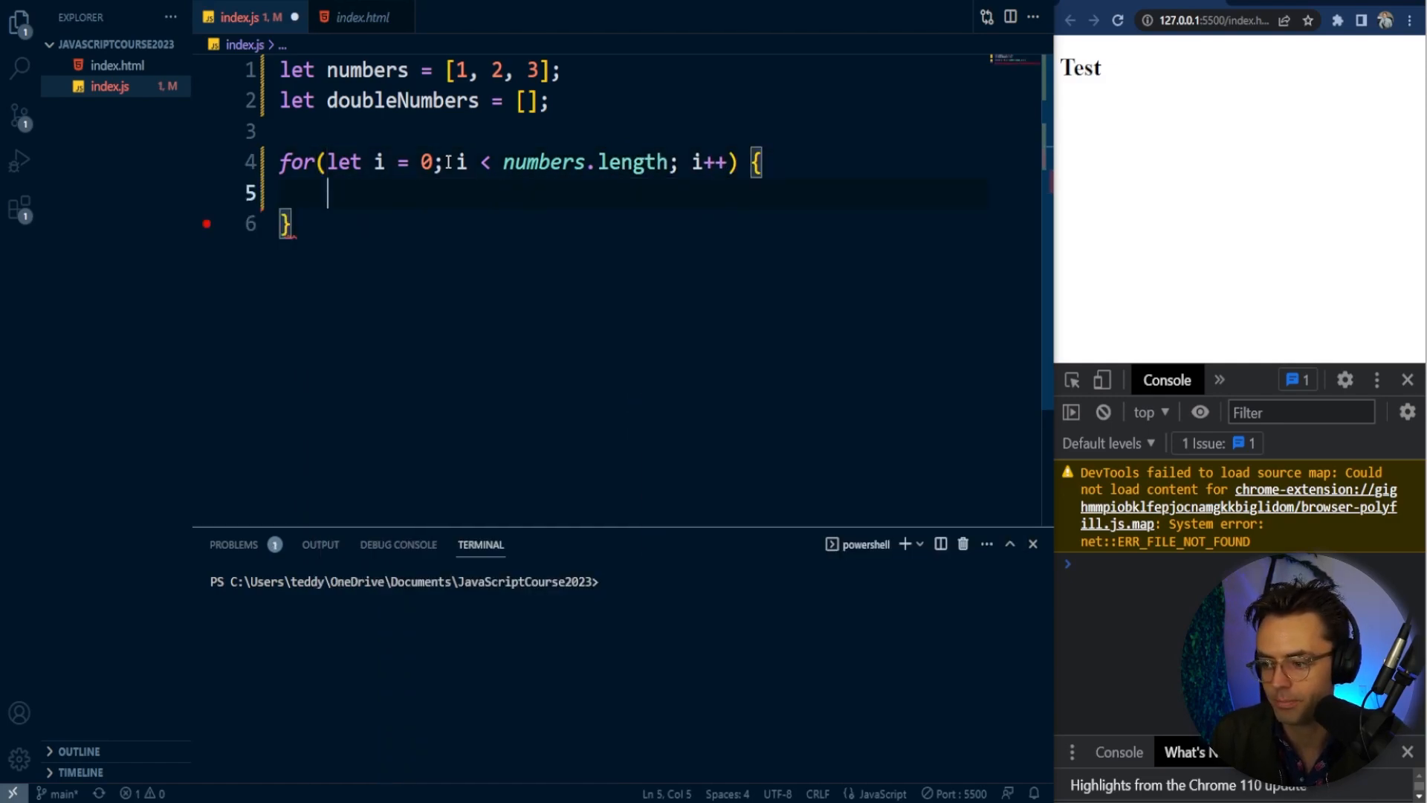
text(doubleNumbers.p)
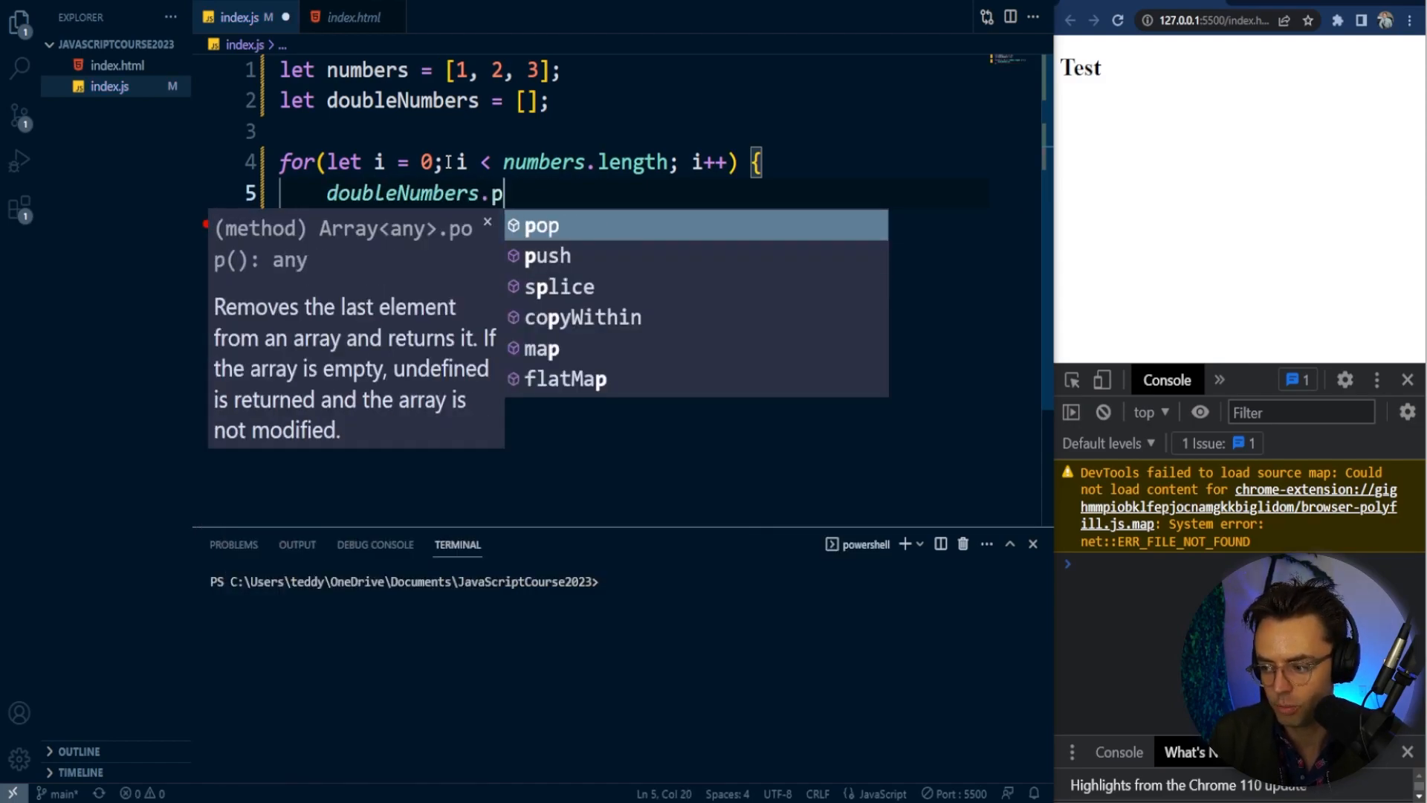
text(ush)
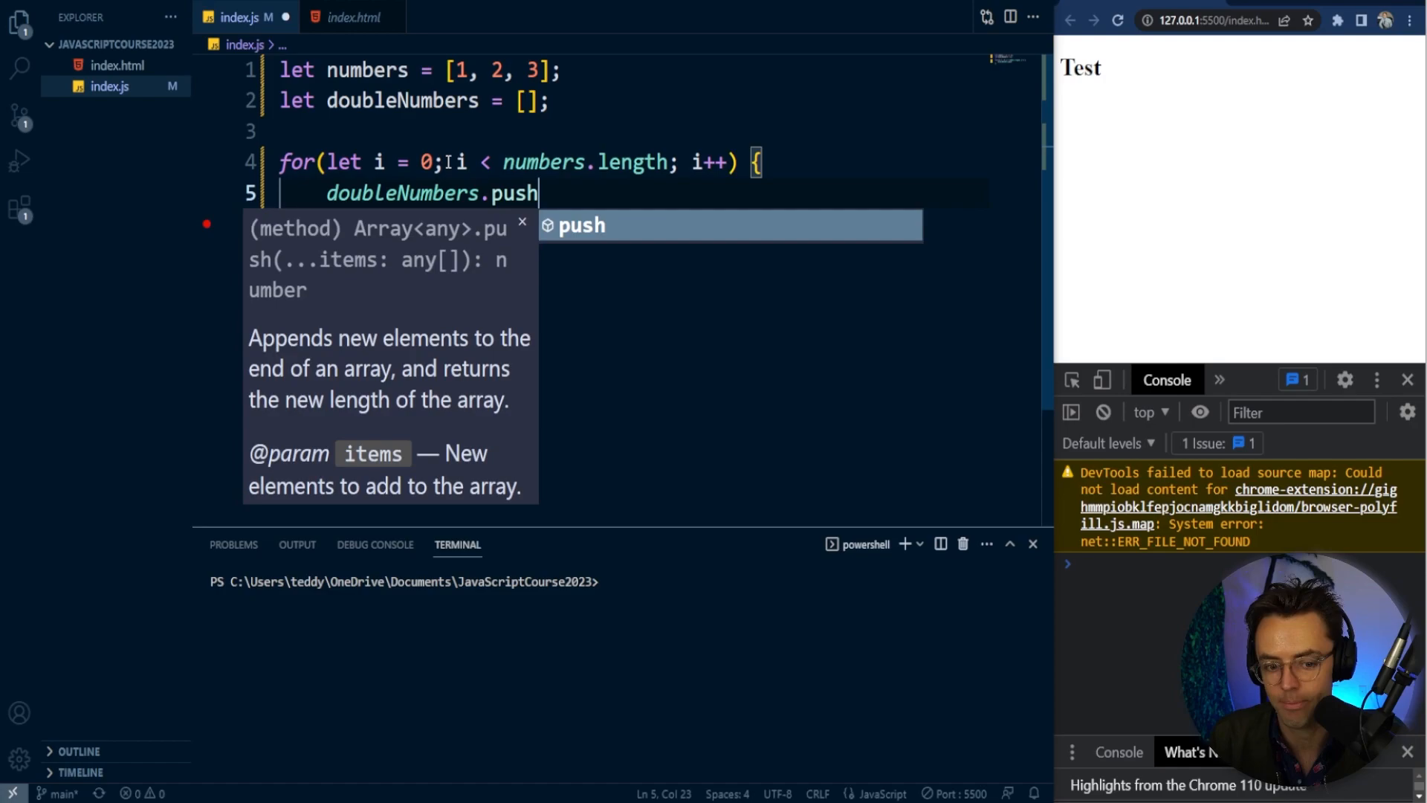
text((numbers[i] *)
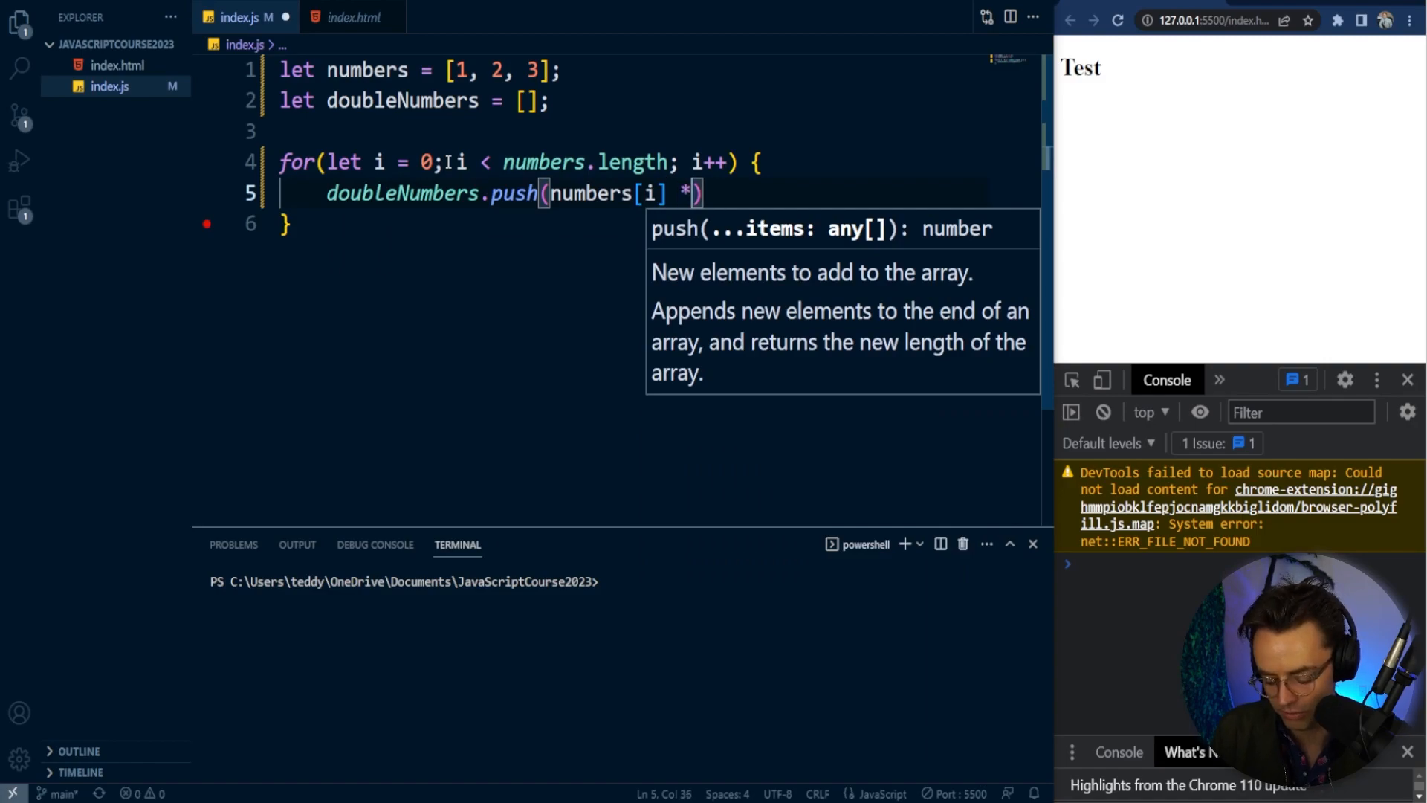
text(2)
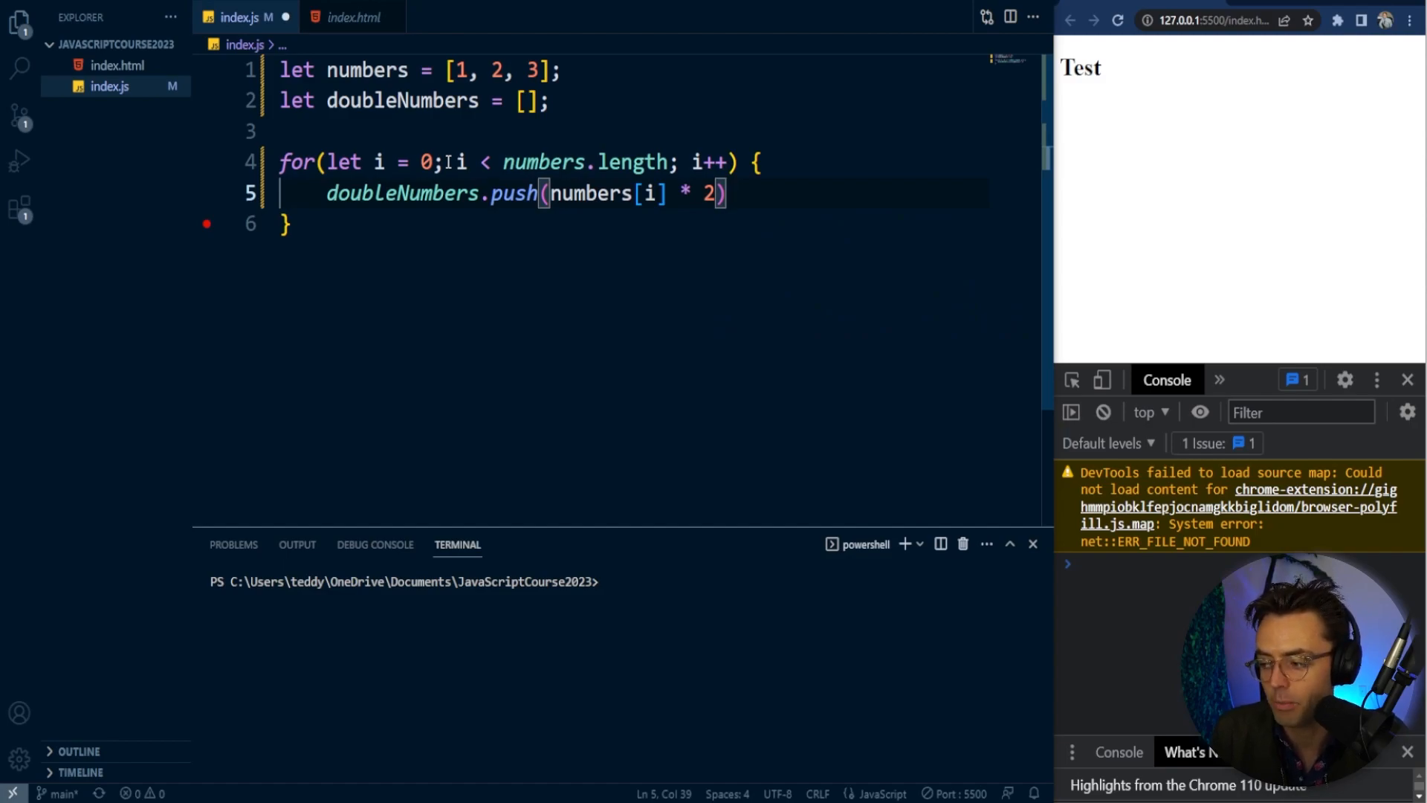
text(;)
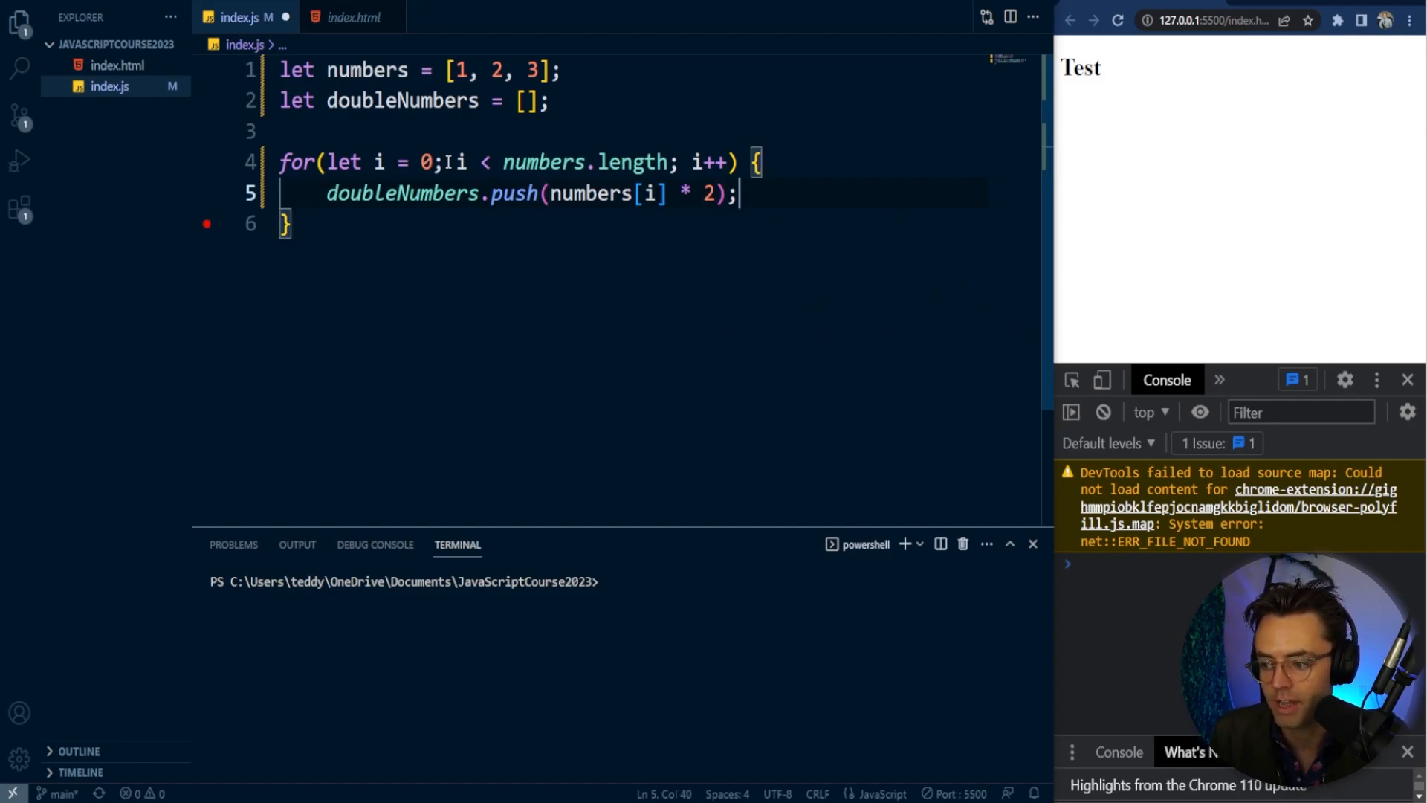
text(console.log()
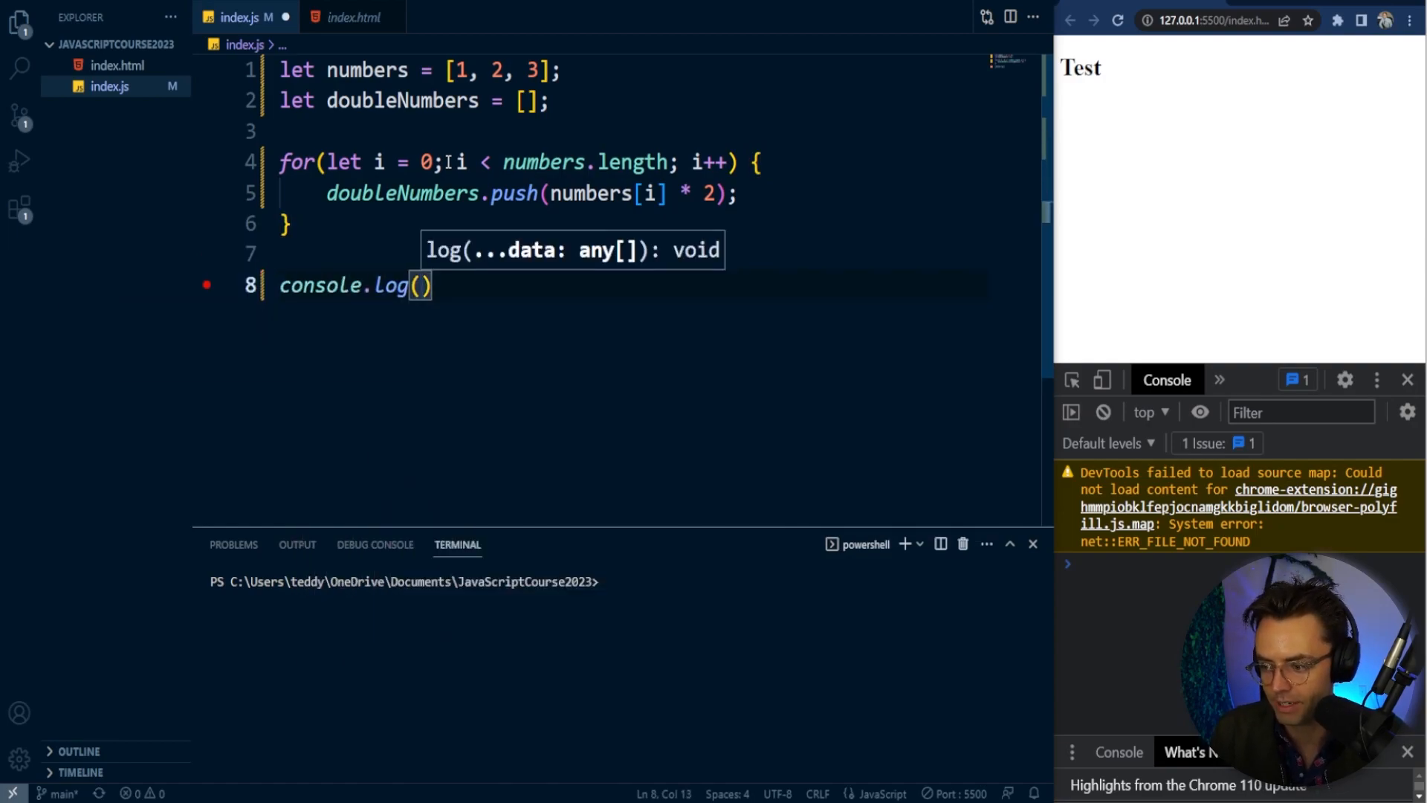
- Log doubleNumbers and numbers to the console, then comment out the for loop with Ctrl+/
text(doubleNumbers)
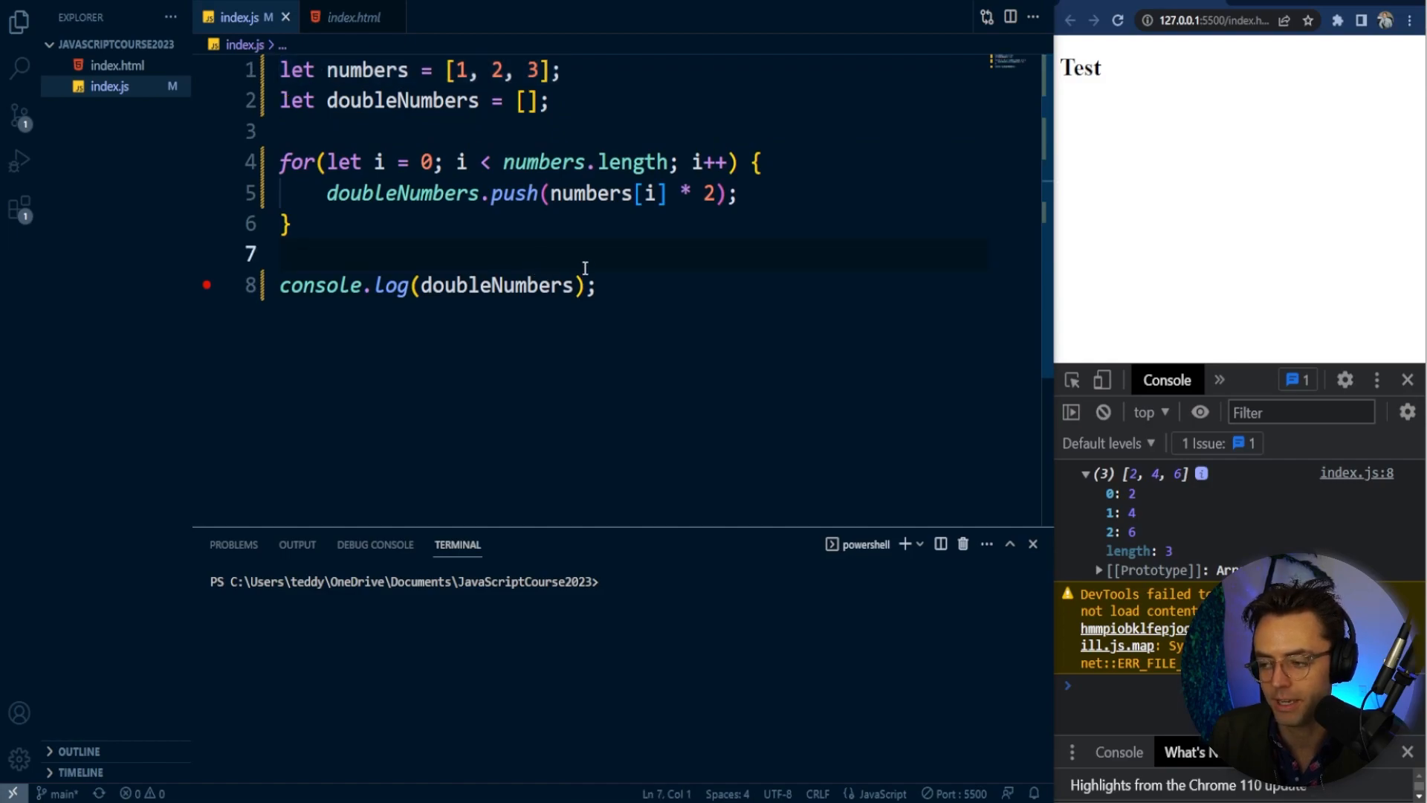
text(console.log()
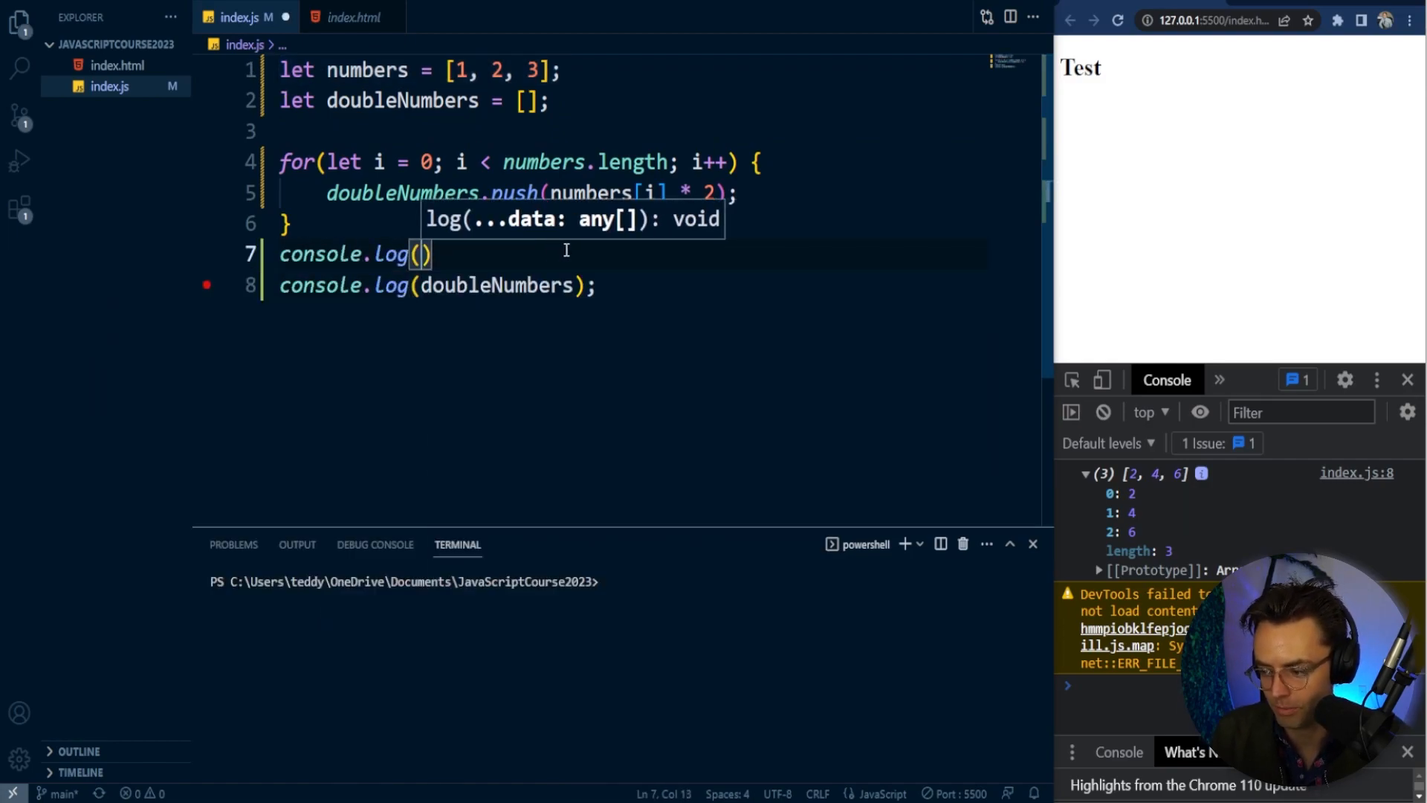
text(numbers)
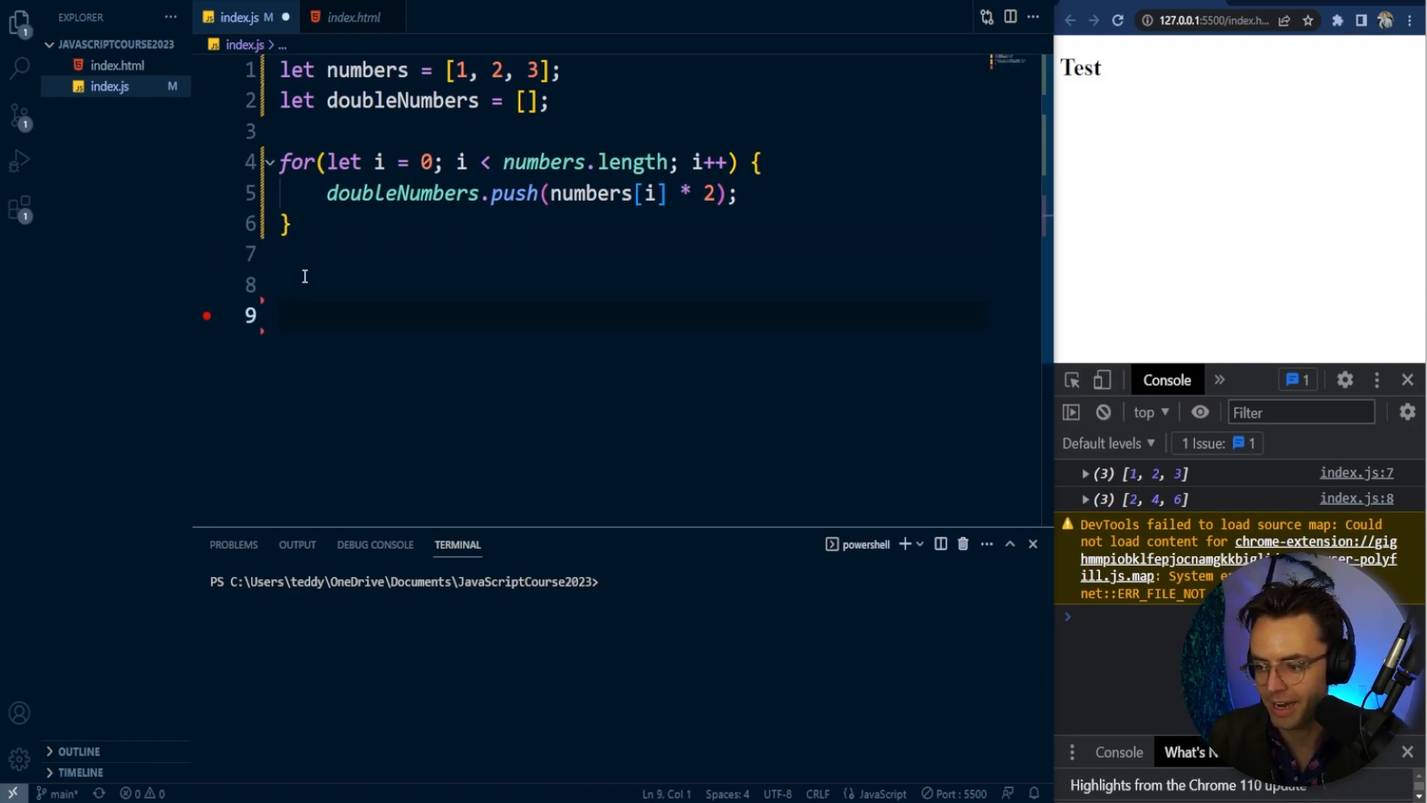
key(Ctrl+/)
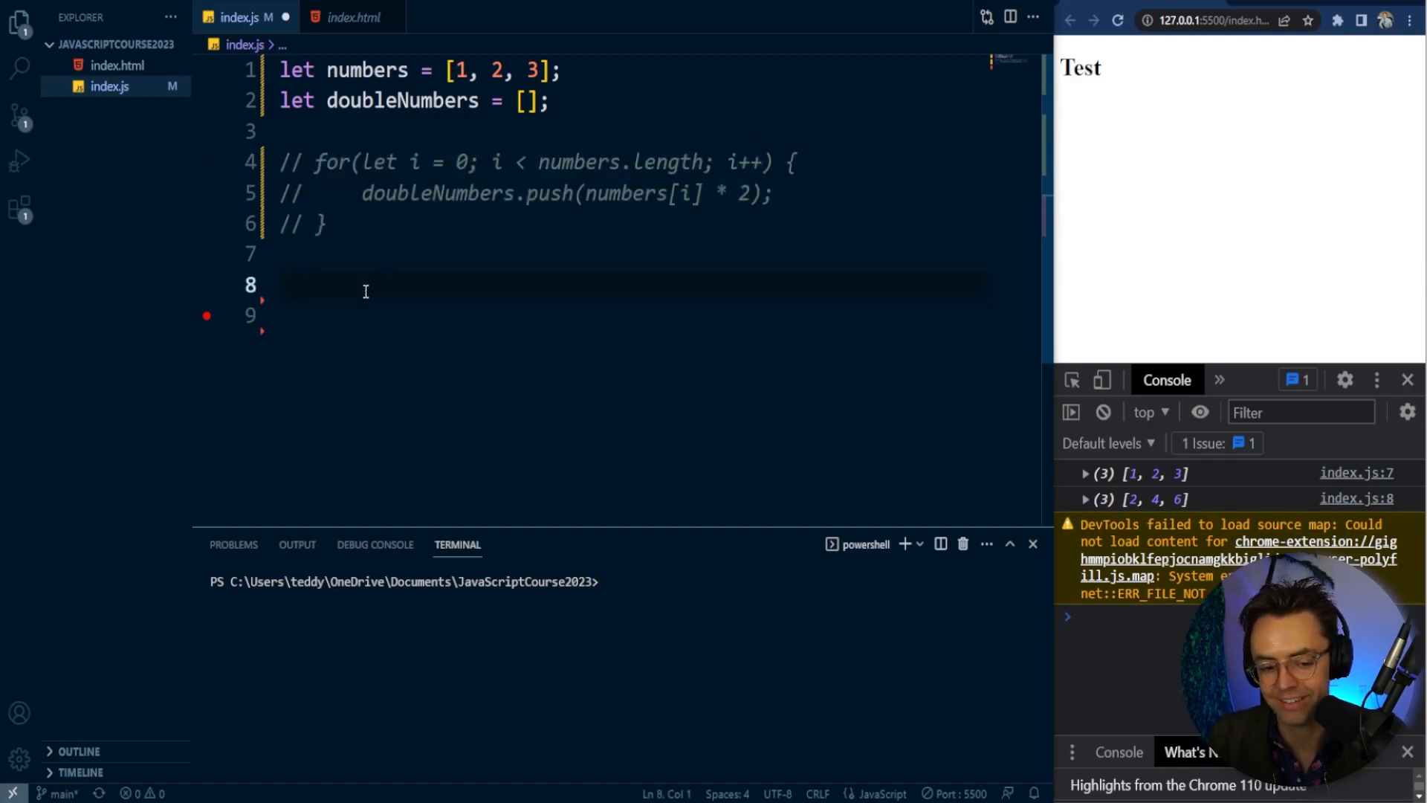
- Start let doubled = numbers.map(number with an arrow function parameter
text(let doubl)
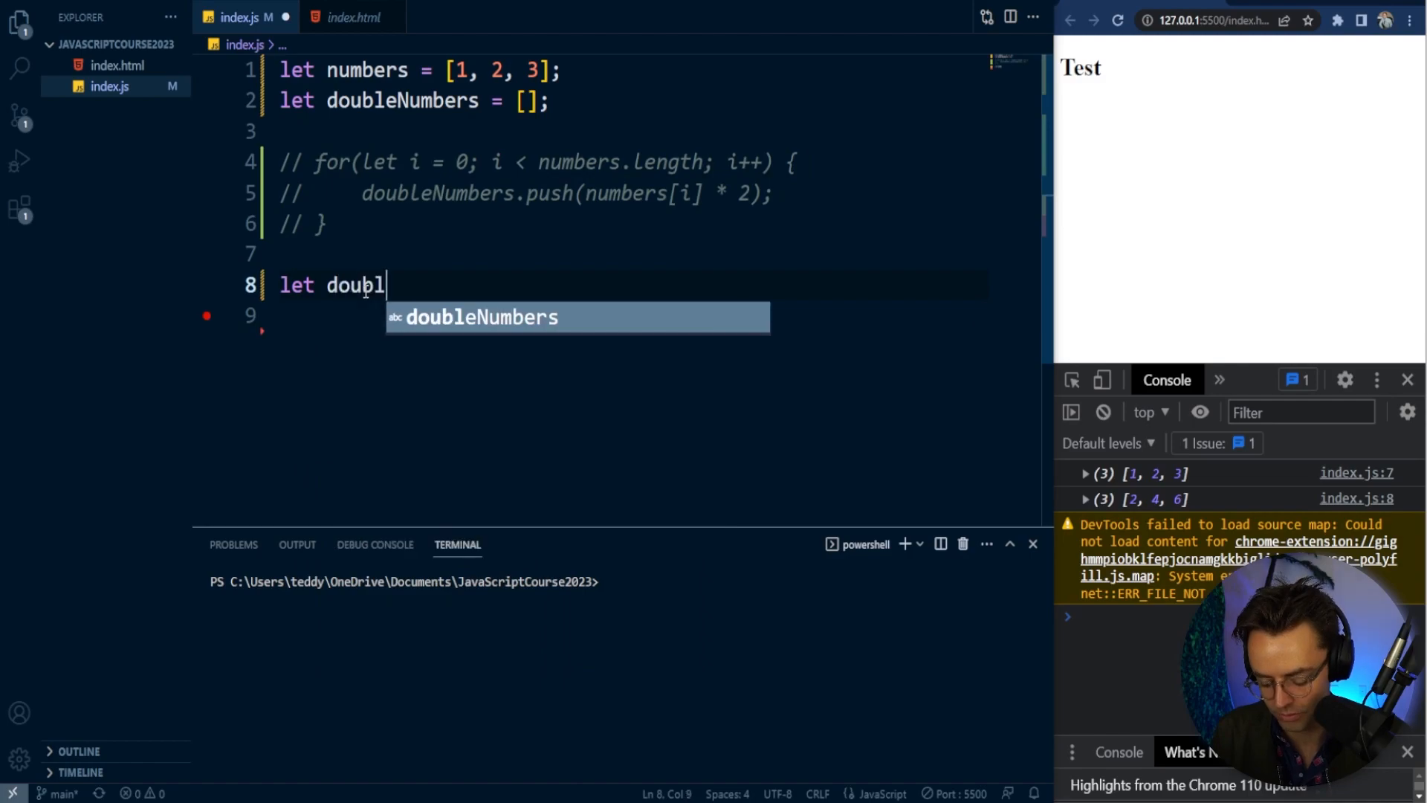
text(ed = numbers.mao)
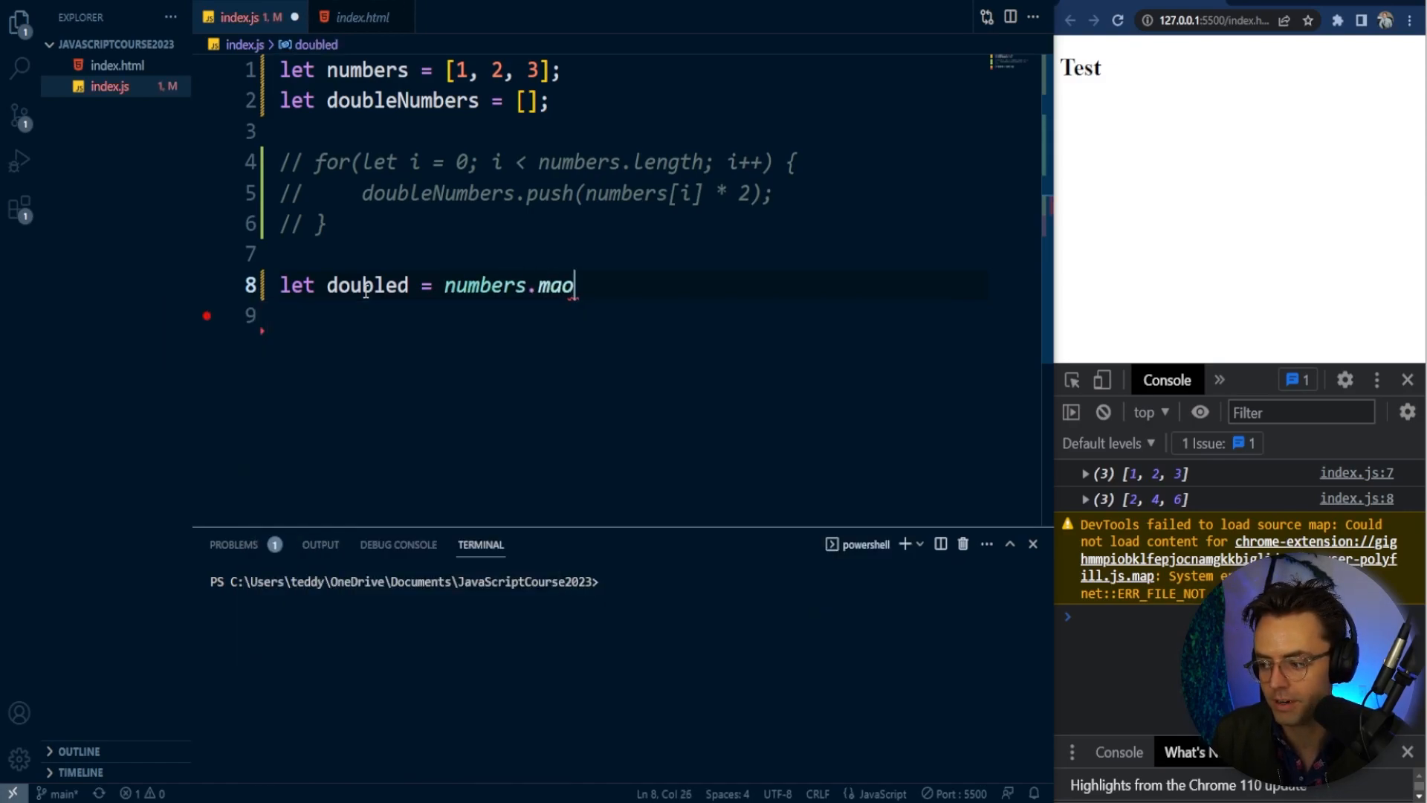
text(map()
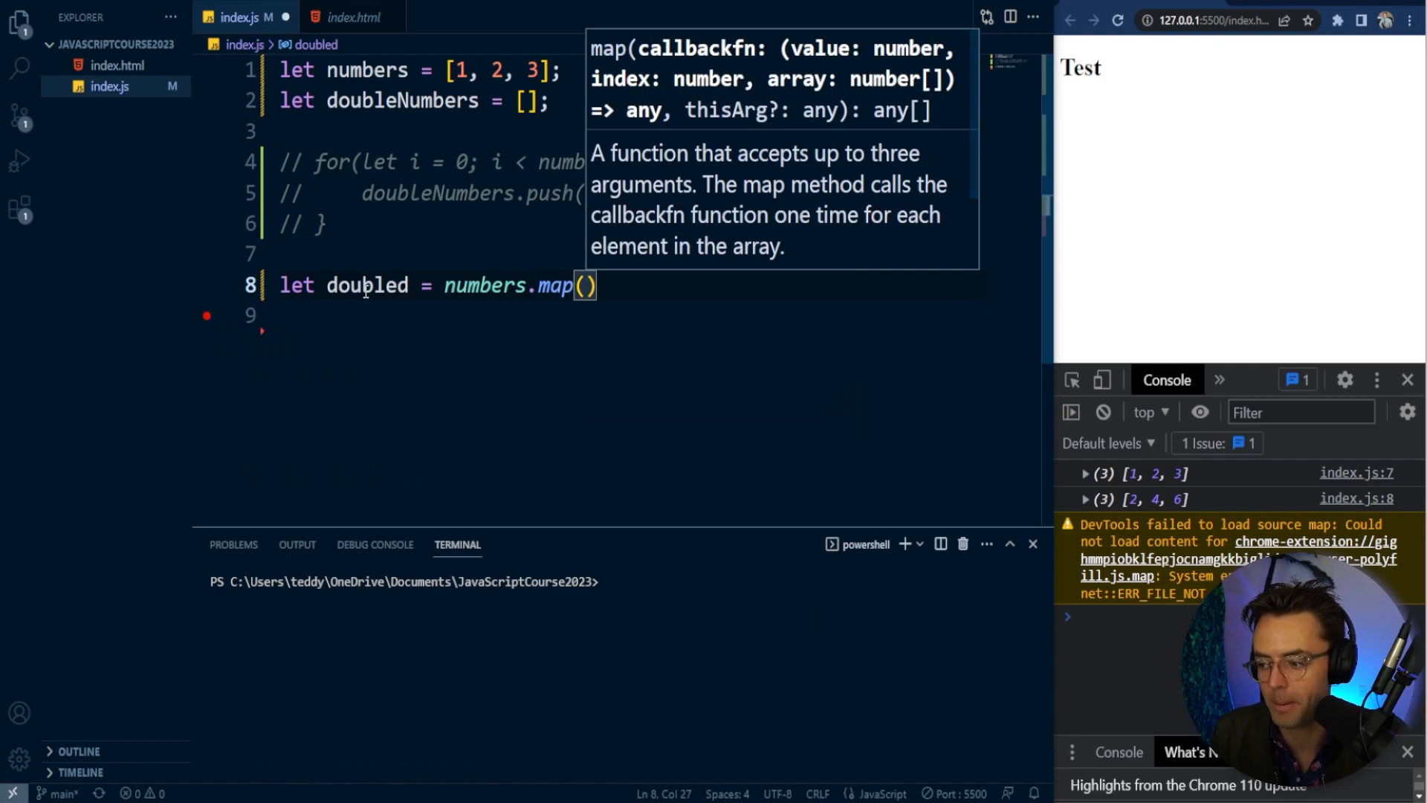
text(number =)
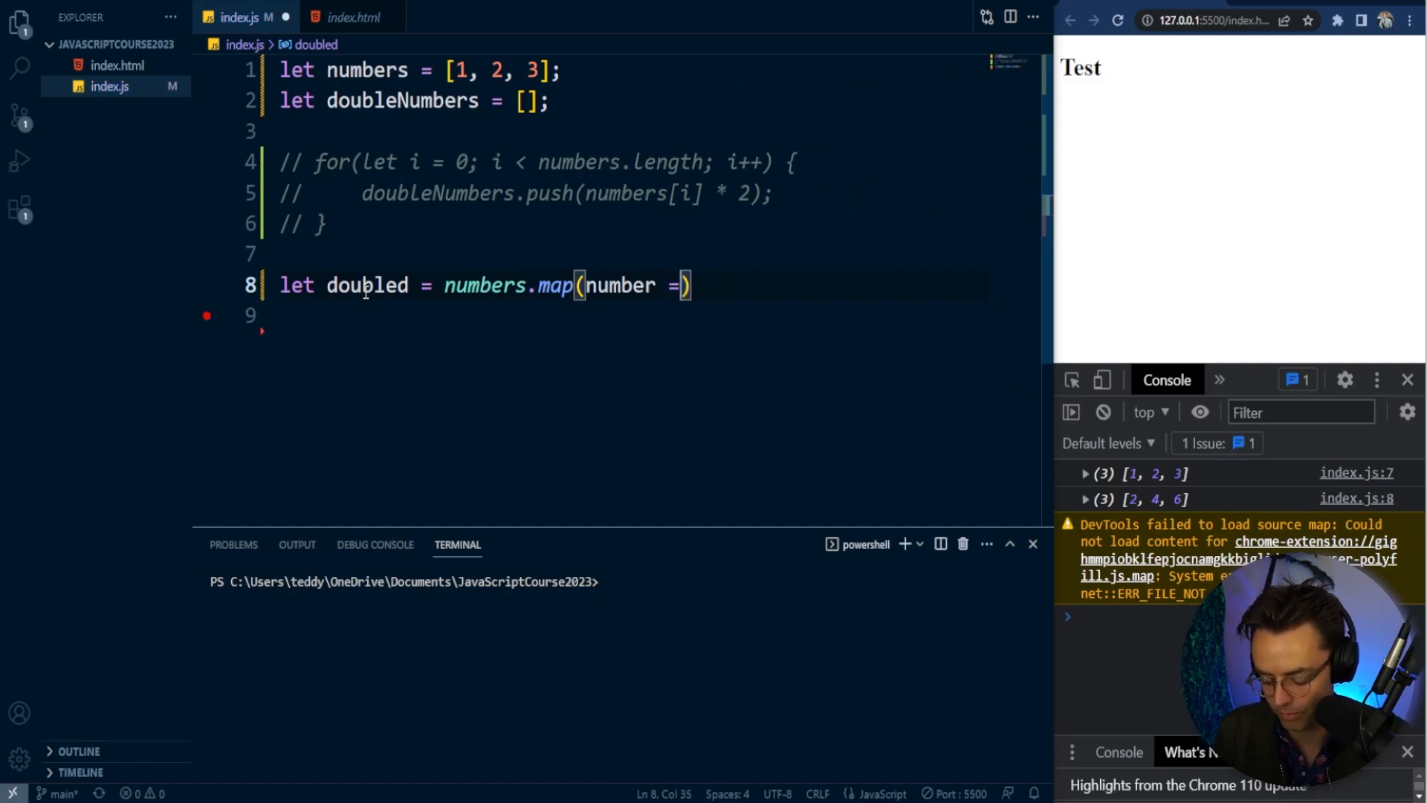
- Give the arrow function a body returning number * 2; and begin console.l below
text({)
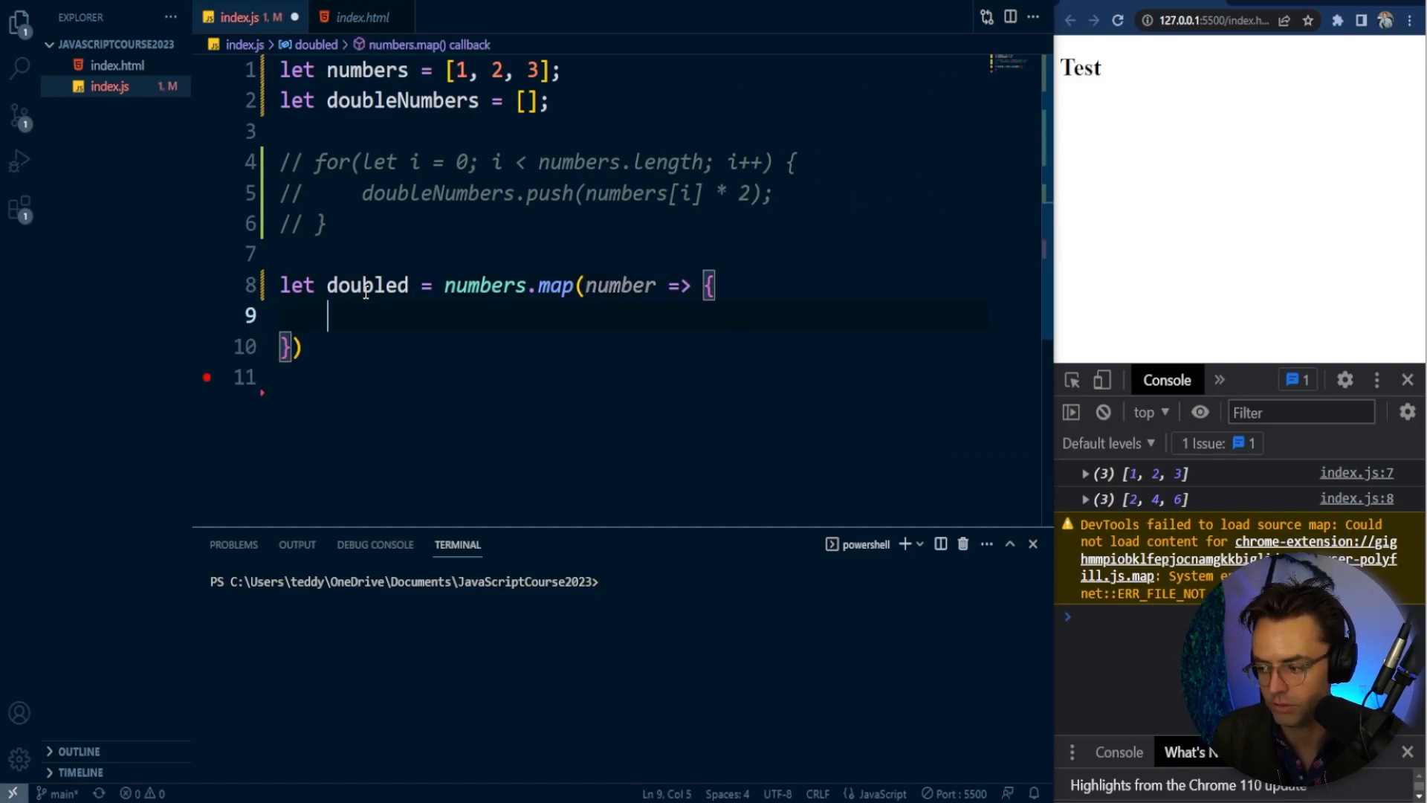
text(return)
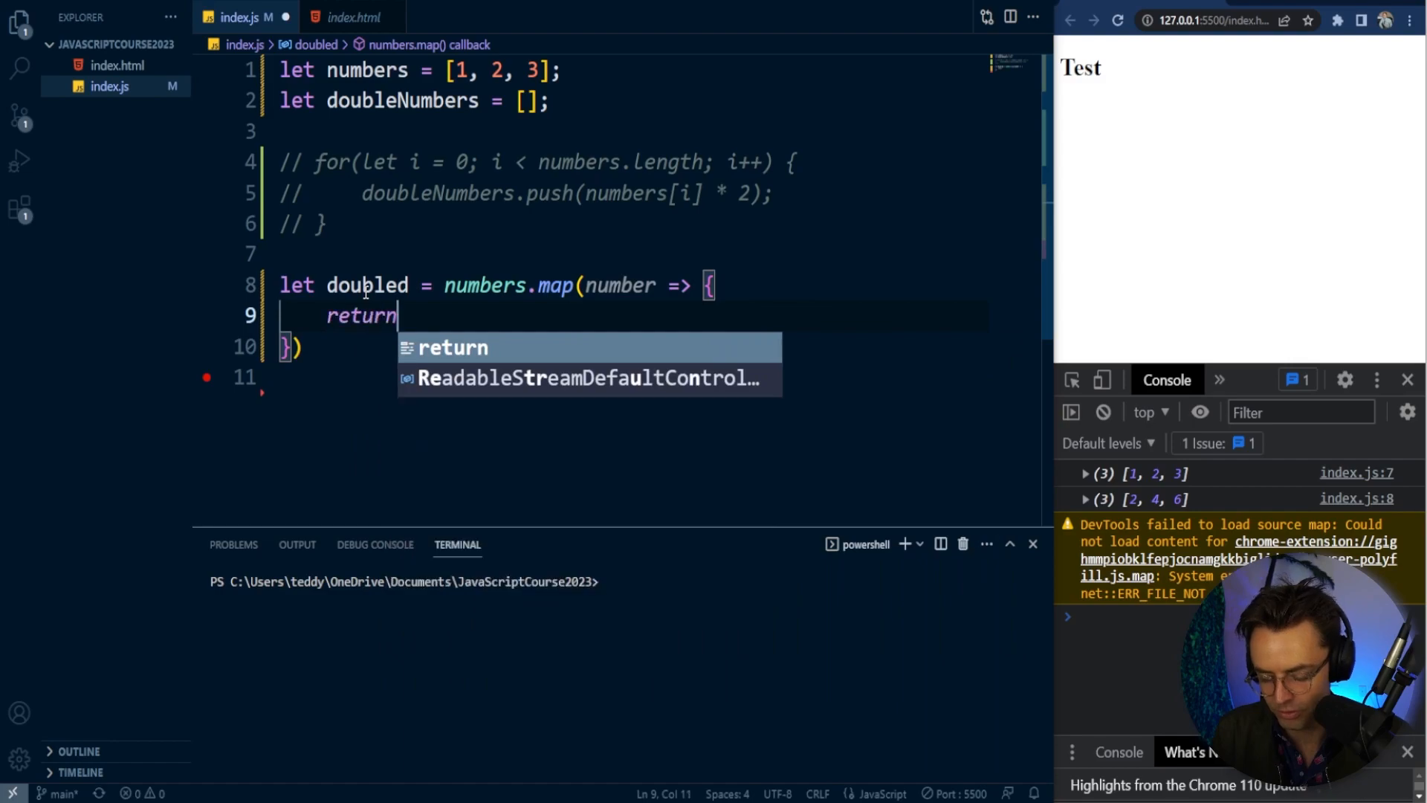
text(numb)
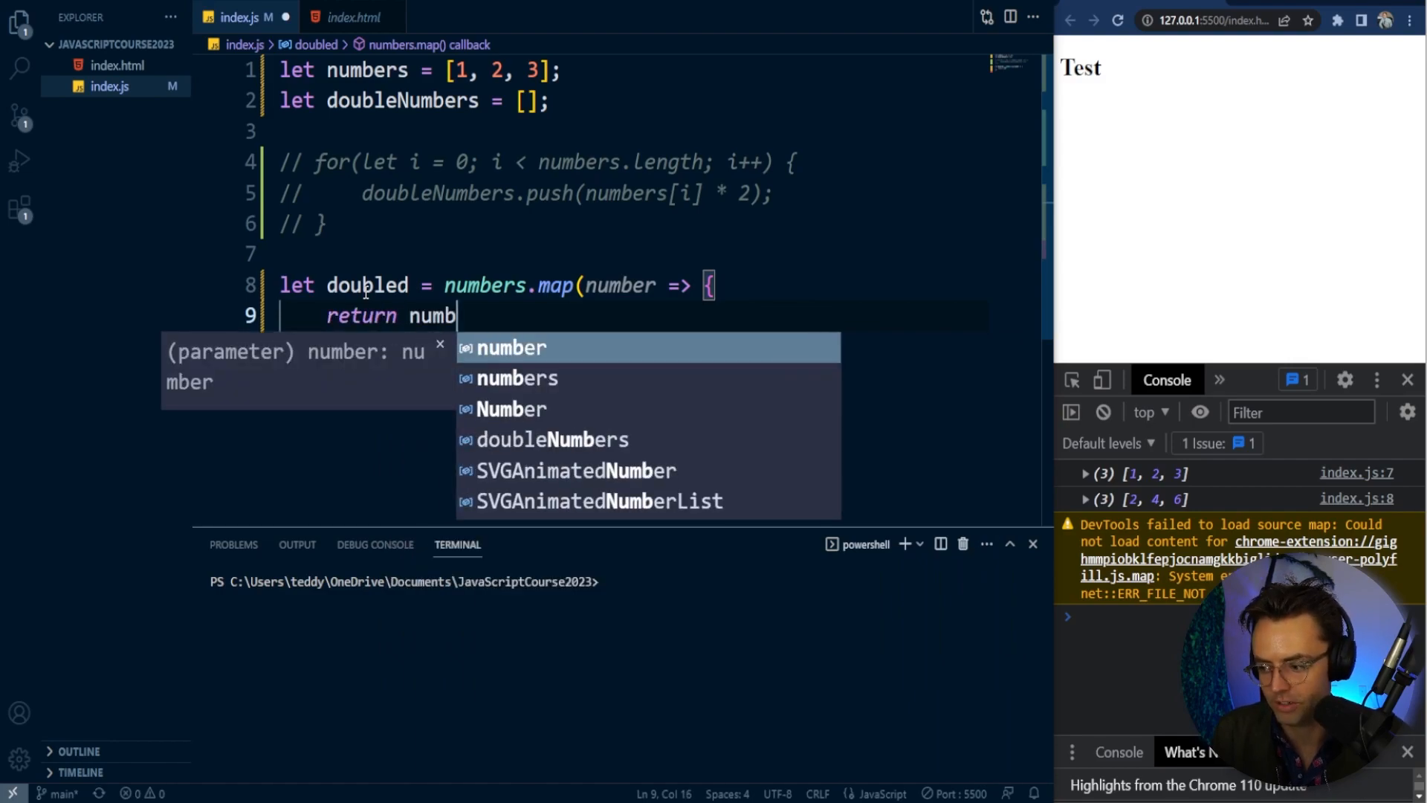
text(er *)
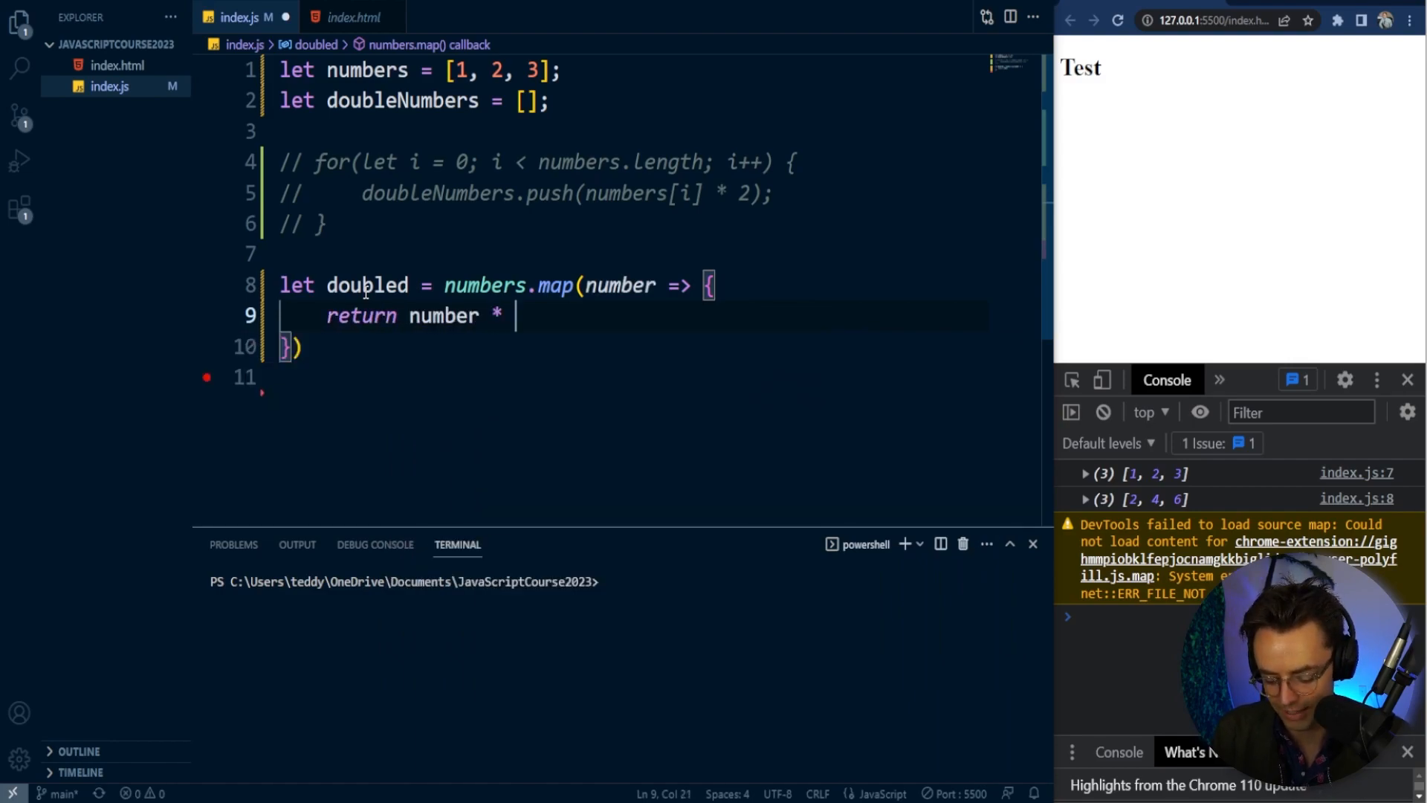
text(2;)
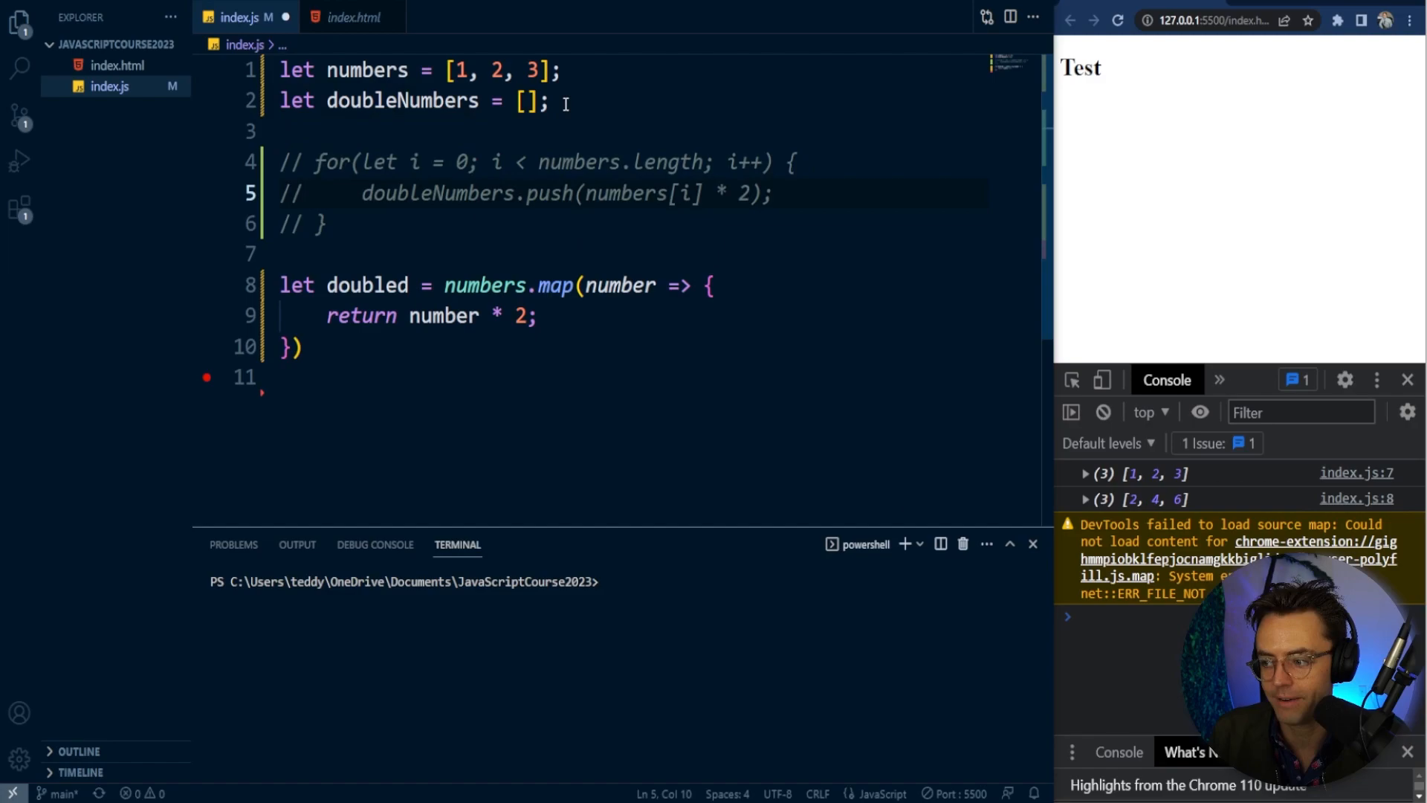
double_click(400, 101)
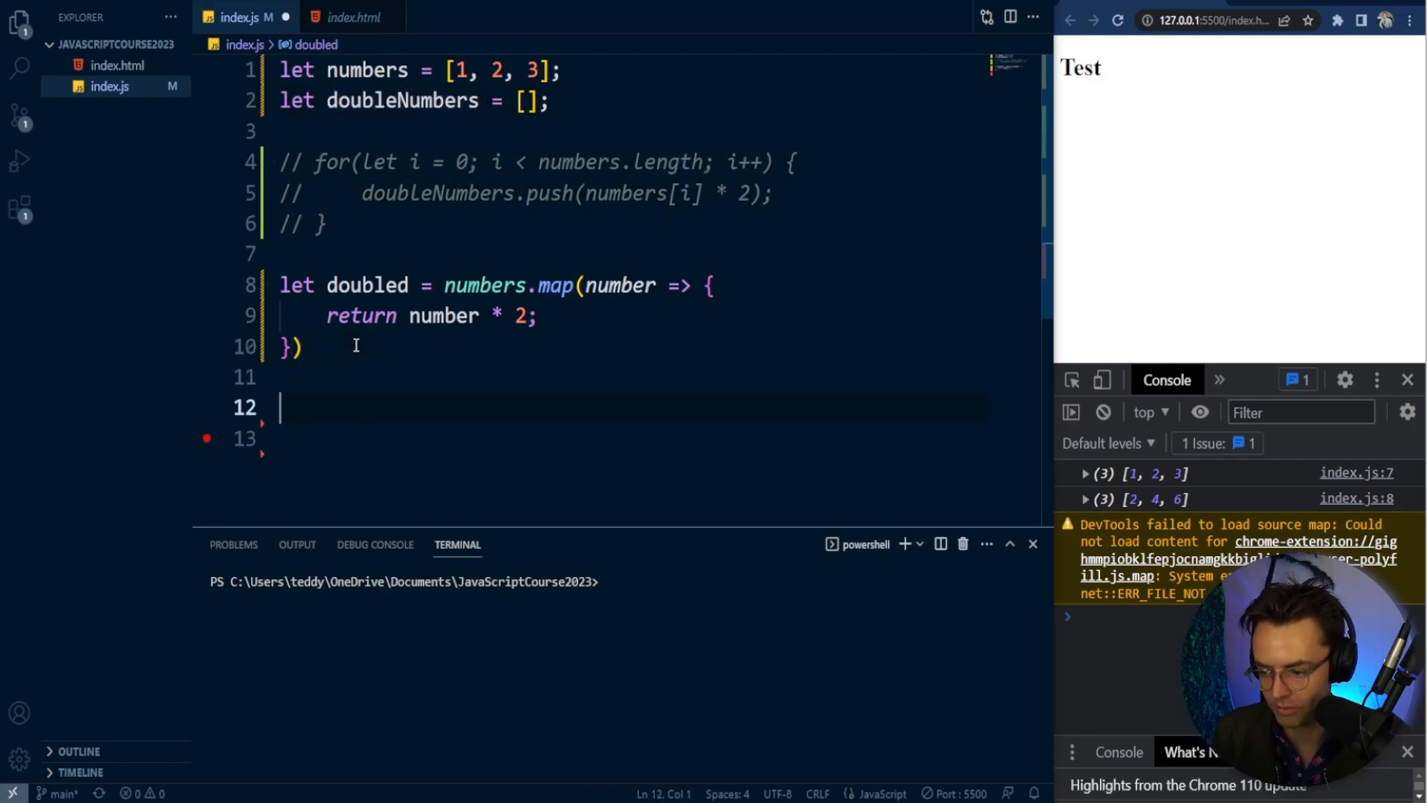
text(console.l)
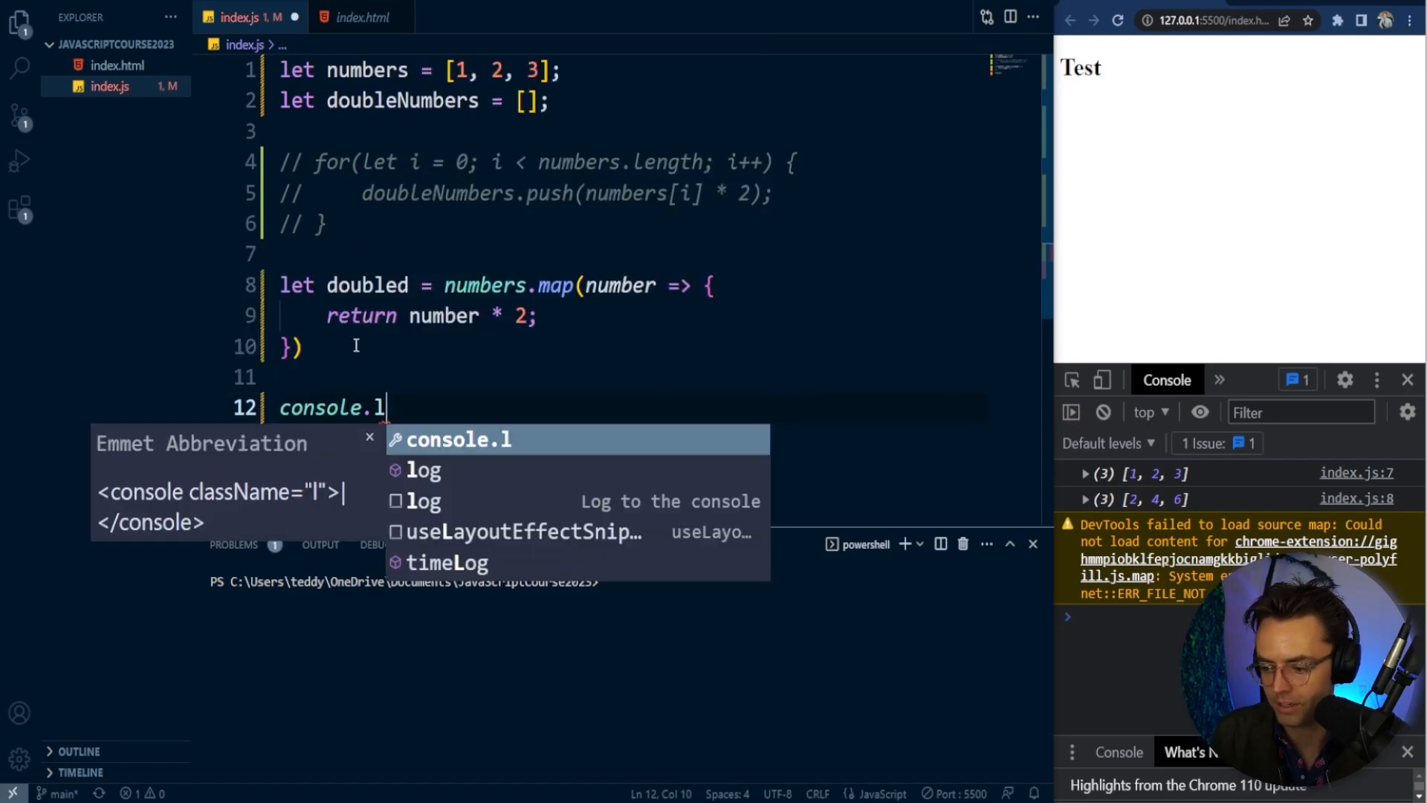
- Log doubled and, above it, numbers so the console prints [1, 2, 3] and [2, 4, 6]
text(og(doubled)
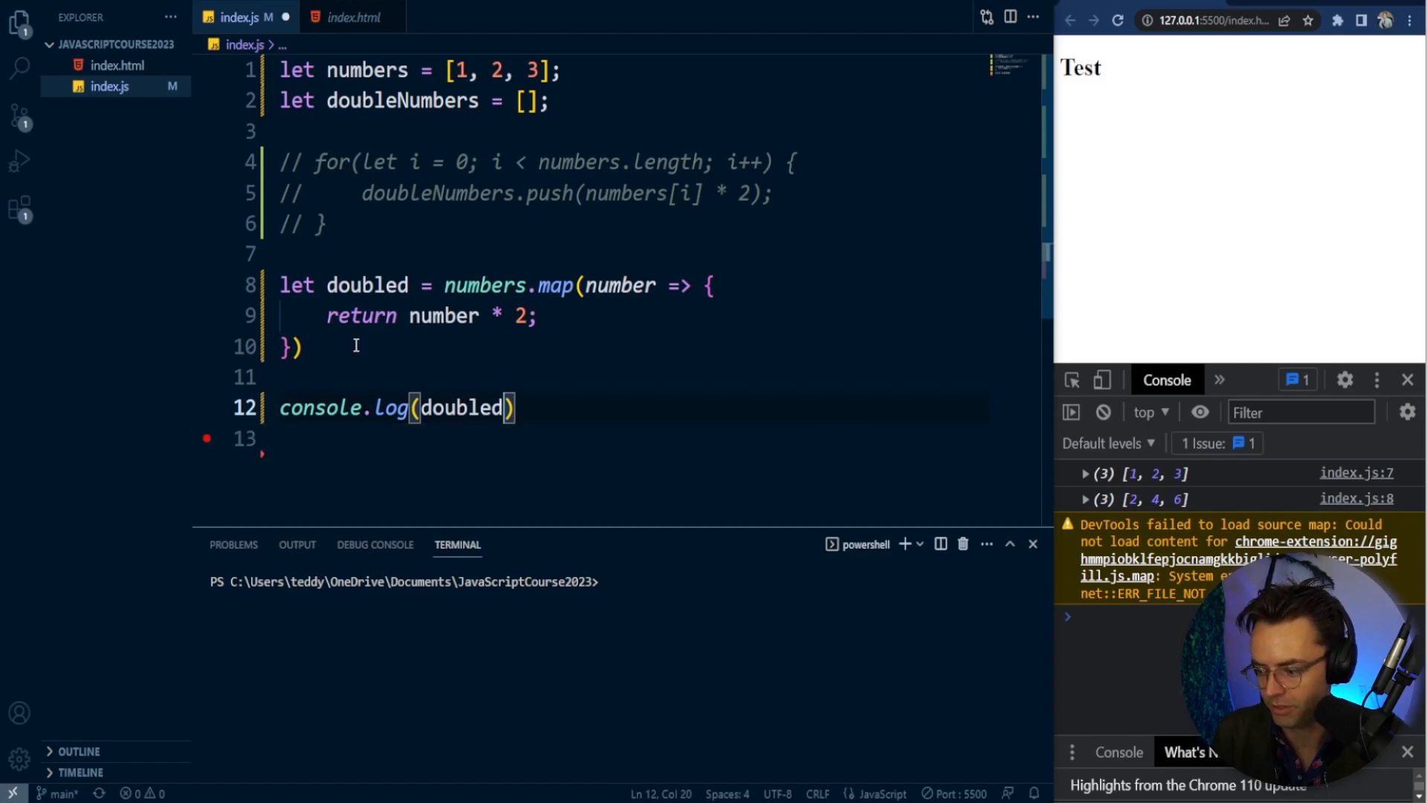
text(;)
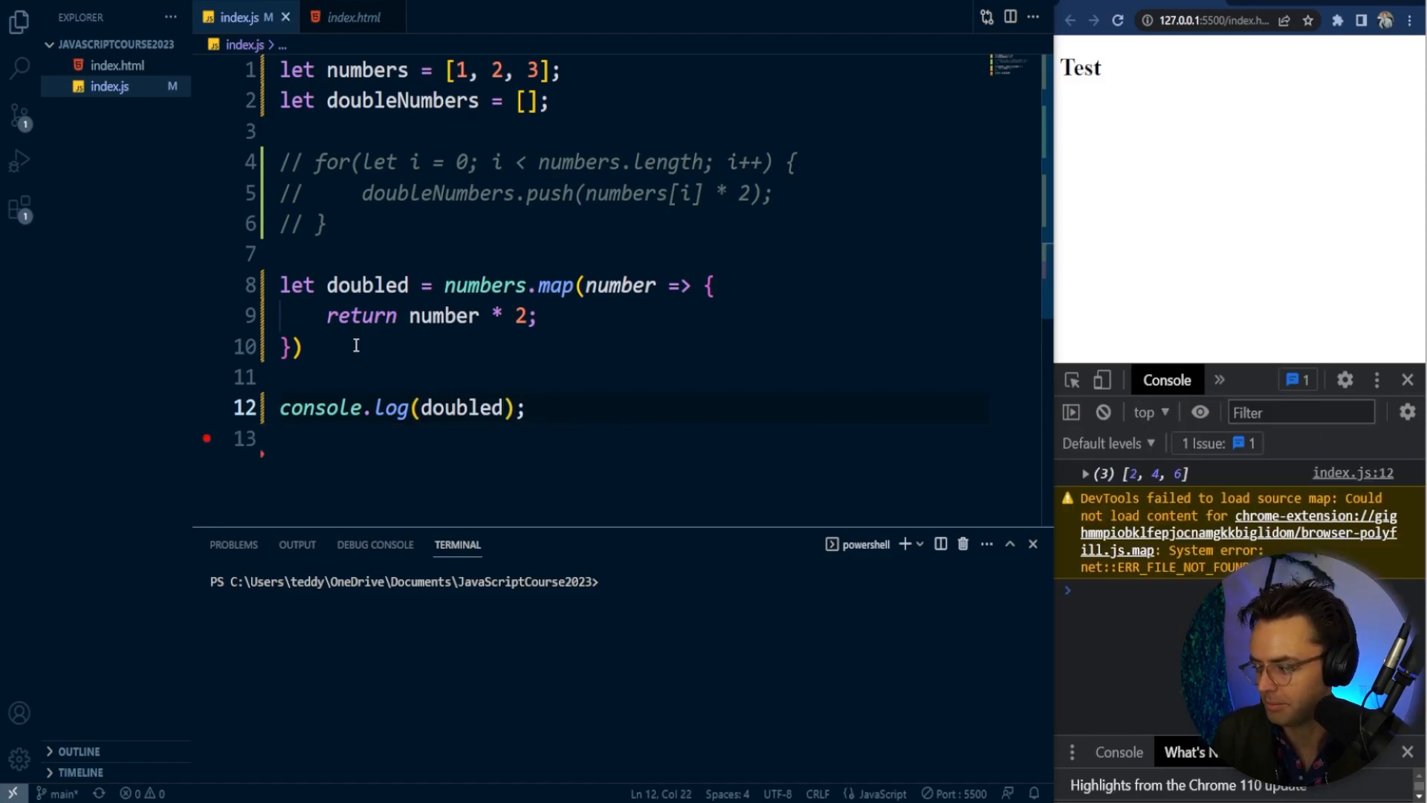
key(Enter)
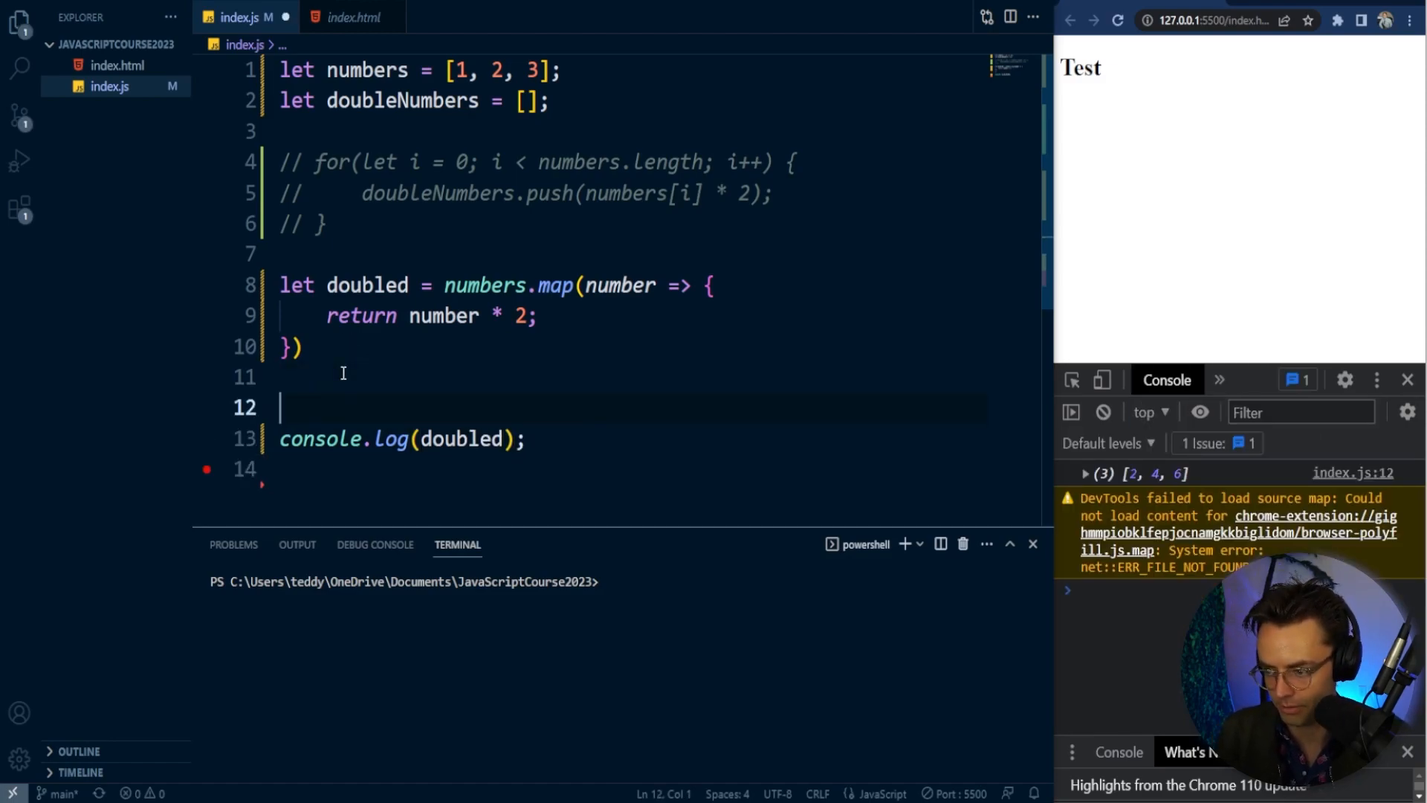
text(console.log())
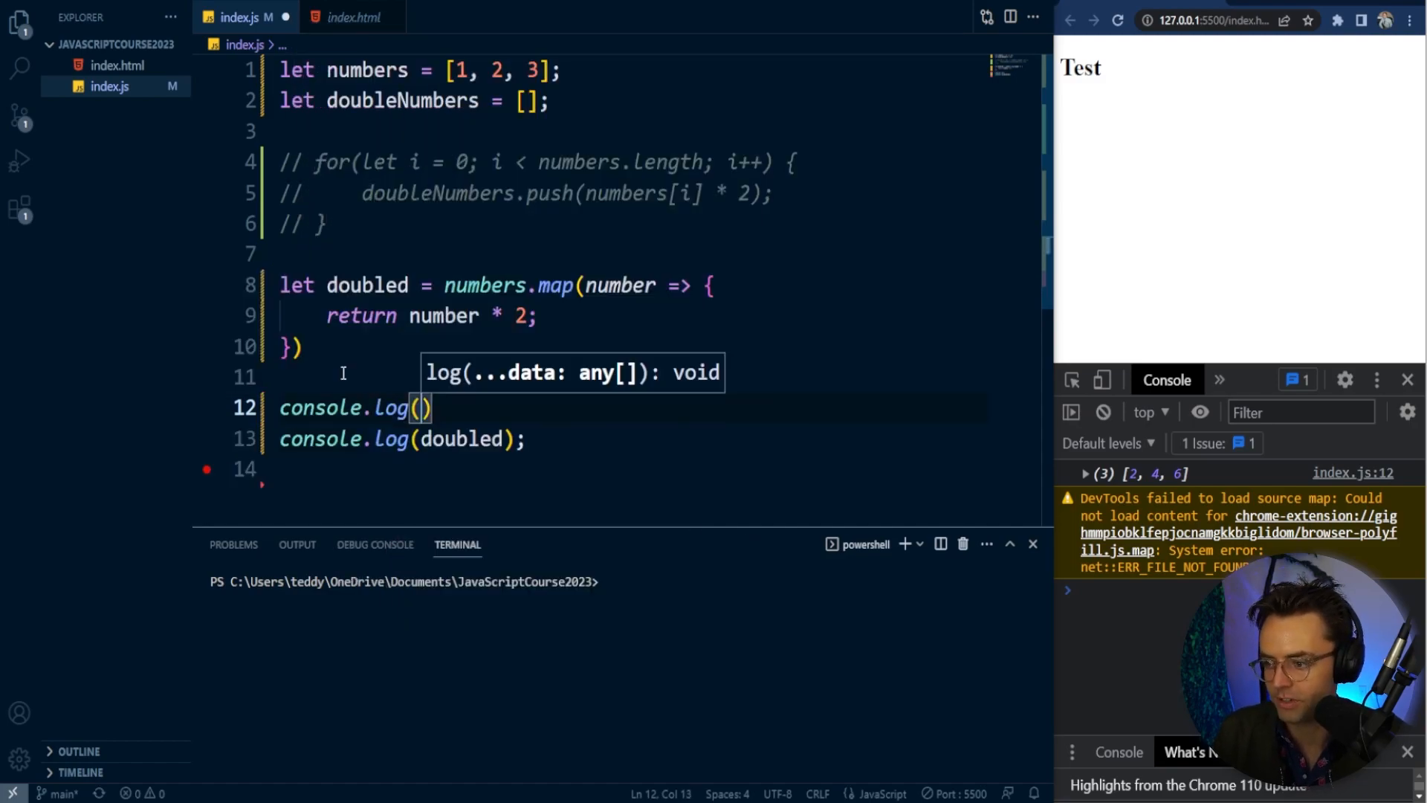
text(numbers)
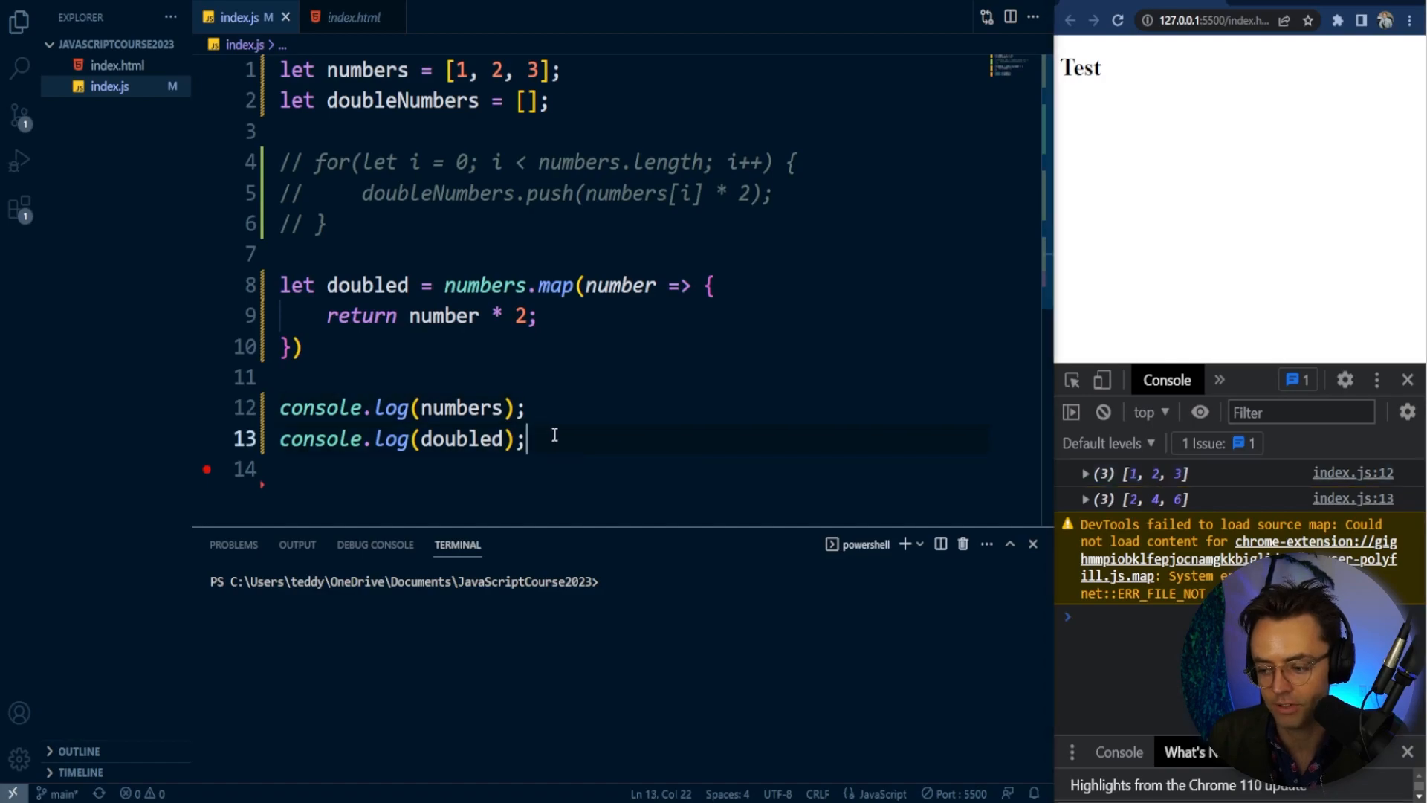
scroll(down, 3)
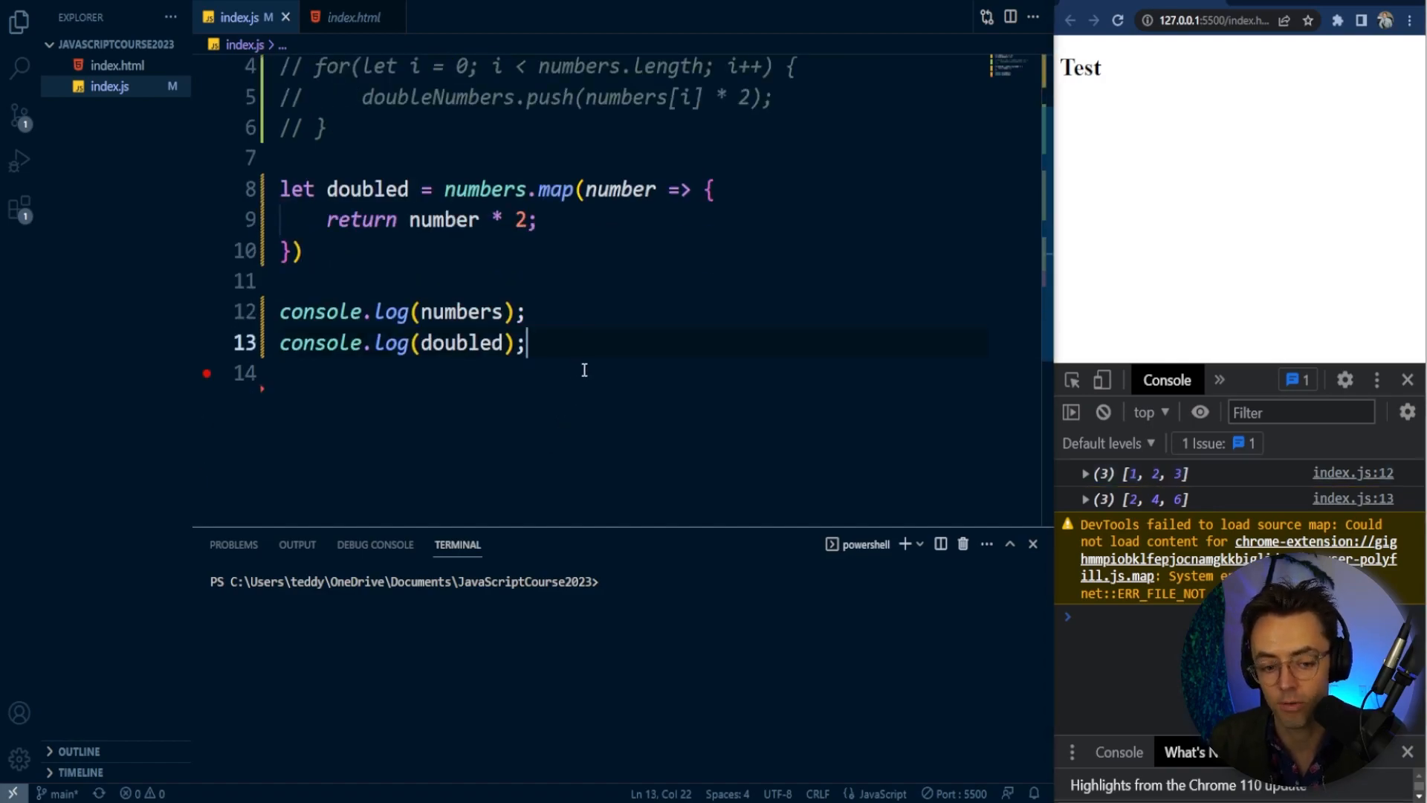
- Declare redBulls with a first object { flavor: "cranberry", radius: 1, height: 4 }
text(let ru)
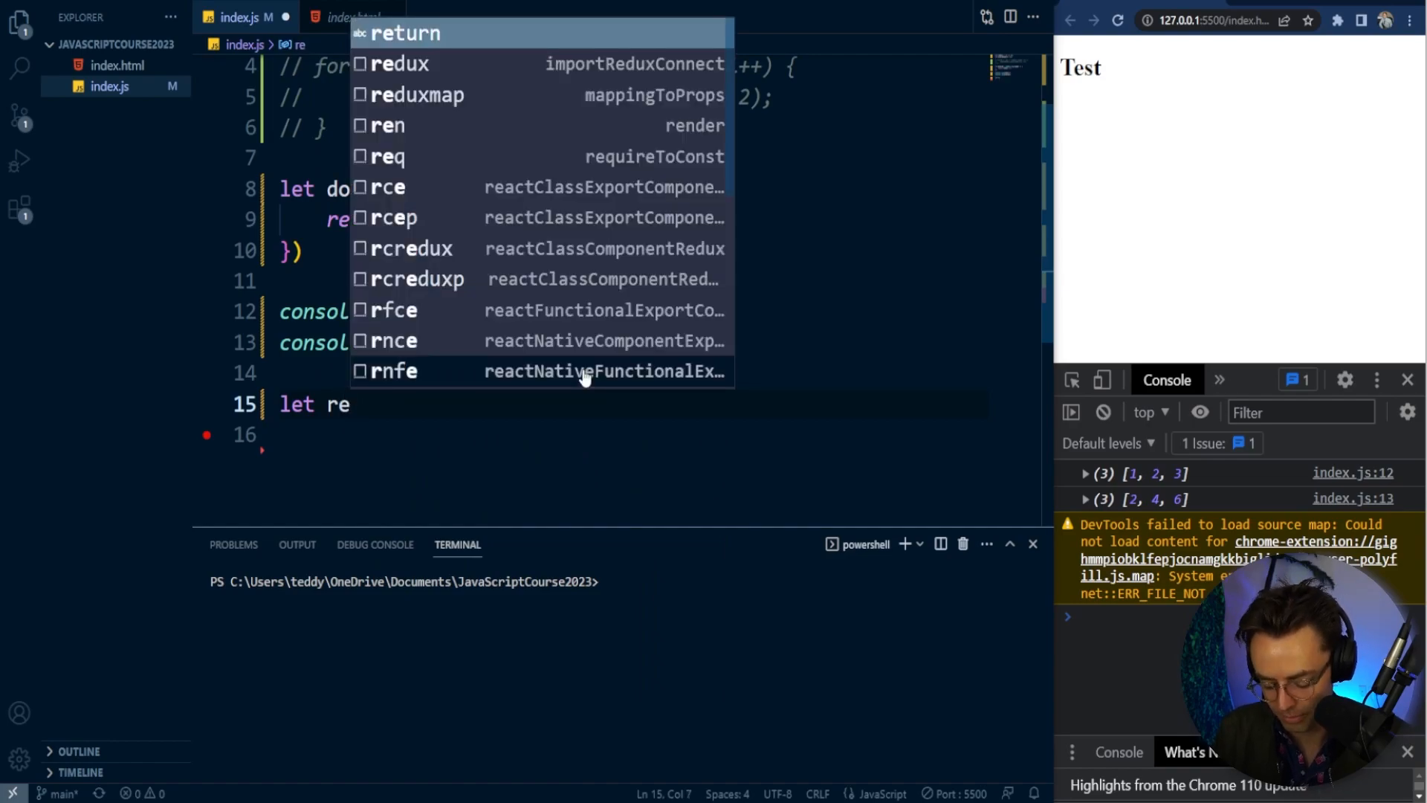
text(dBulls =)
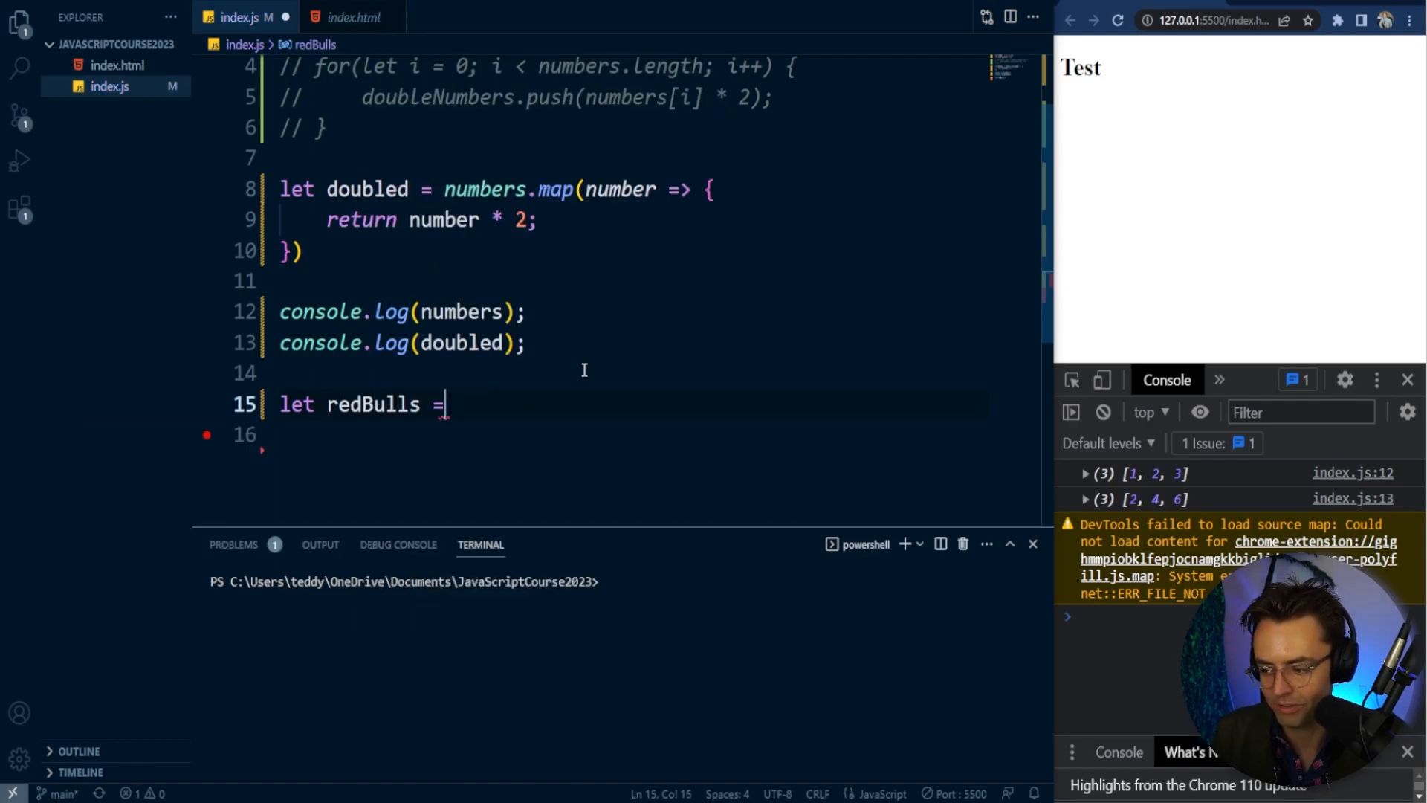
text([)
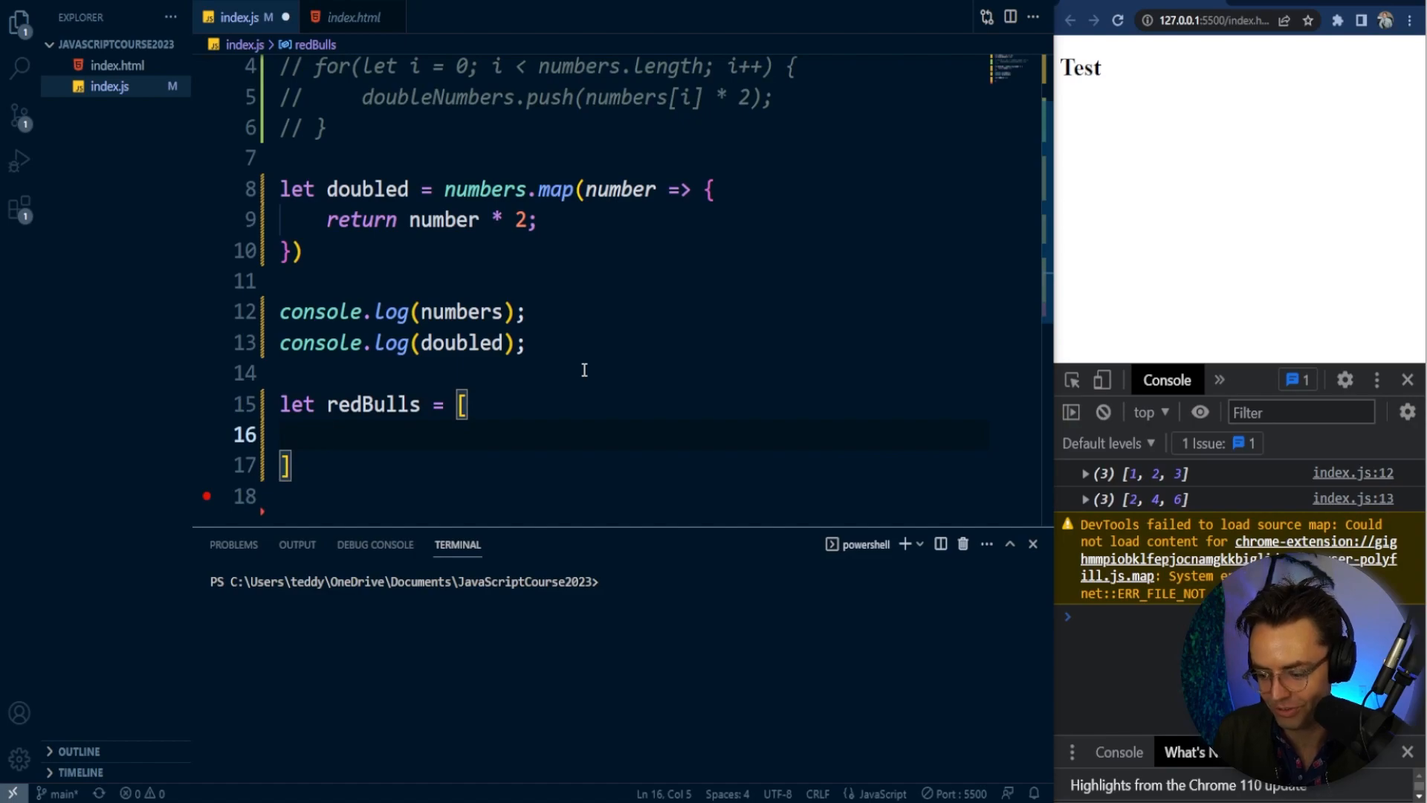
text({ flavor:)
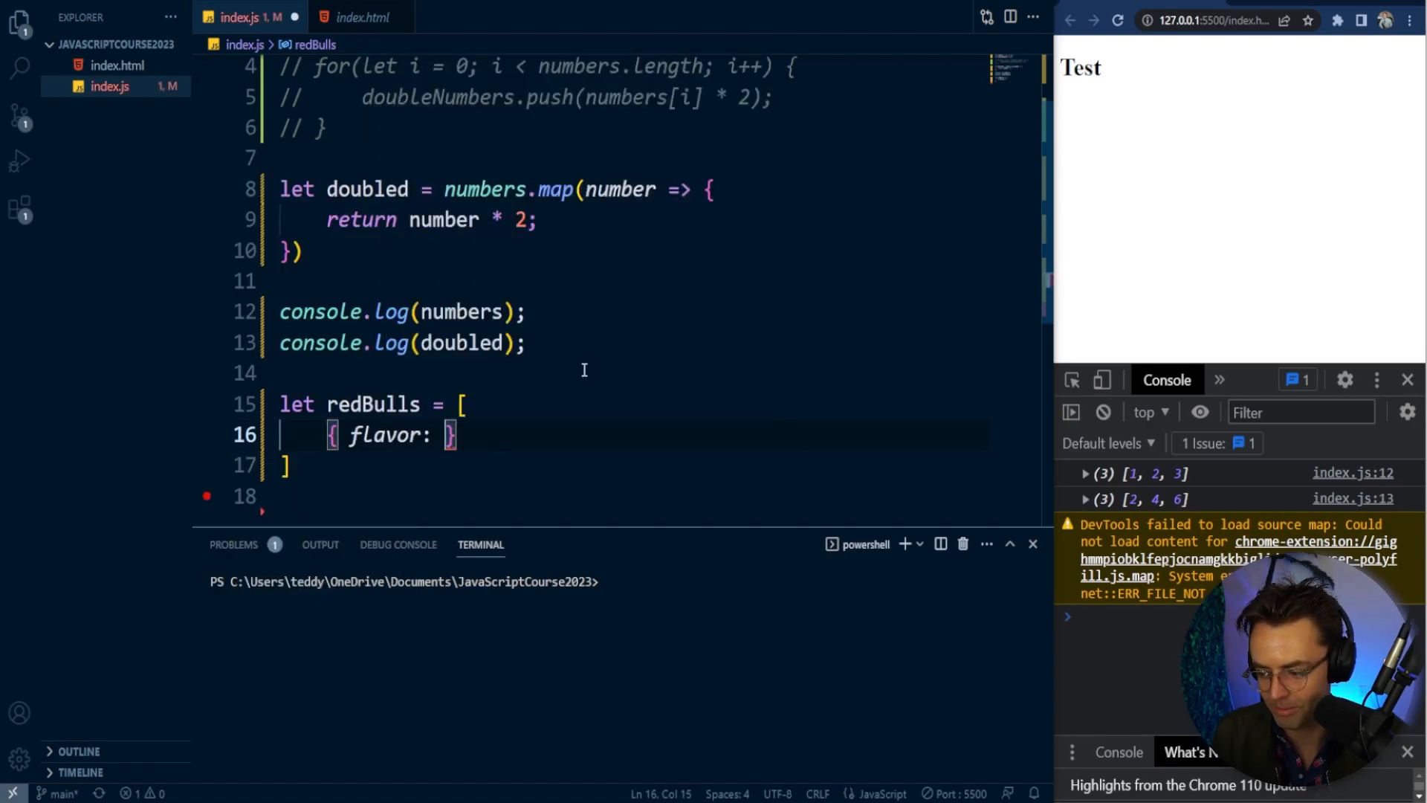
text("")
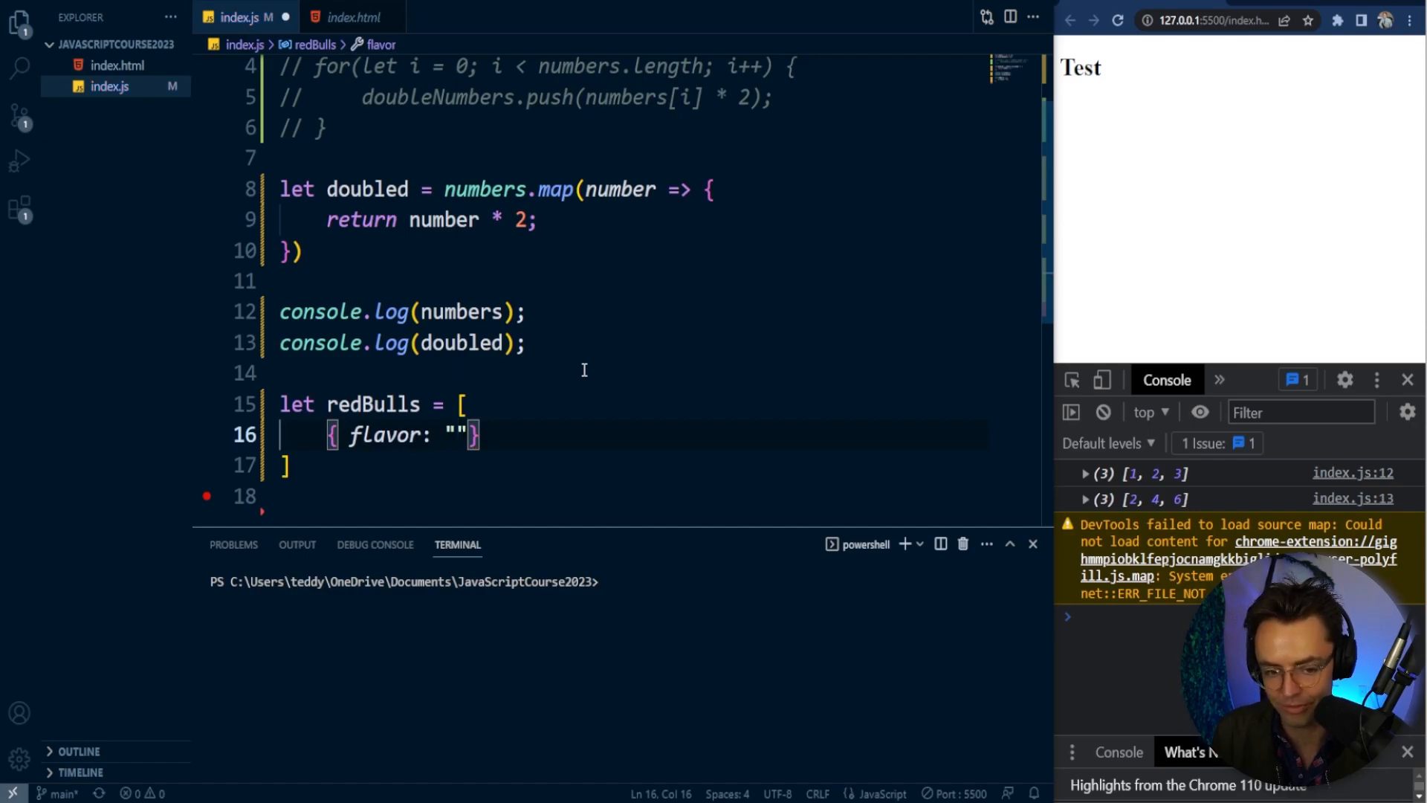
text(cranberry)
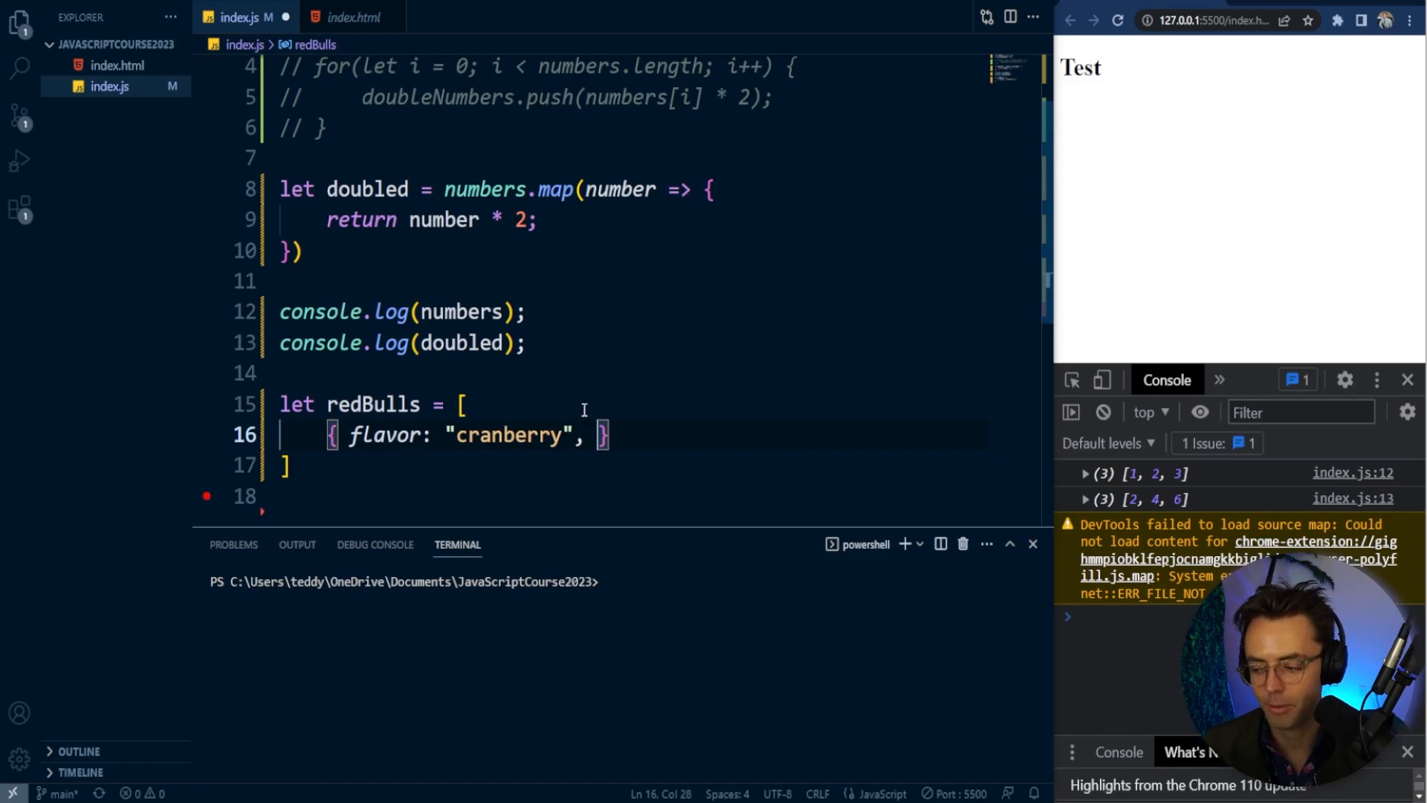
mouse_move(598, 242)
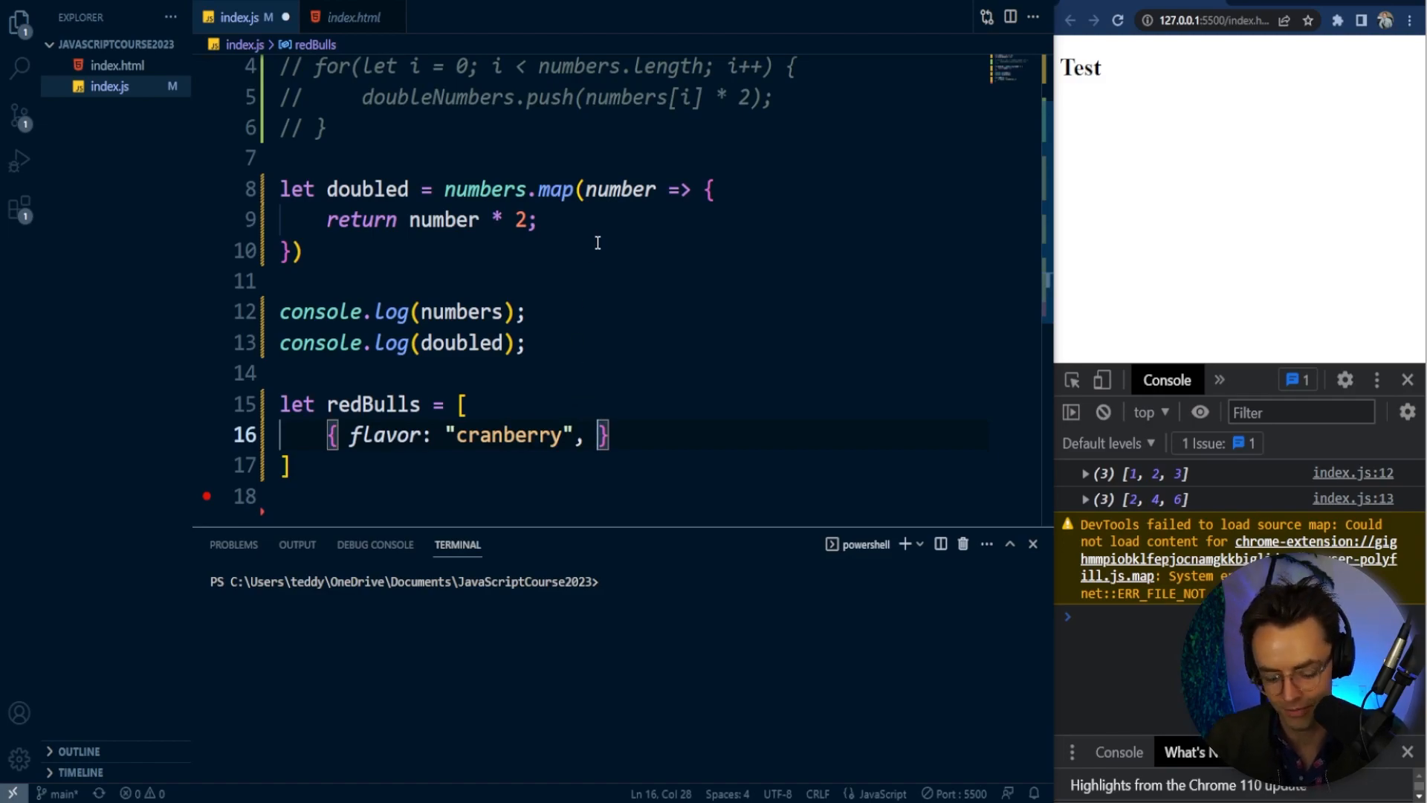
text(radius:)
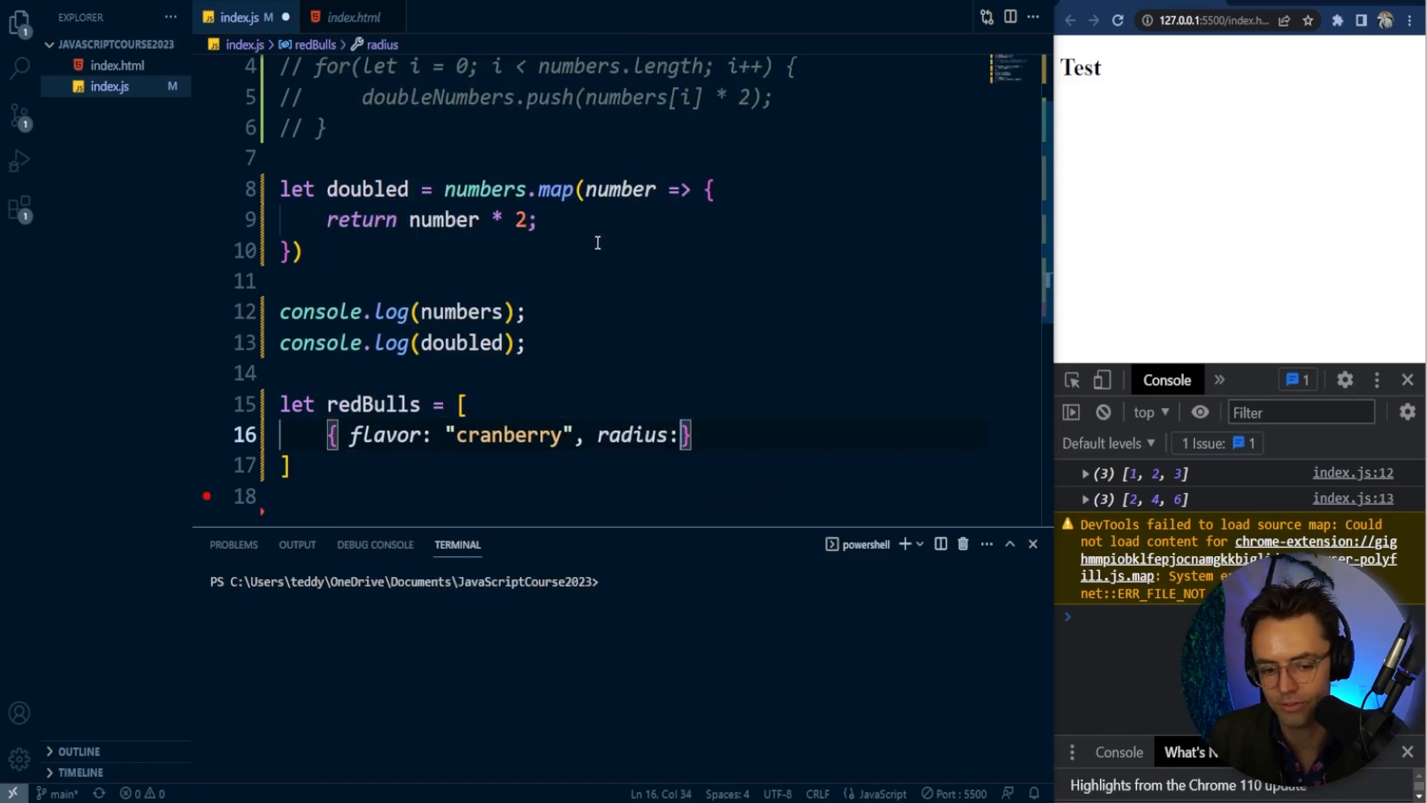
text(1, height:)
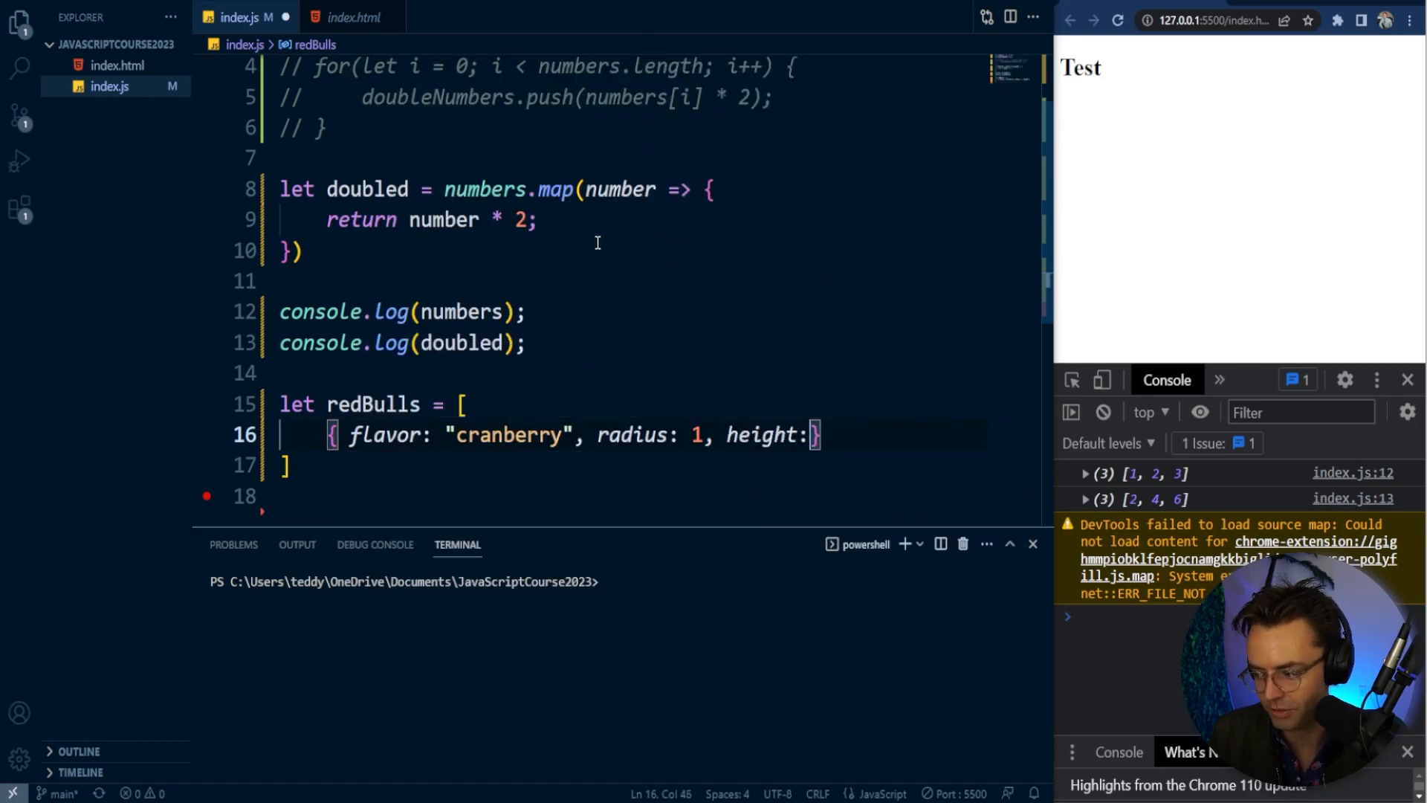
text(4)
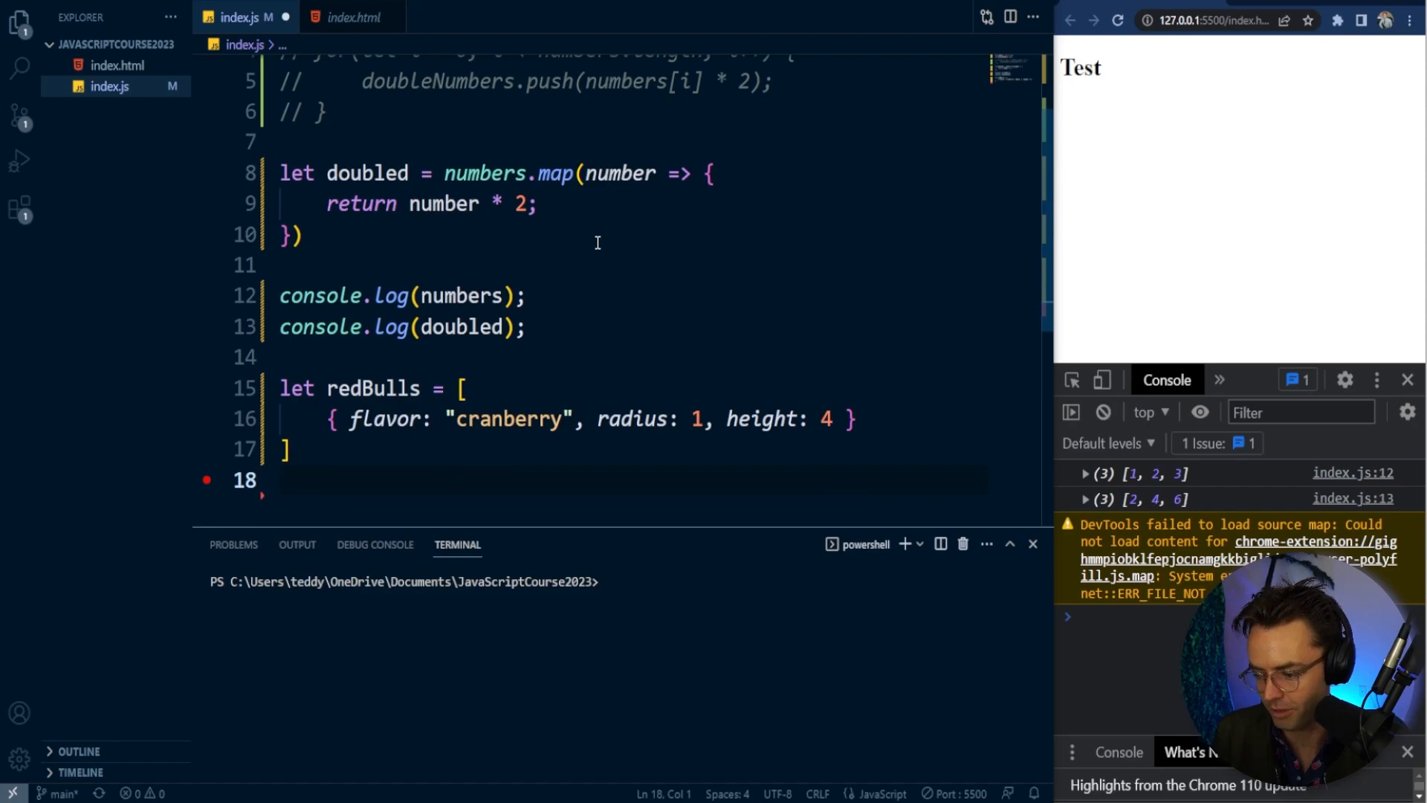
text(}.)
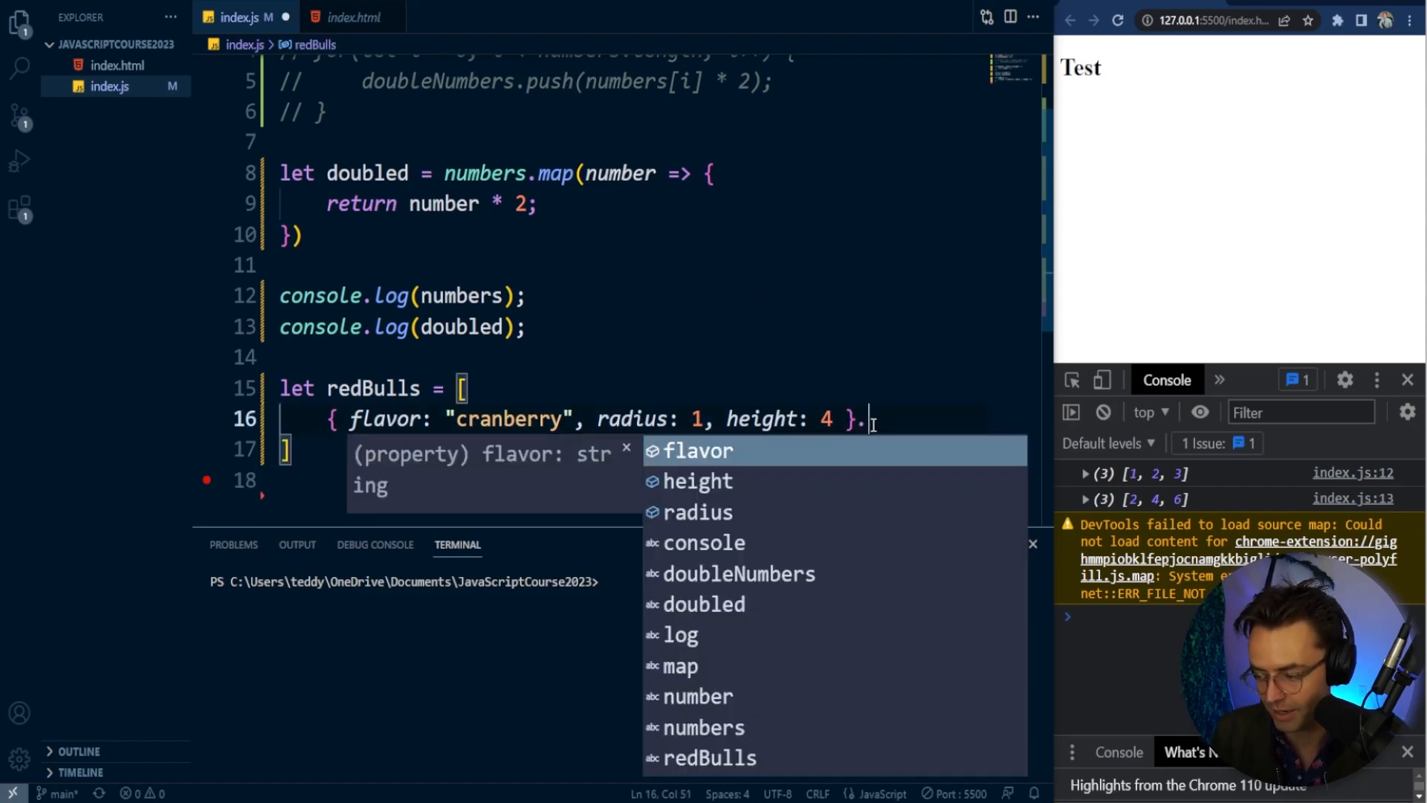
- Add a second object { flavor: "coconut", radius: 1, height: 7 } to redBulls
text({fla)
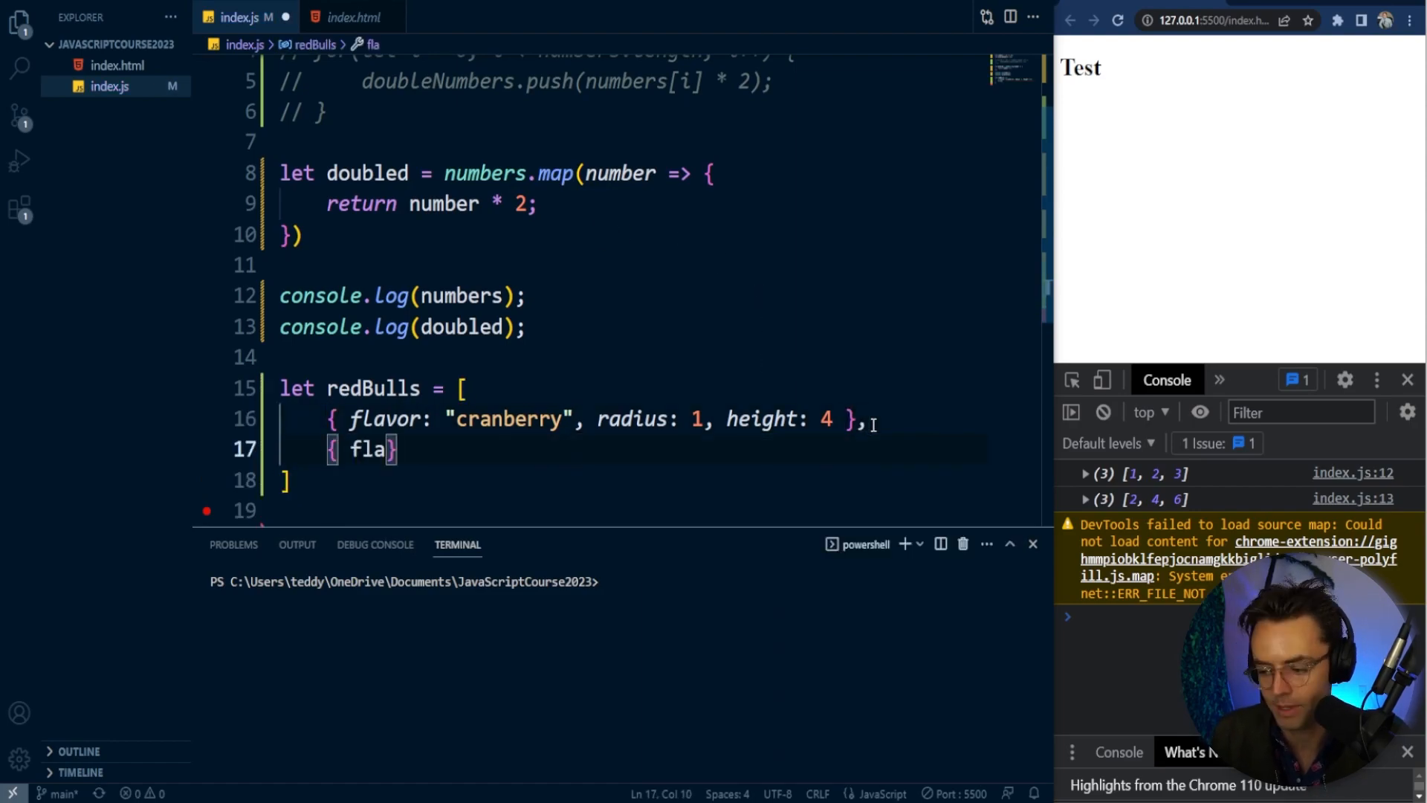
text(vor)
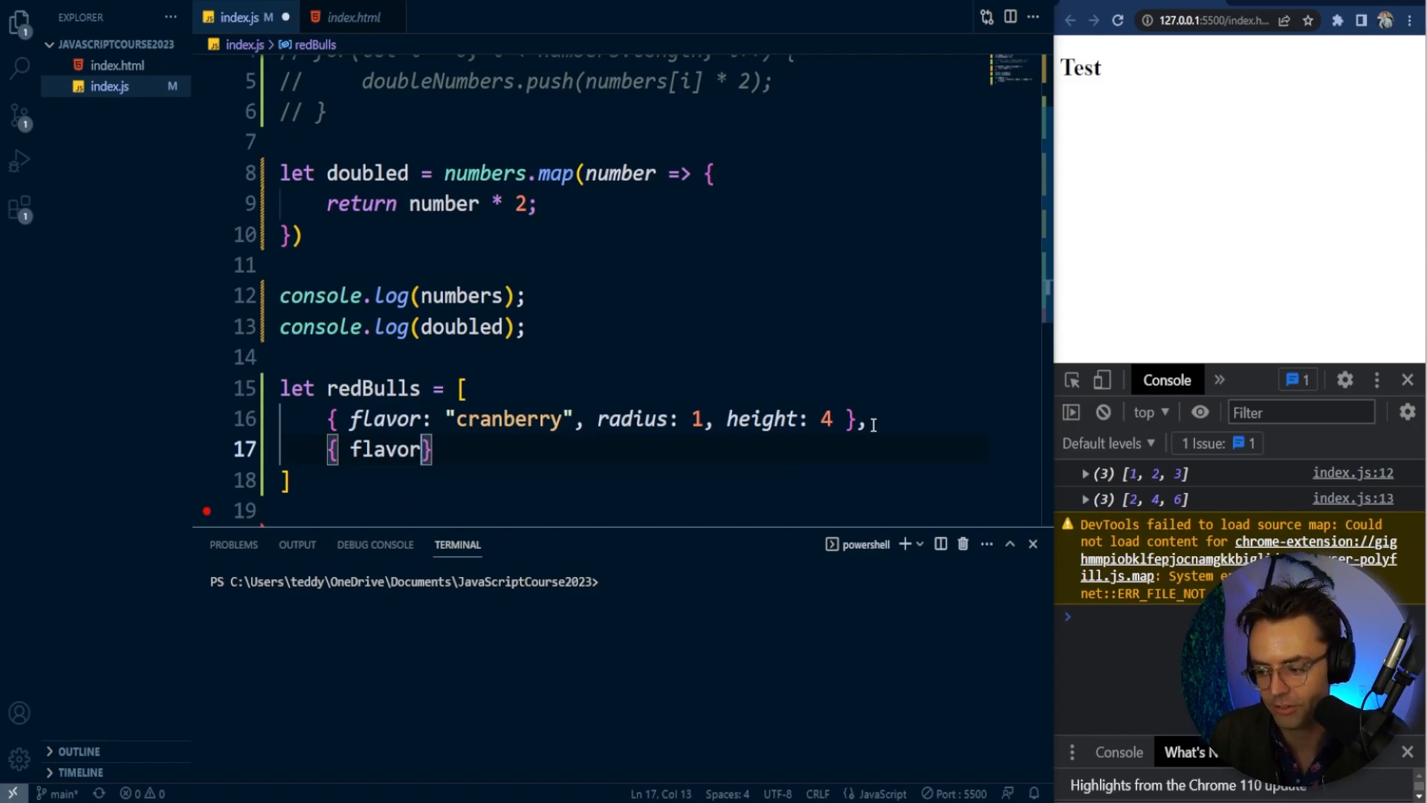
text(: "")
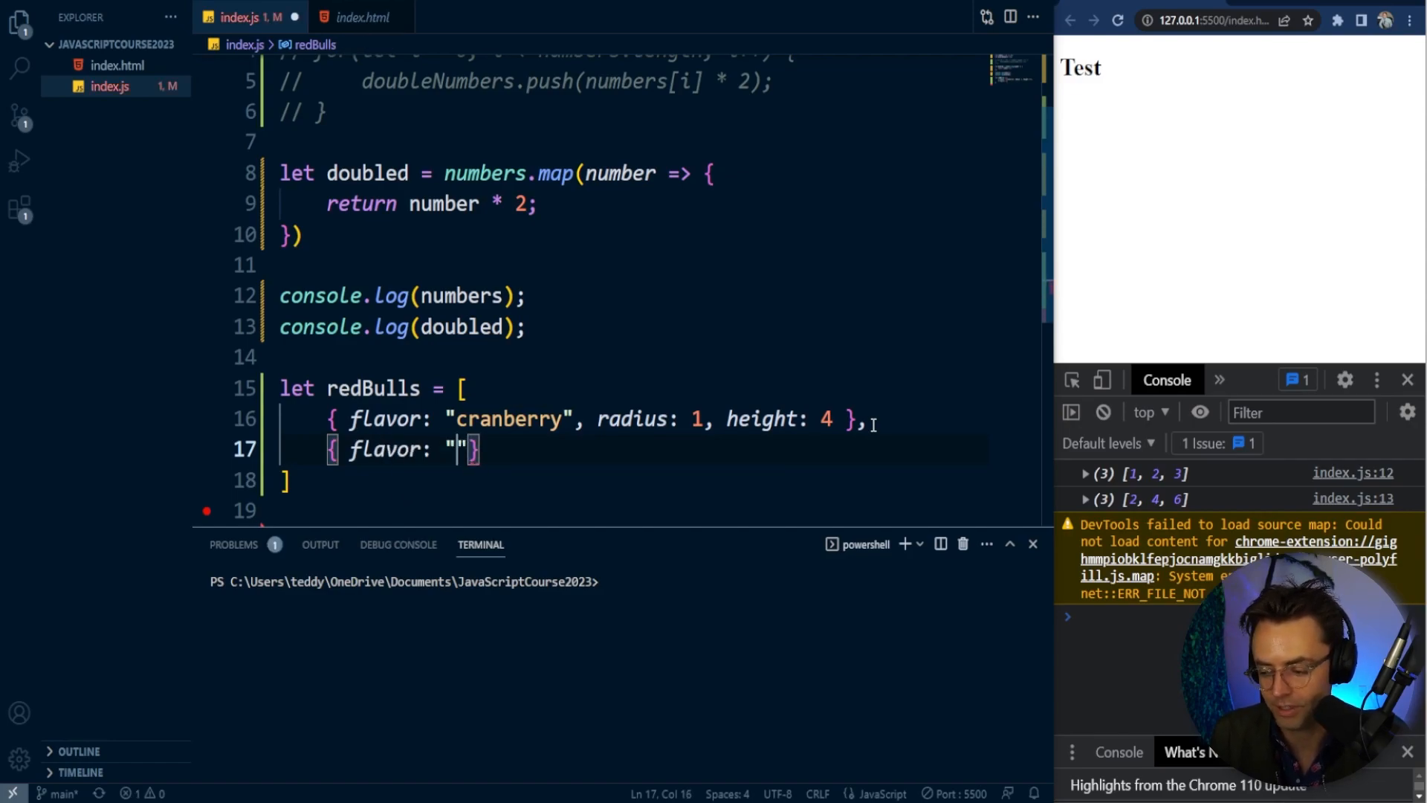
text(coconut)
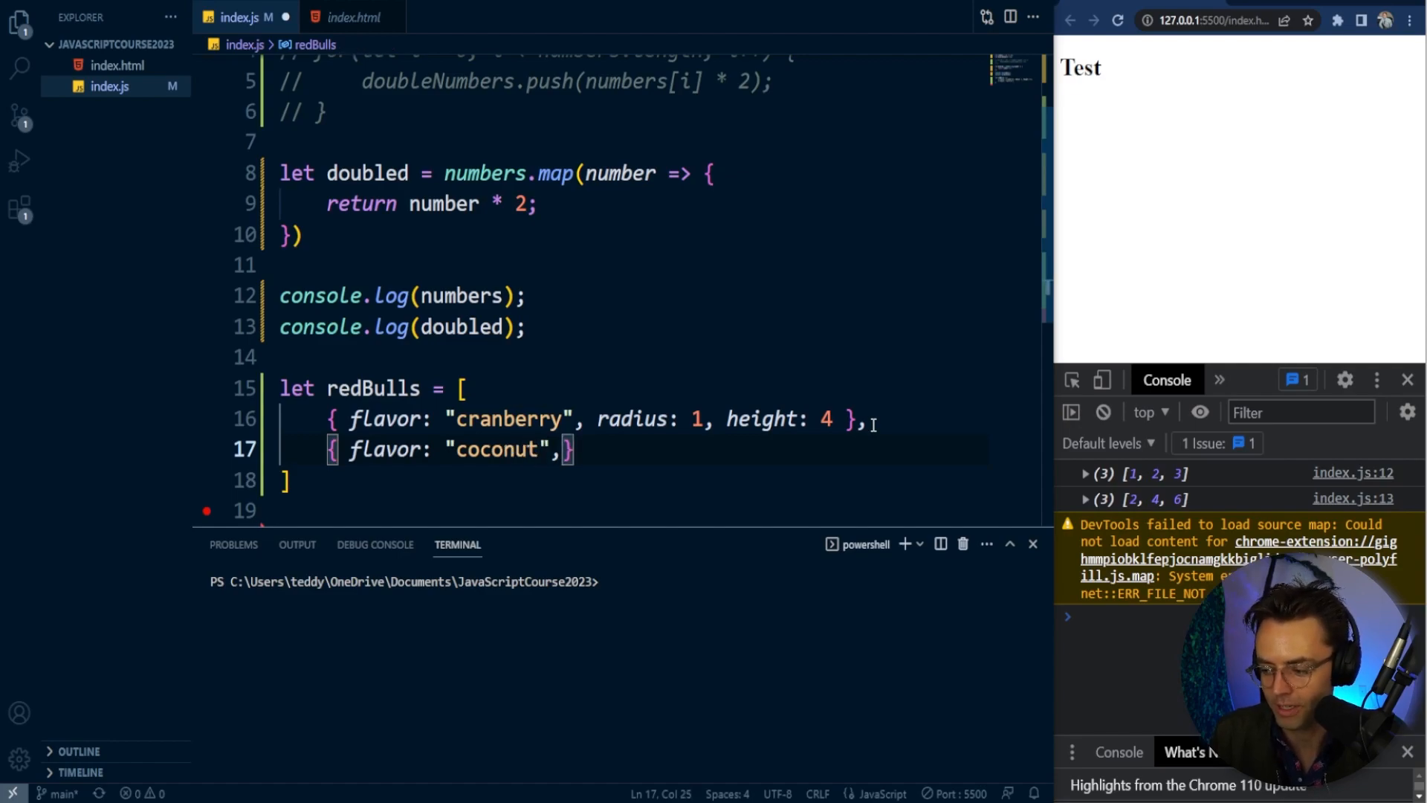
text(radius: 1)
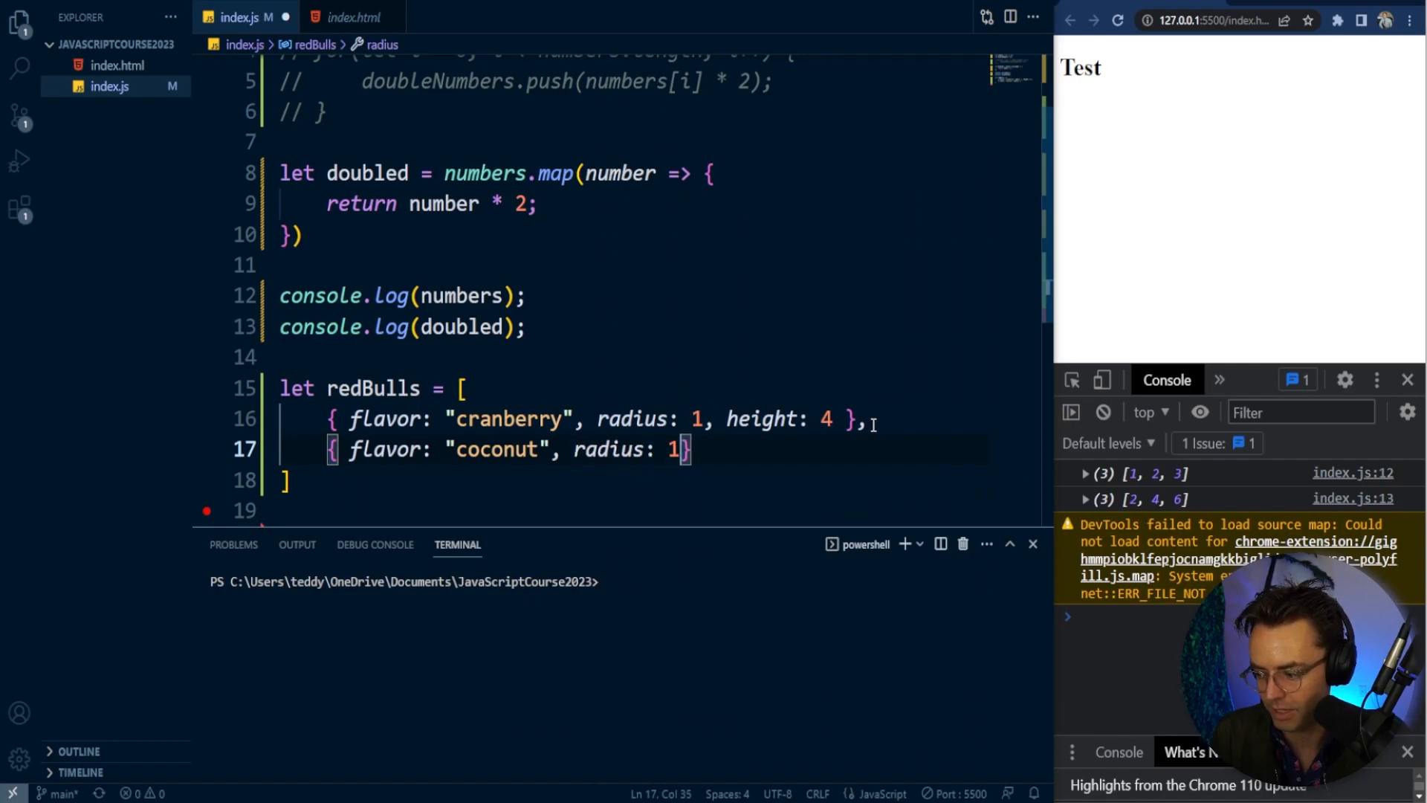
text(, height: 7)
click(625, 480)
text(;)
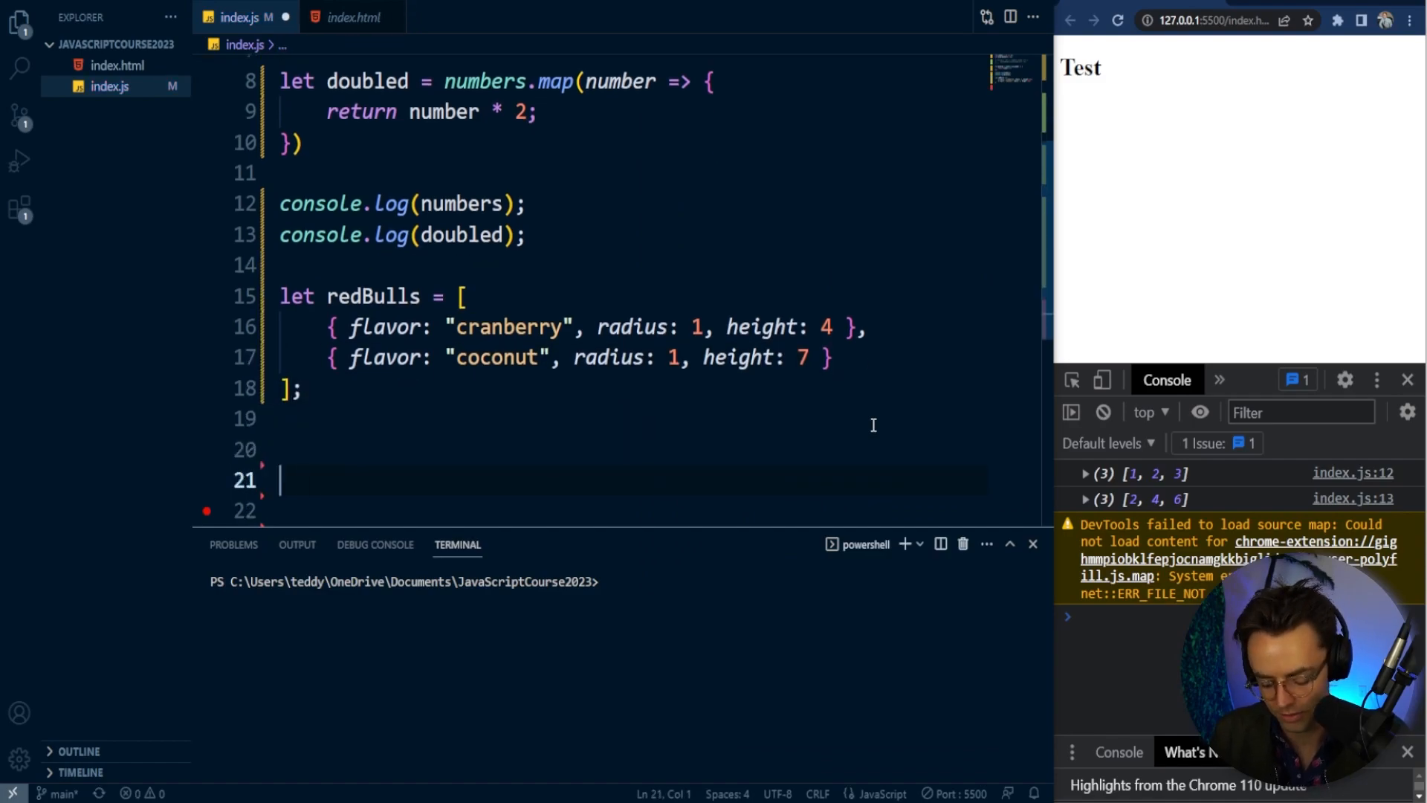
- Start let rebBullVolume = redbulls.map( using autocomplete
text(let)
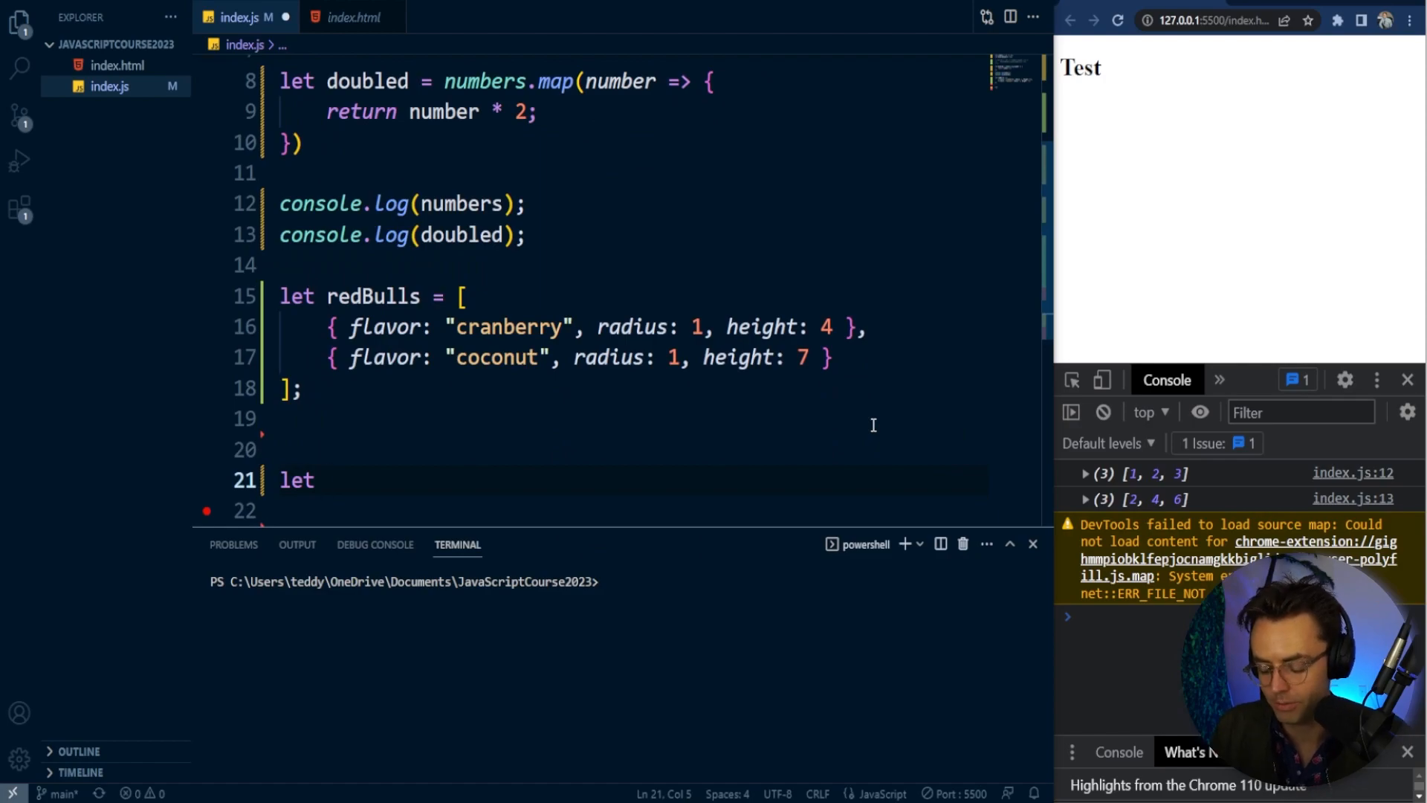
text(reb)
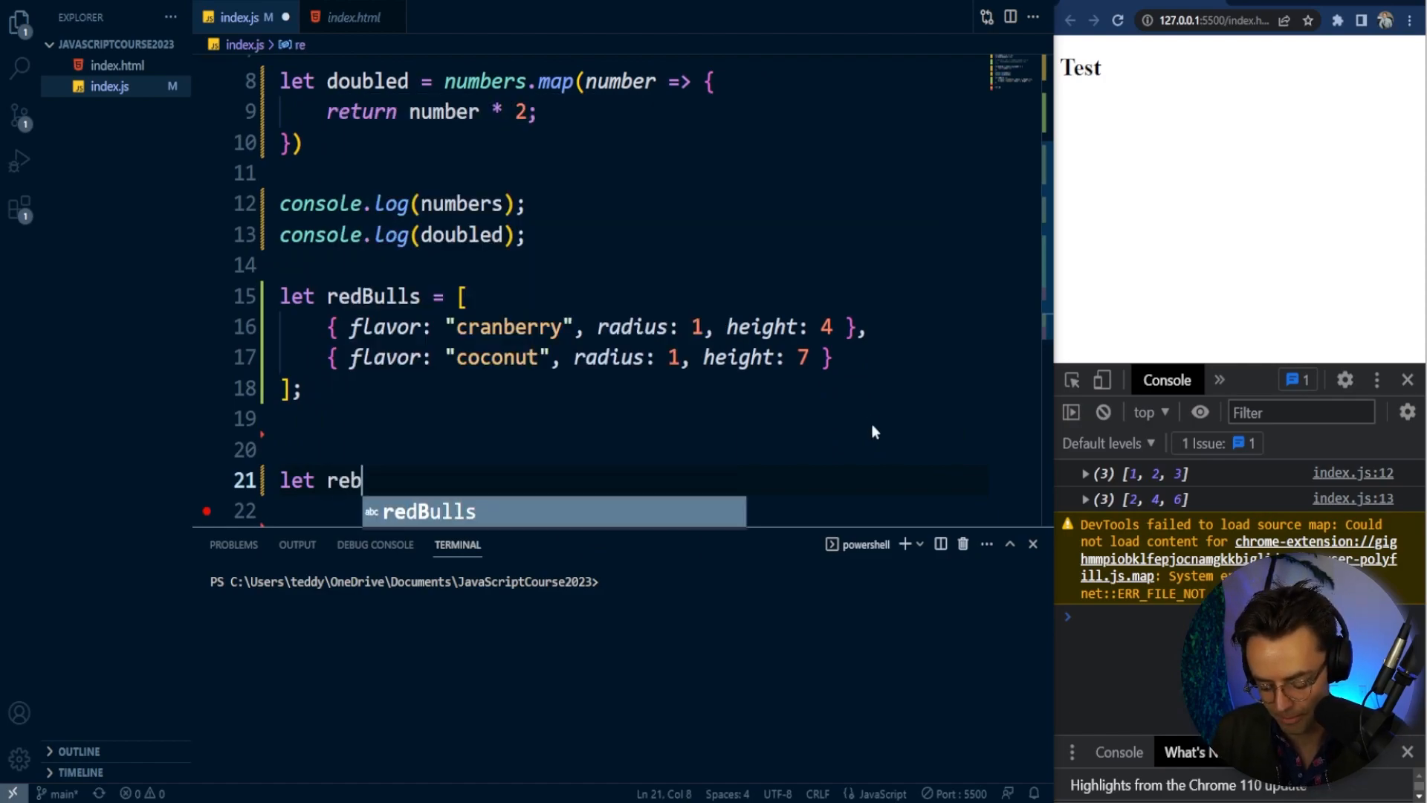
text(Bull)
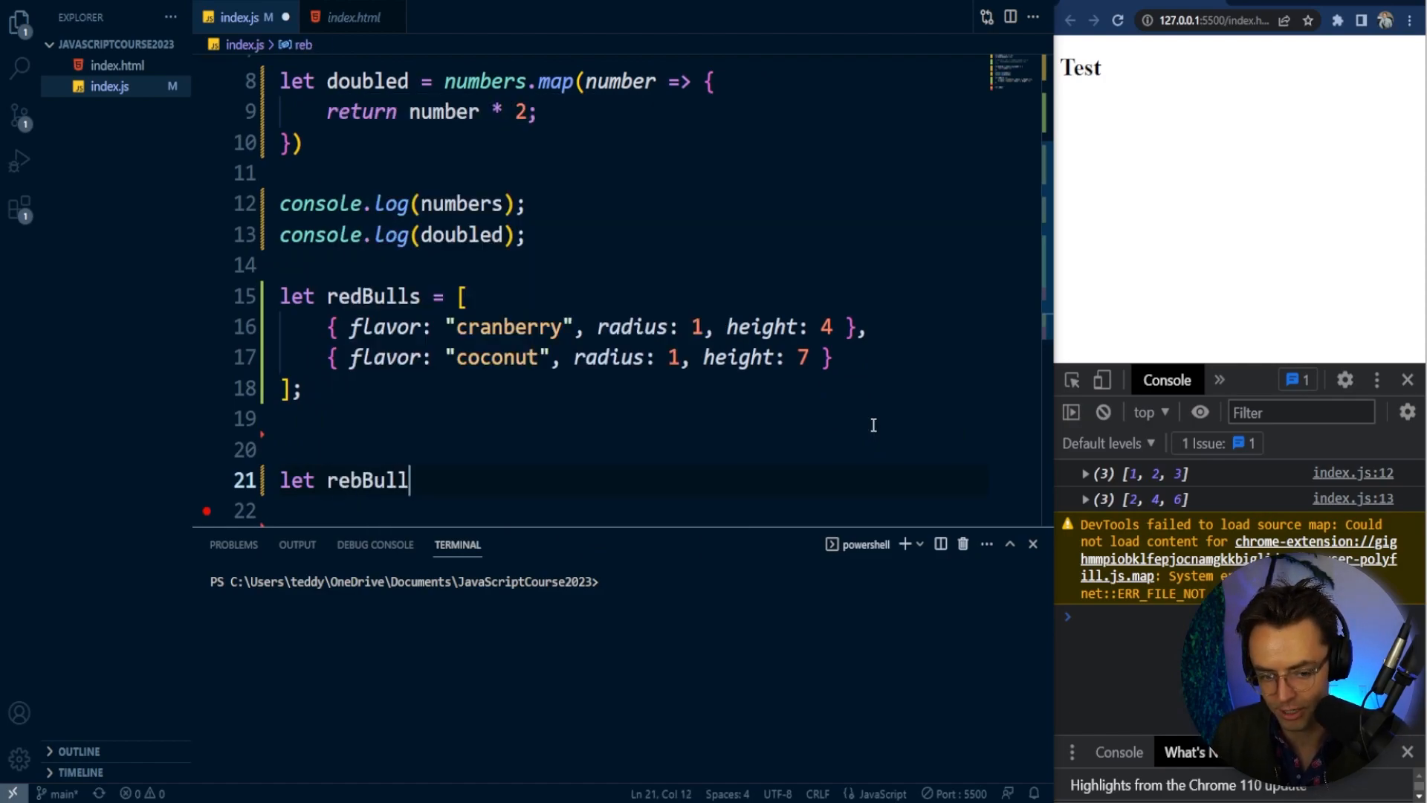
text(Vaolume)
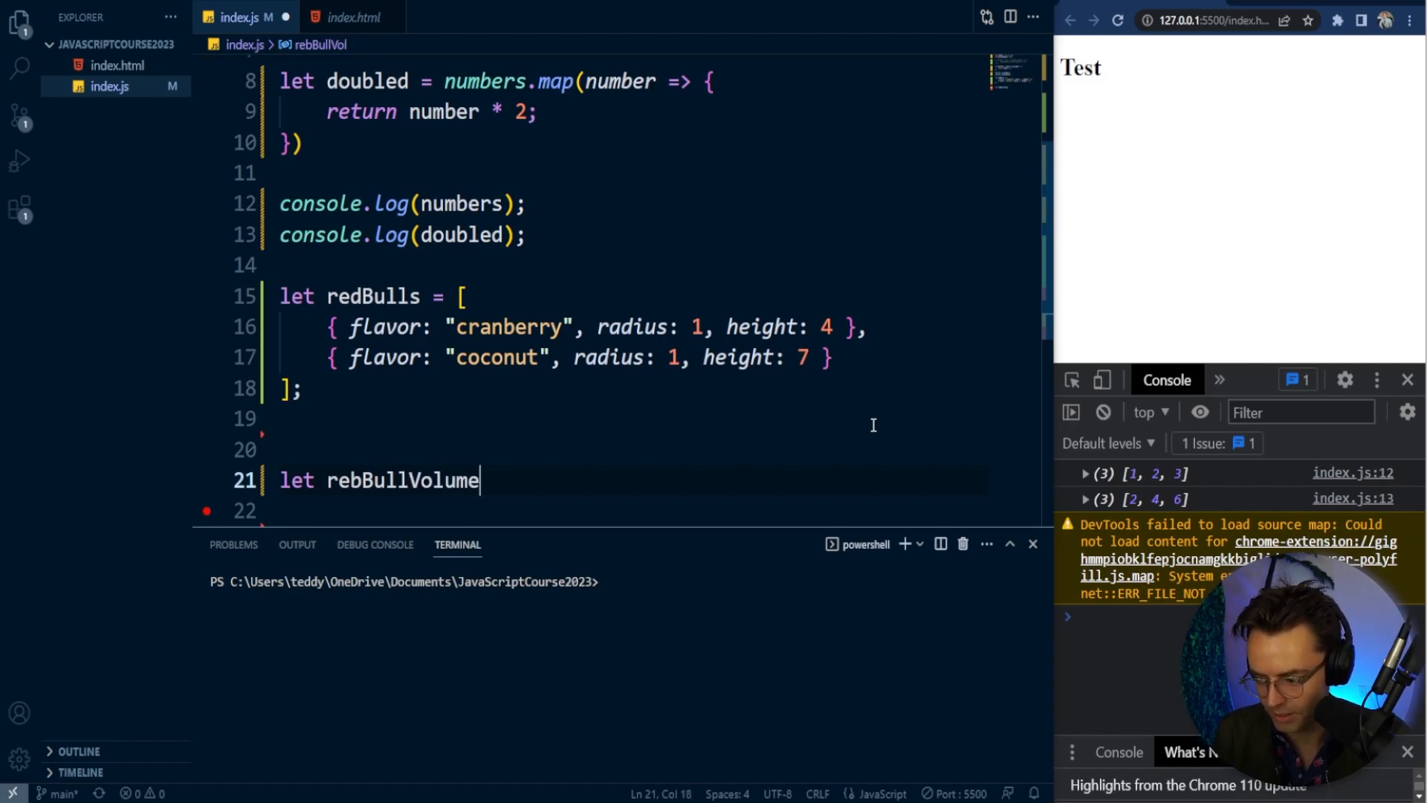
text(= red)
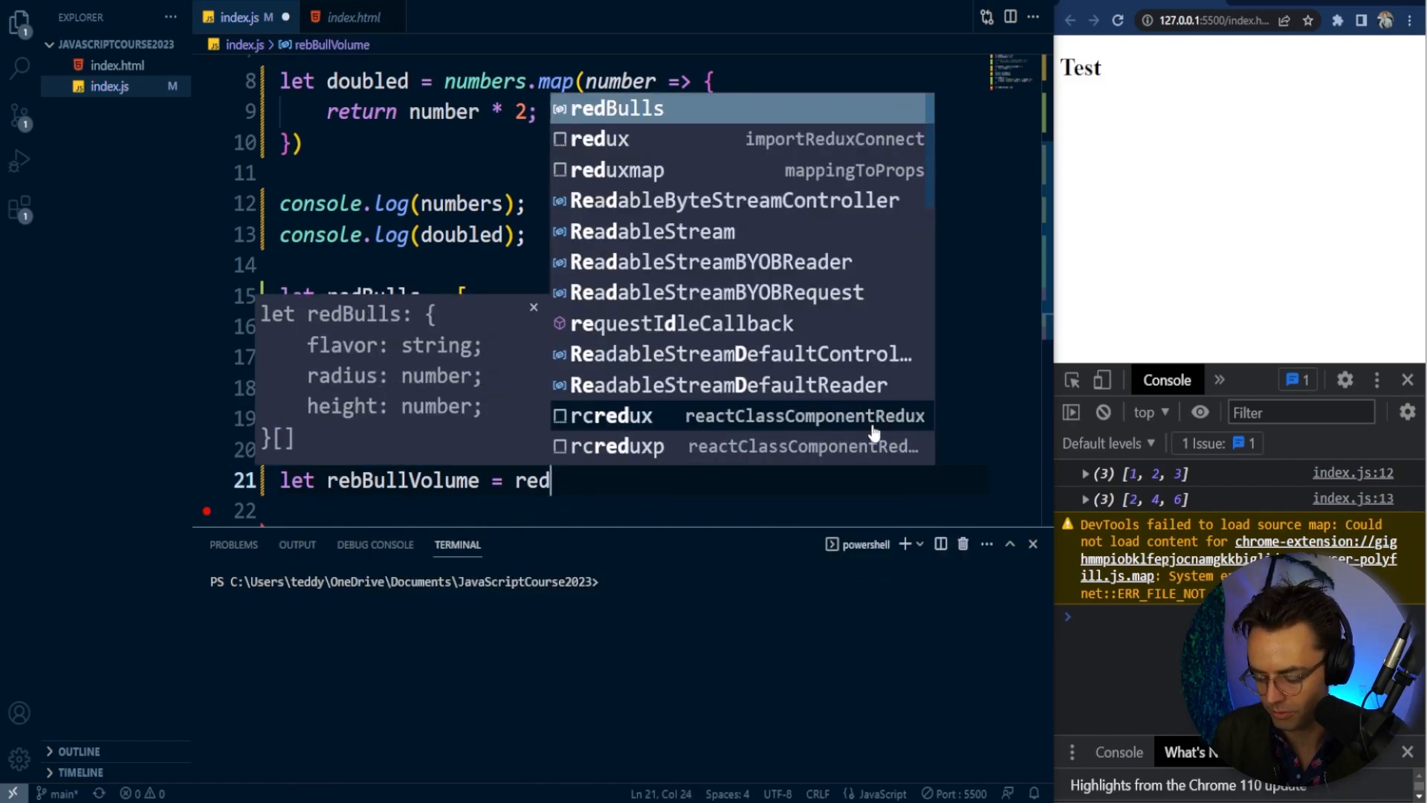
text(bulls.map(redu)
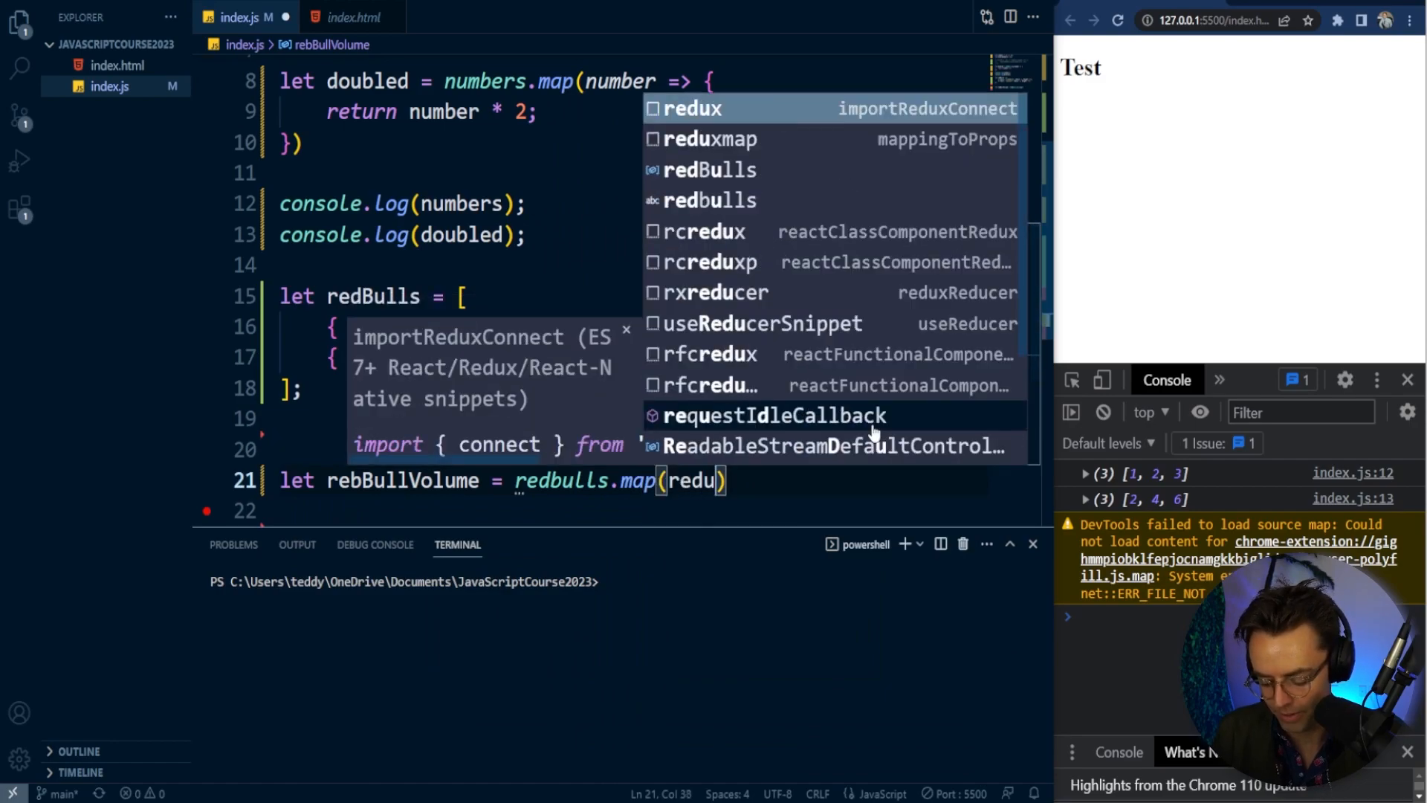
text(ull)
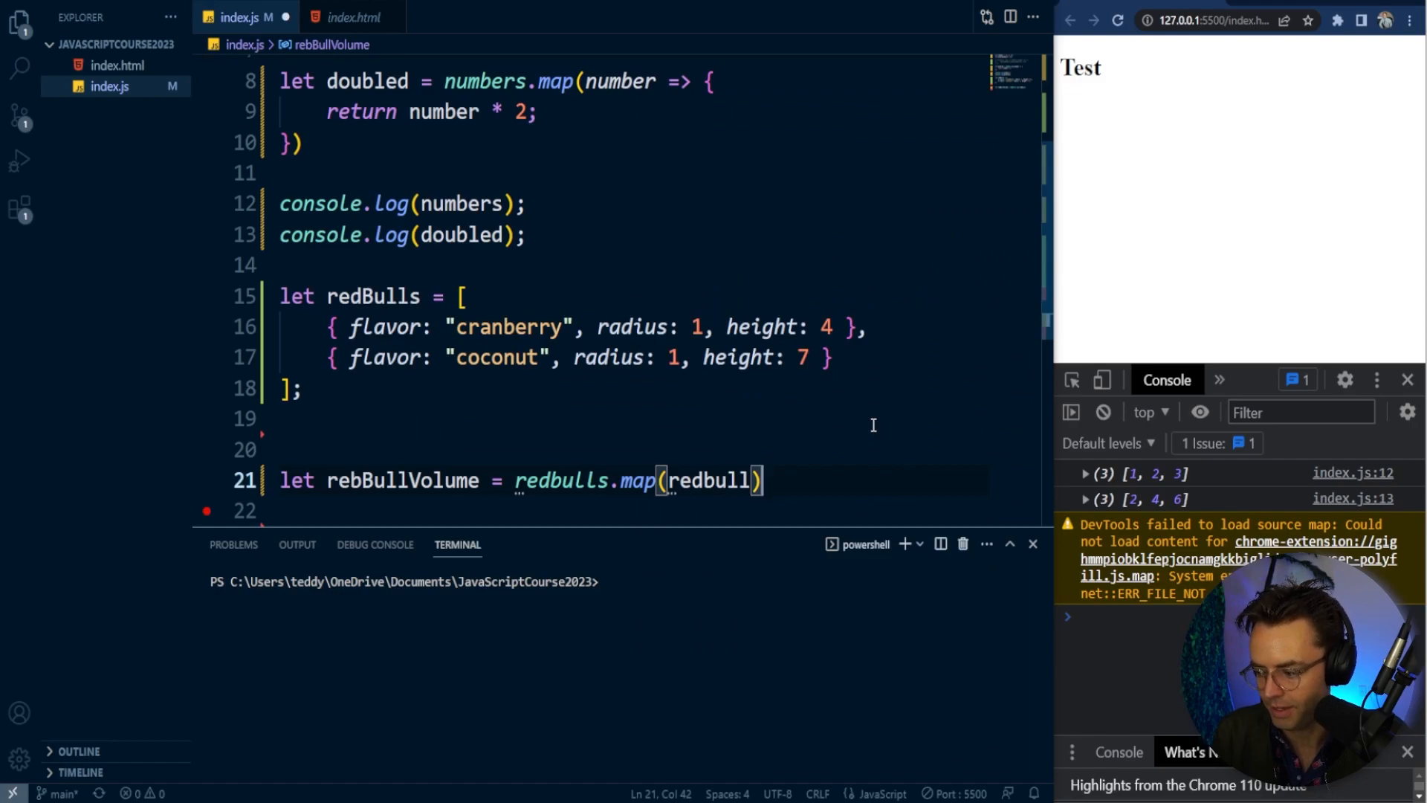
- Give the map an arrow function returning redbull.radius * redbull.height;
text(=> {)
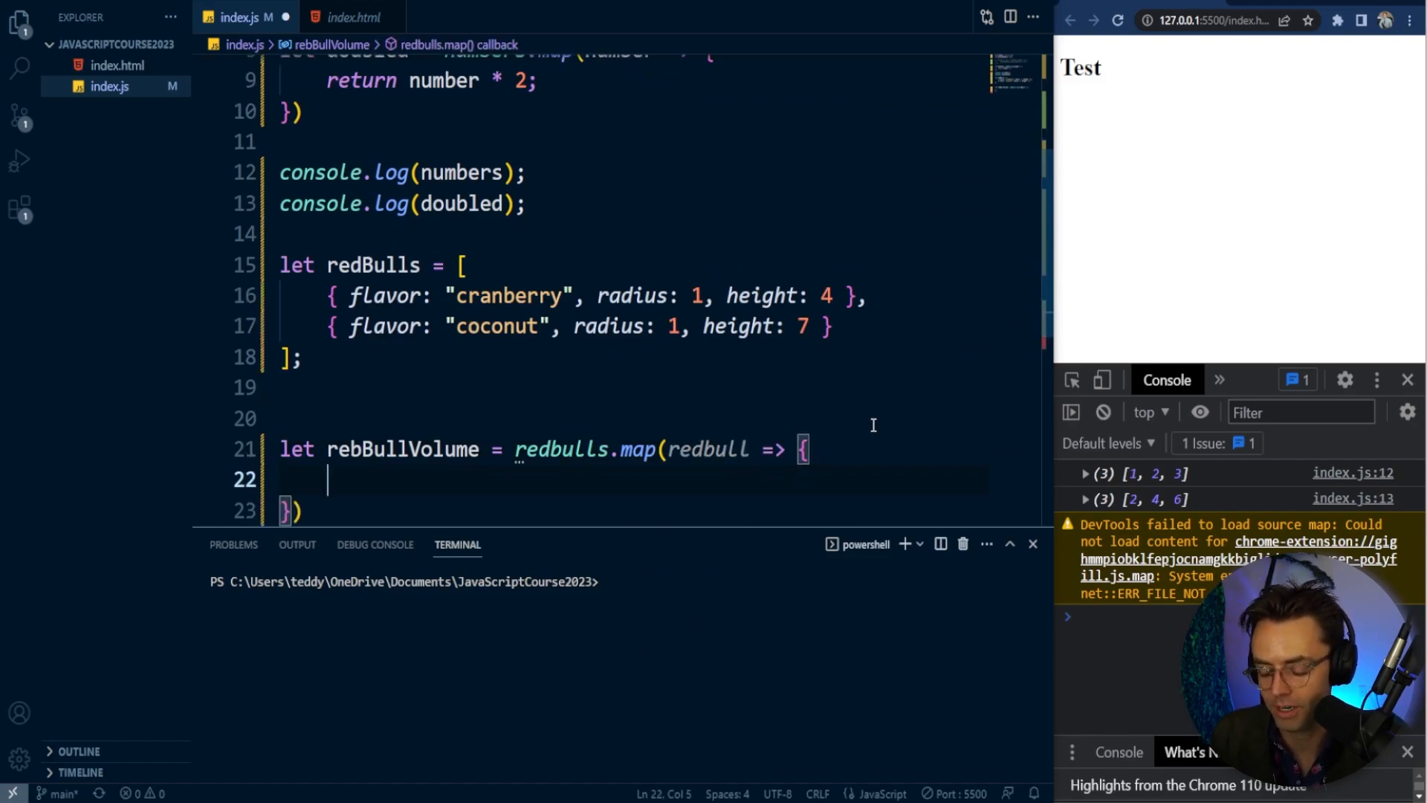
text(return reb)
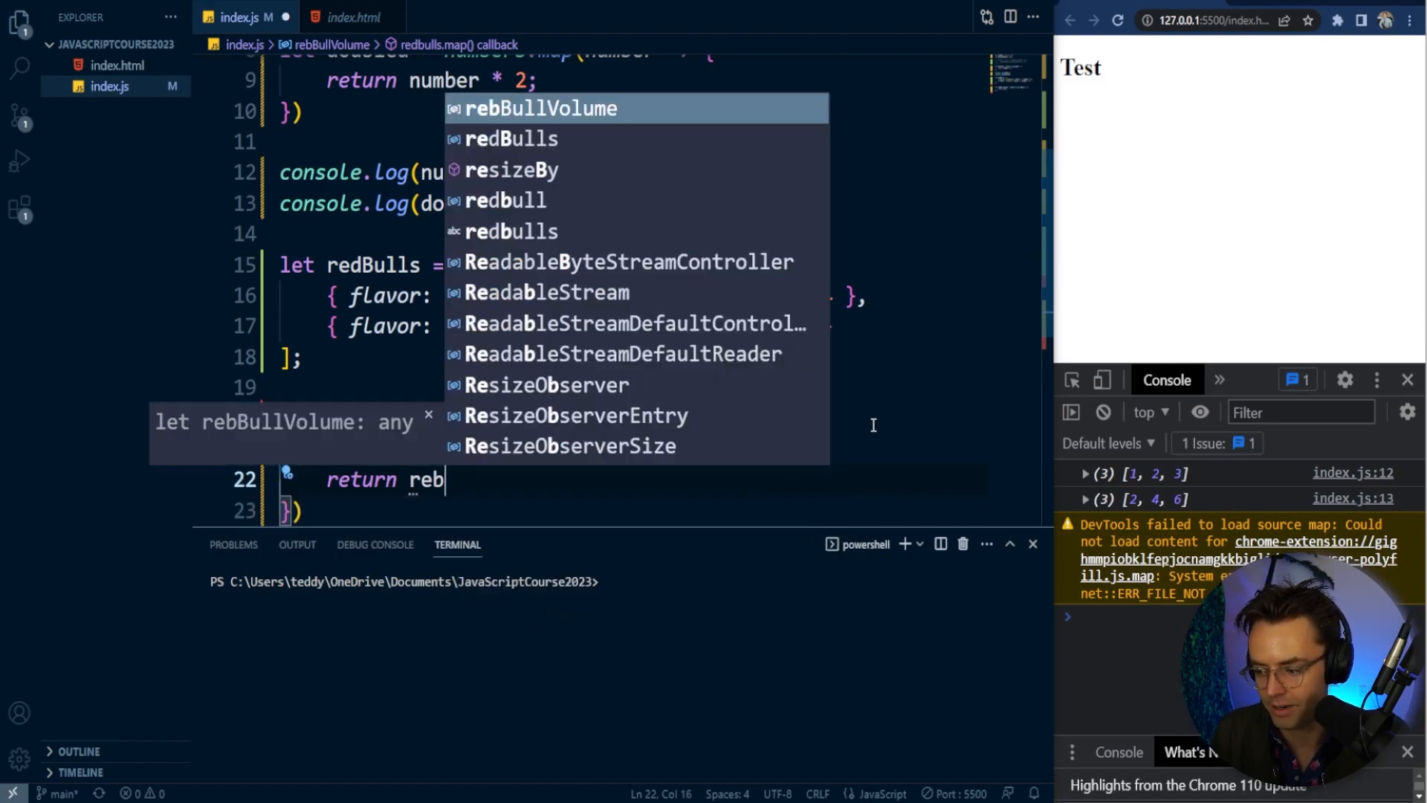
text(ull)
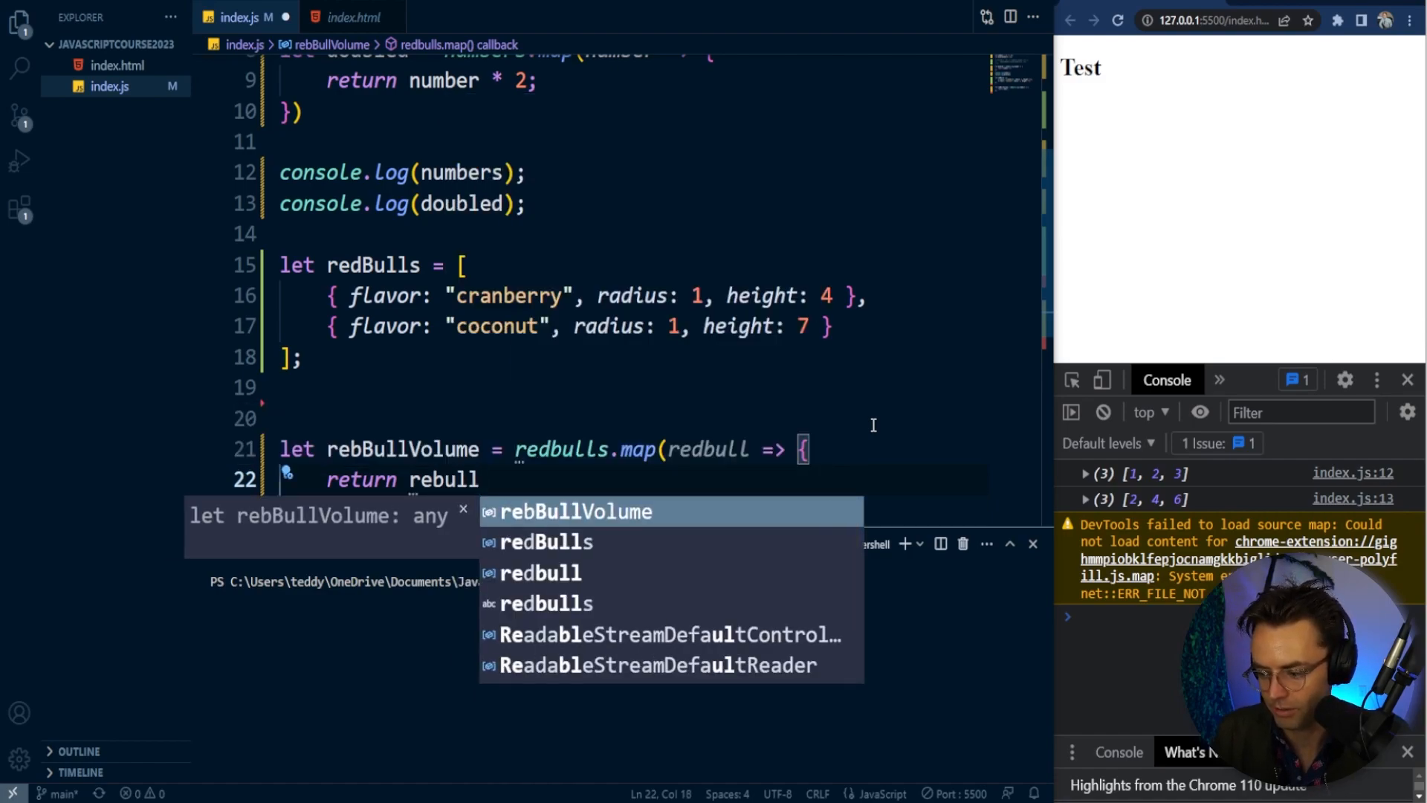
text(.radius * redbu)
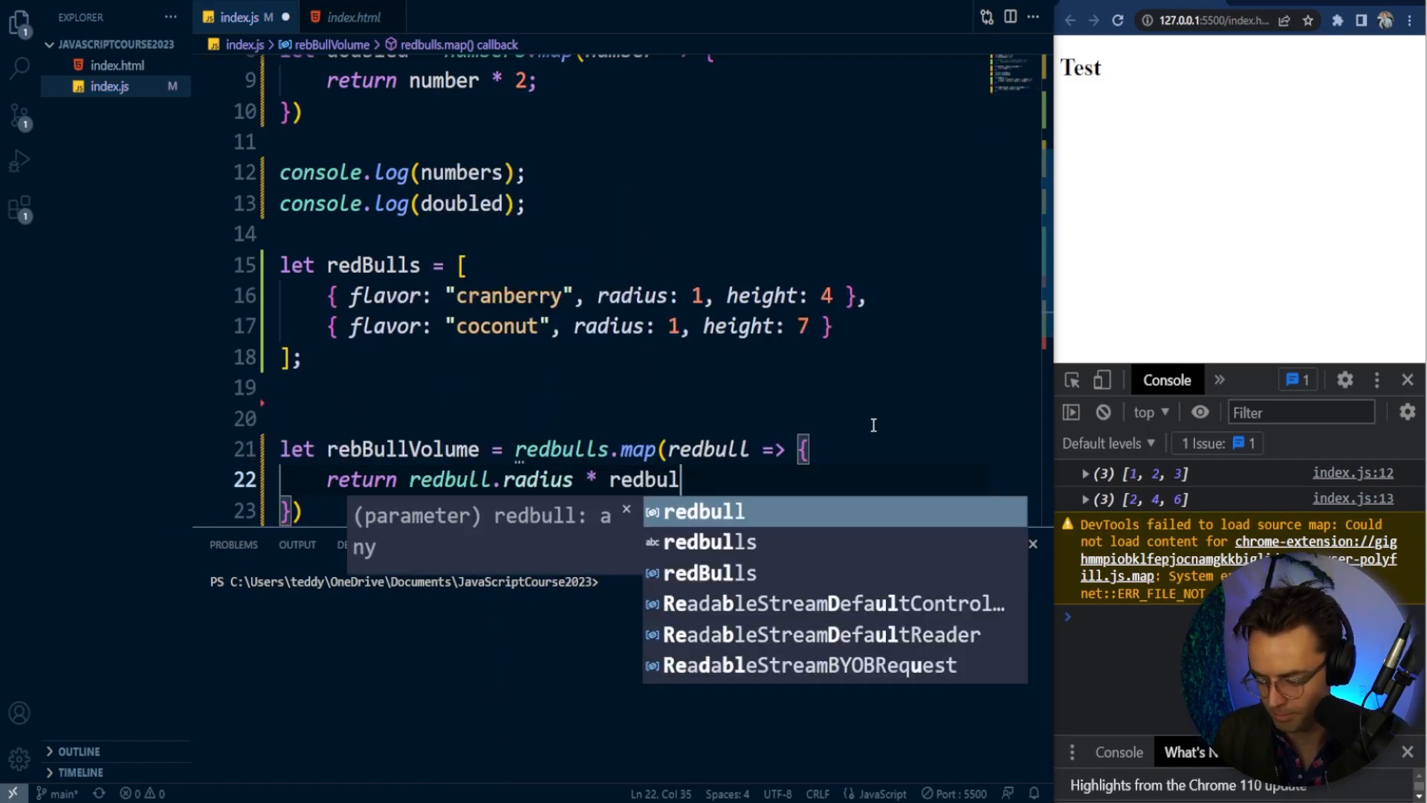
text(l.height;)
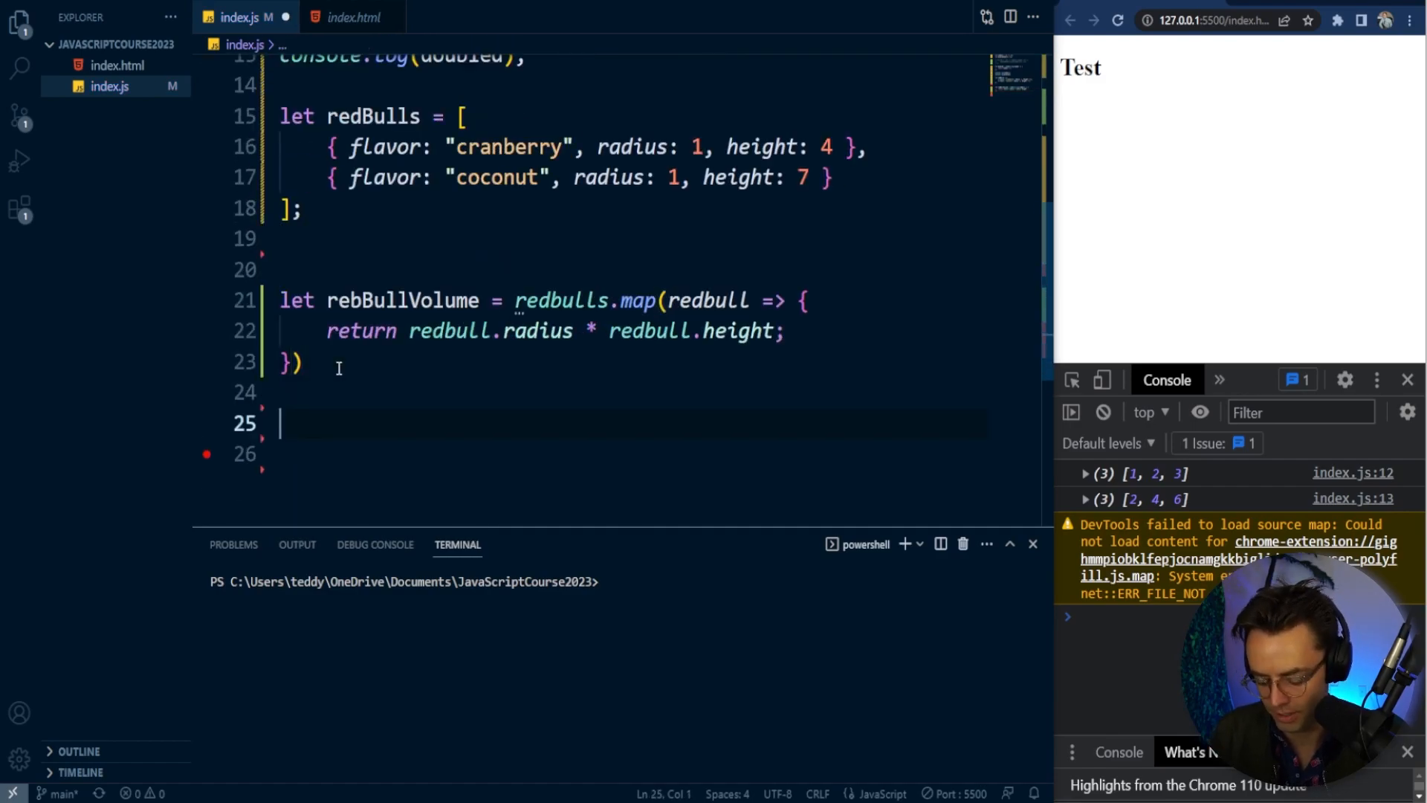
- Log rebBullVolume, fix redbulls to redBulls, and inspect the [4, 7] volumes in Chrome's console
text(console.log(rebBullVolume);)
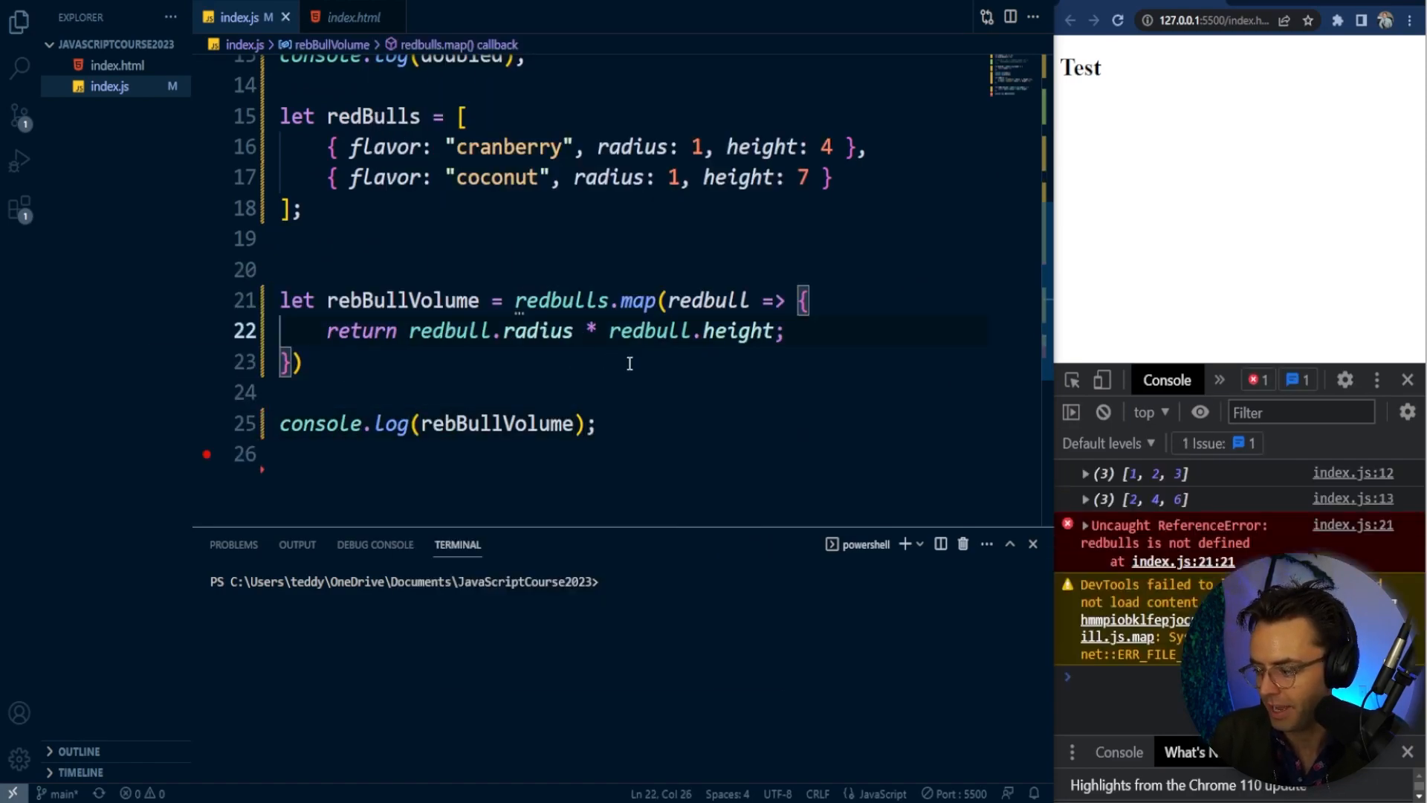
click(603, 424)
text(B)
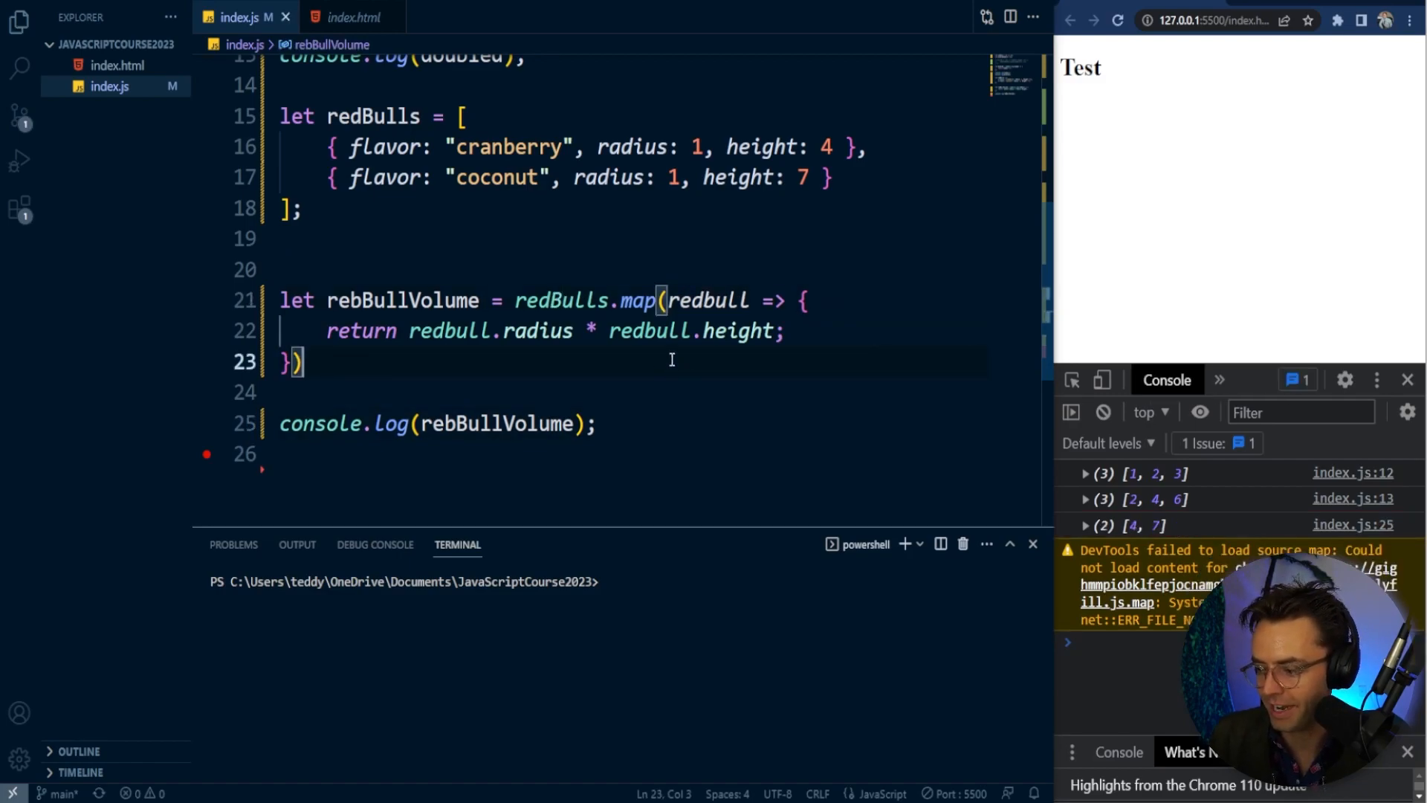
mouse_move(675, 112)
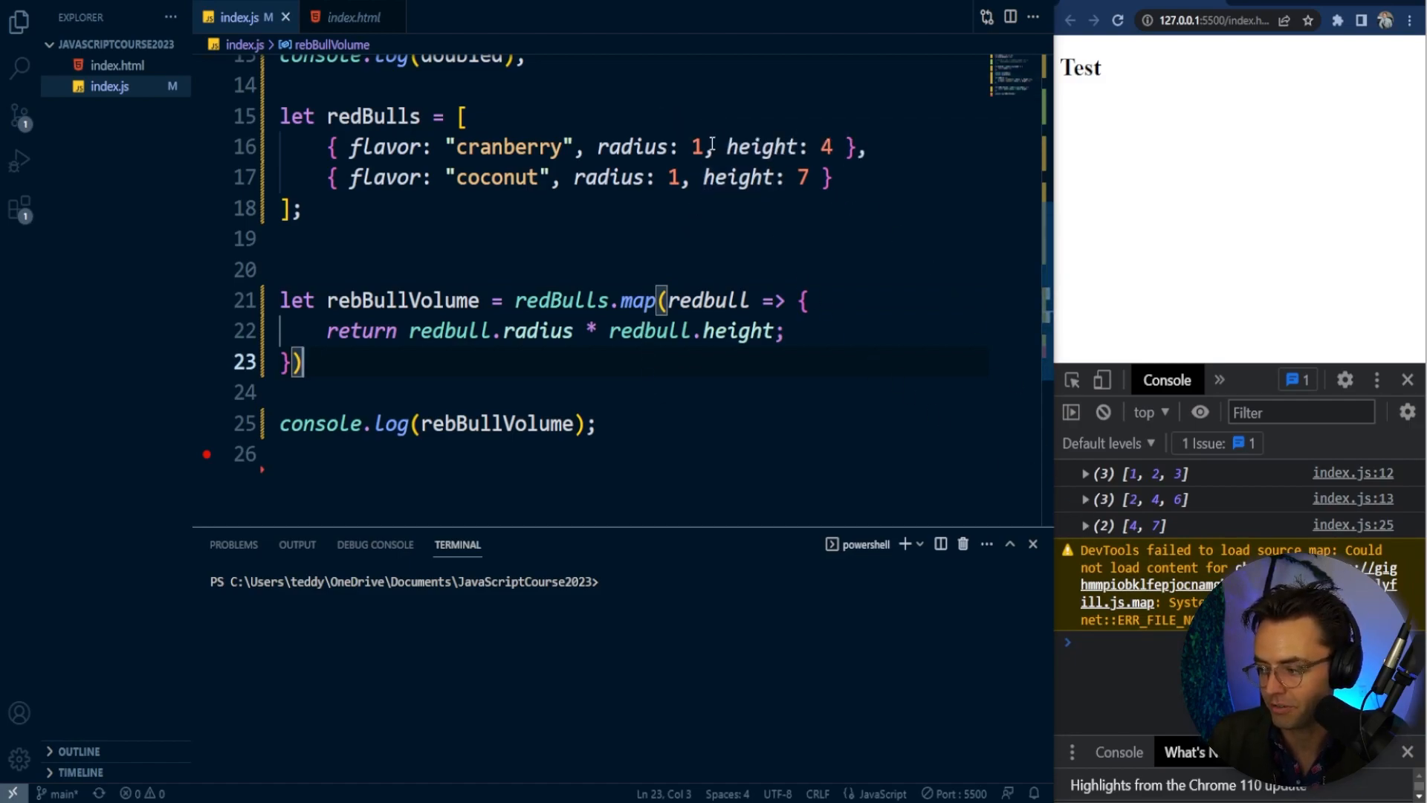
click(1085, 525)
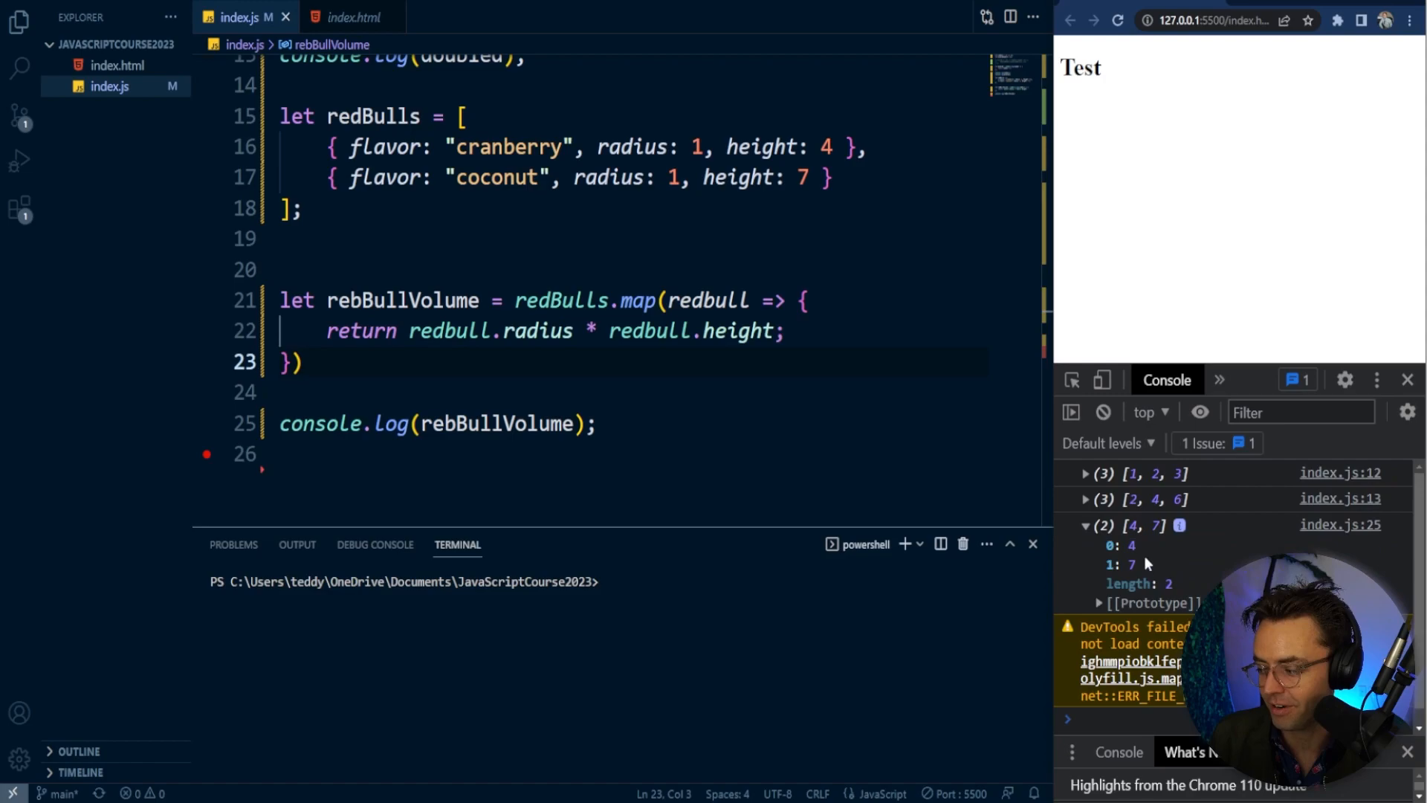
click(600, 424)
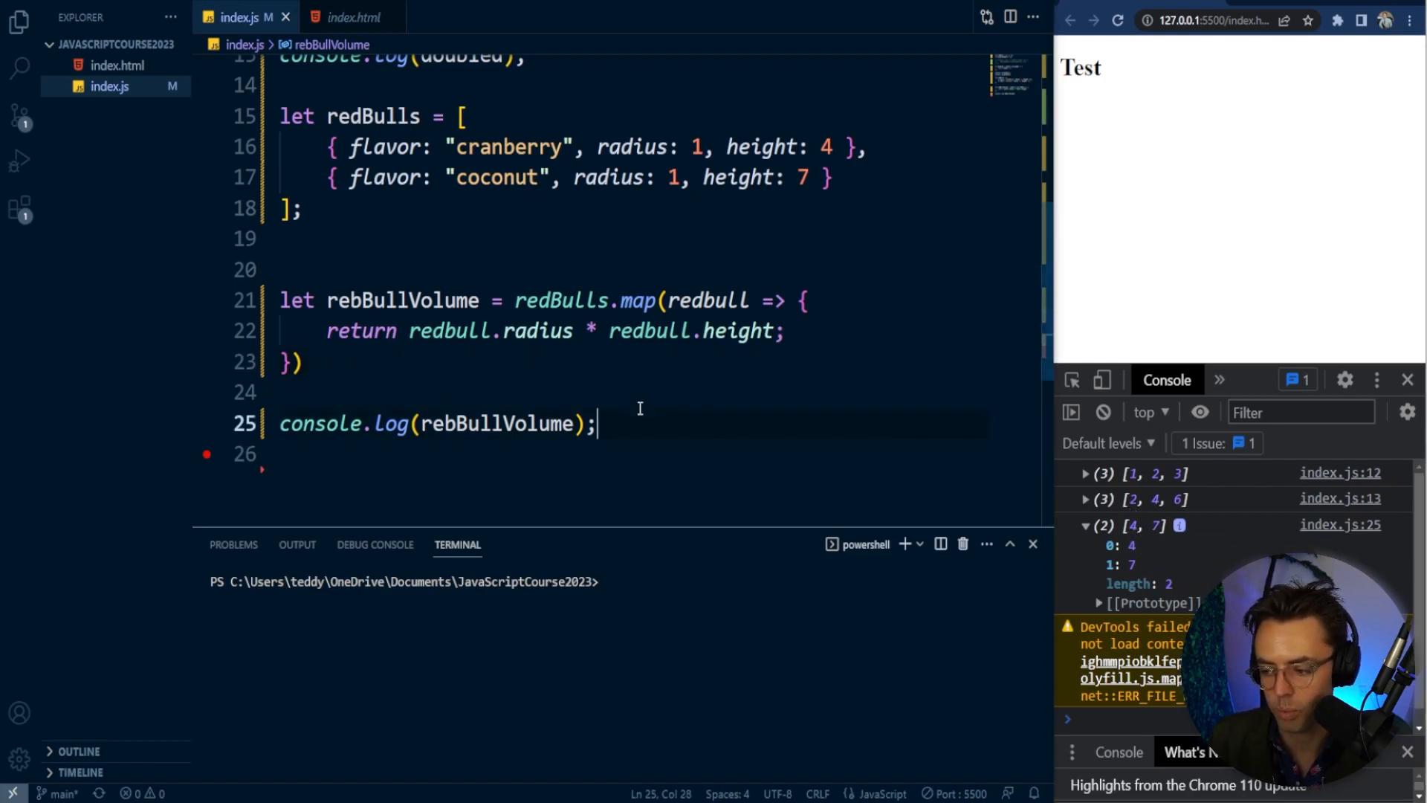